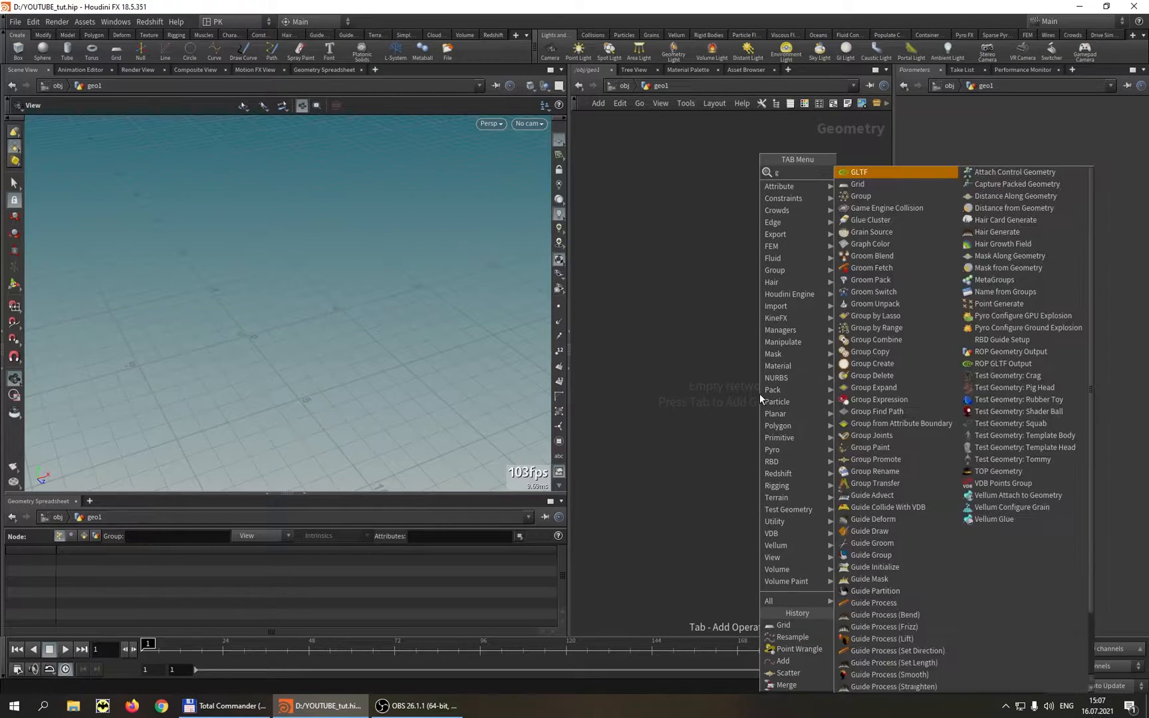
- Create a Grid, a Transform copy shifted 13 in X, and a Merge combining both
click(856, 184)
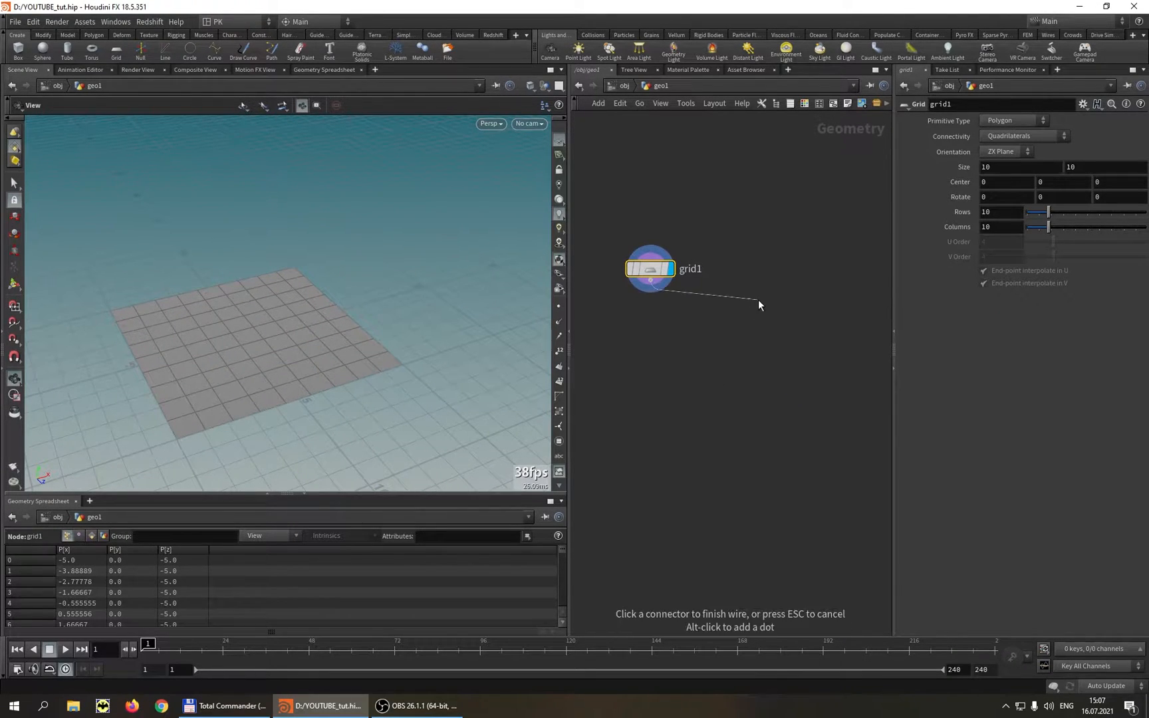
click(758, 307)
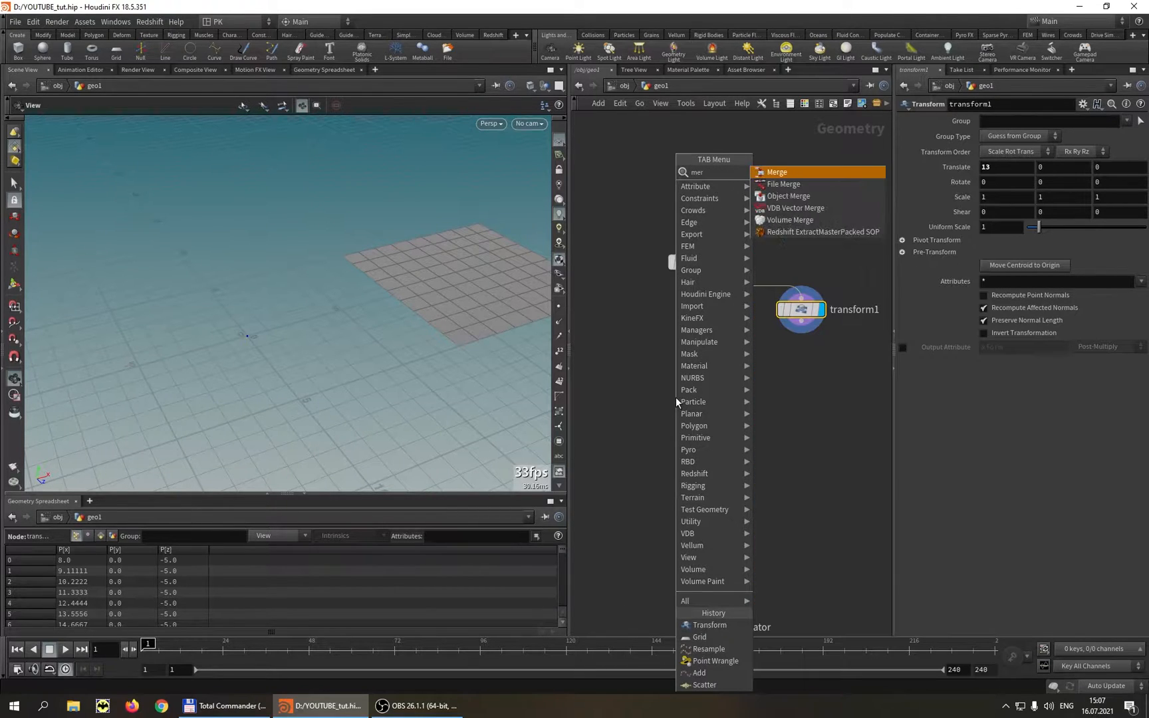
click(776, 172)
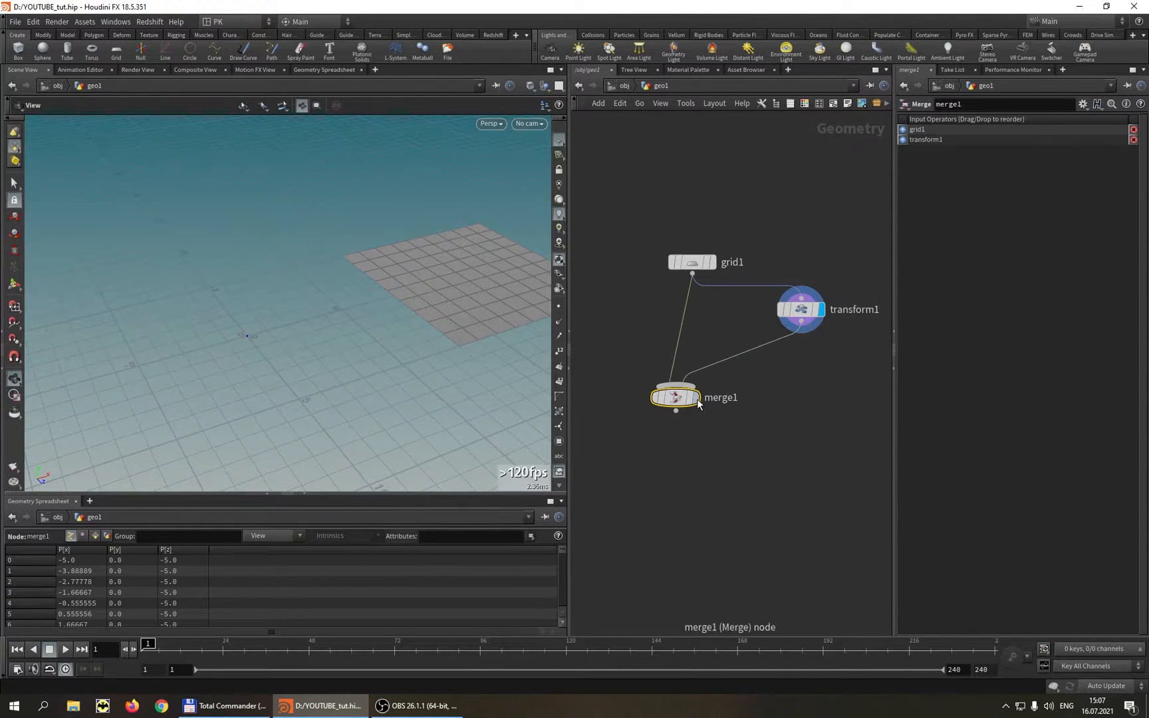
- Add Scatter SOPs after each grid and an Add SOP after the merge, on its Polygons settings
key(tab)
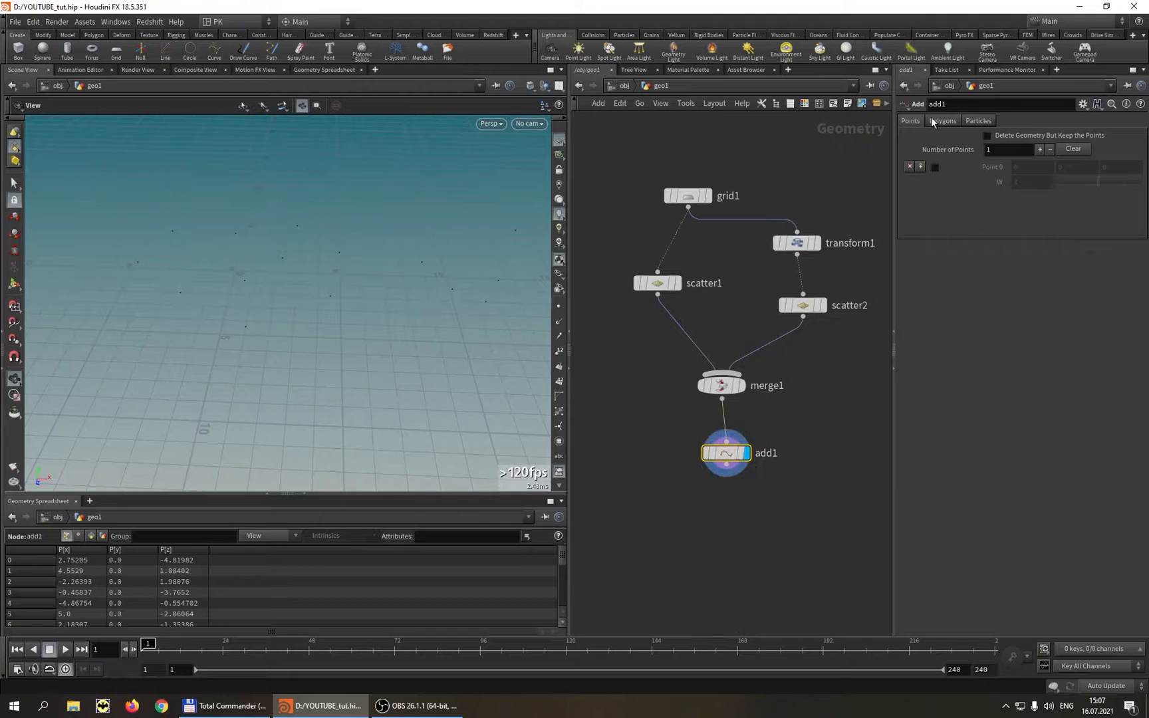
click(942, 120)
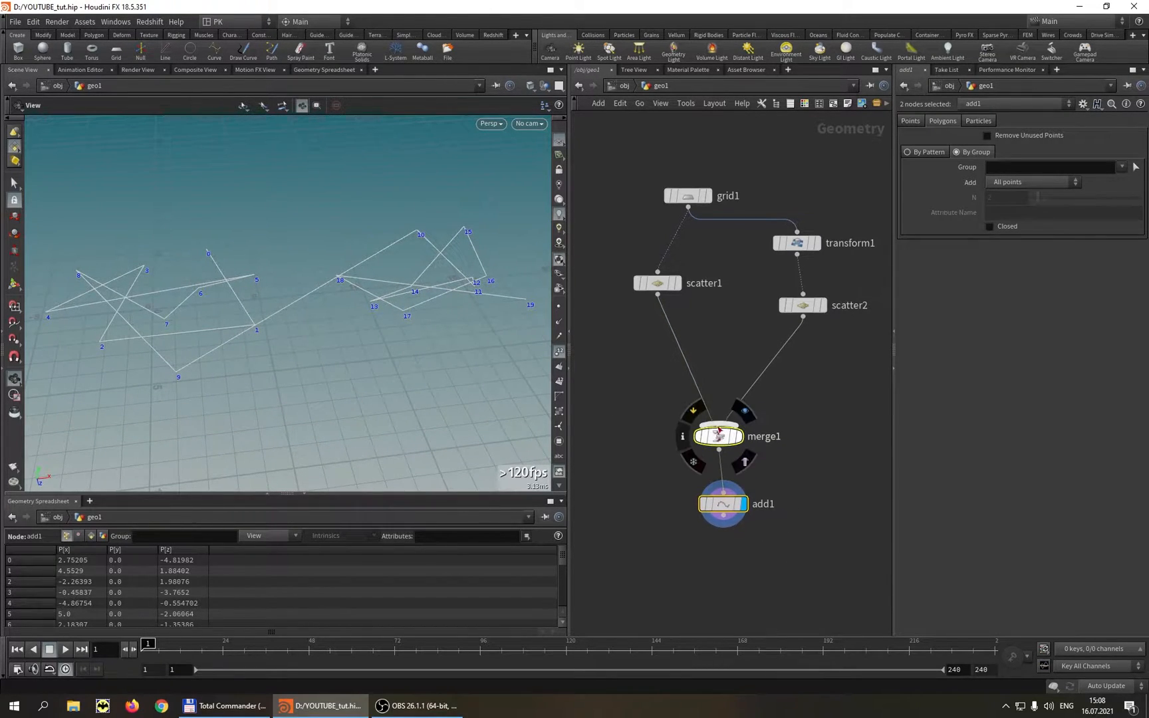
key(tab)
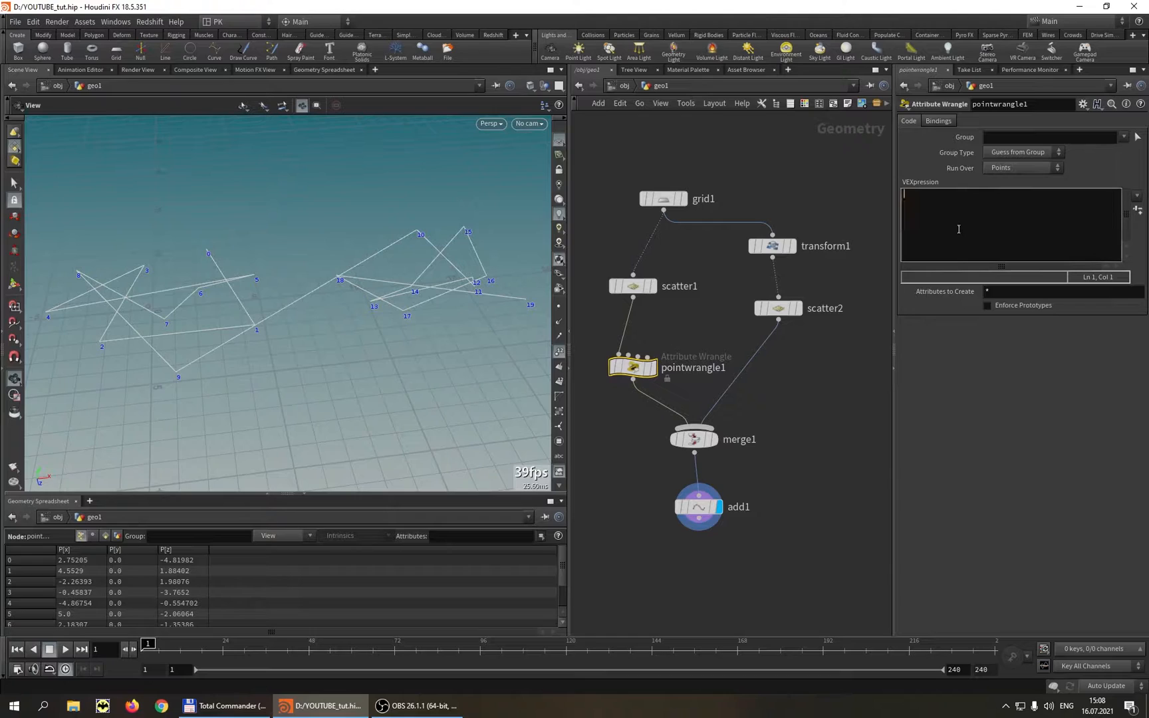
text(@id =)
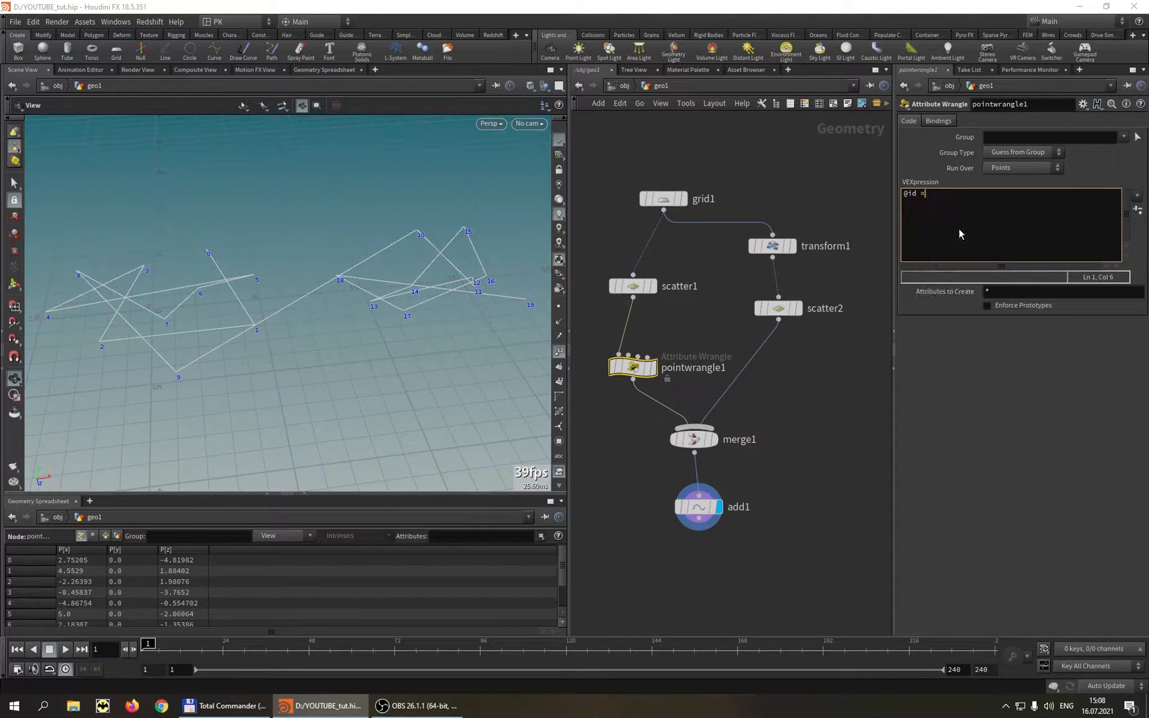
text(@ptnum;)
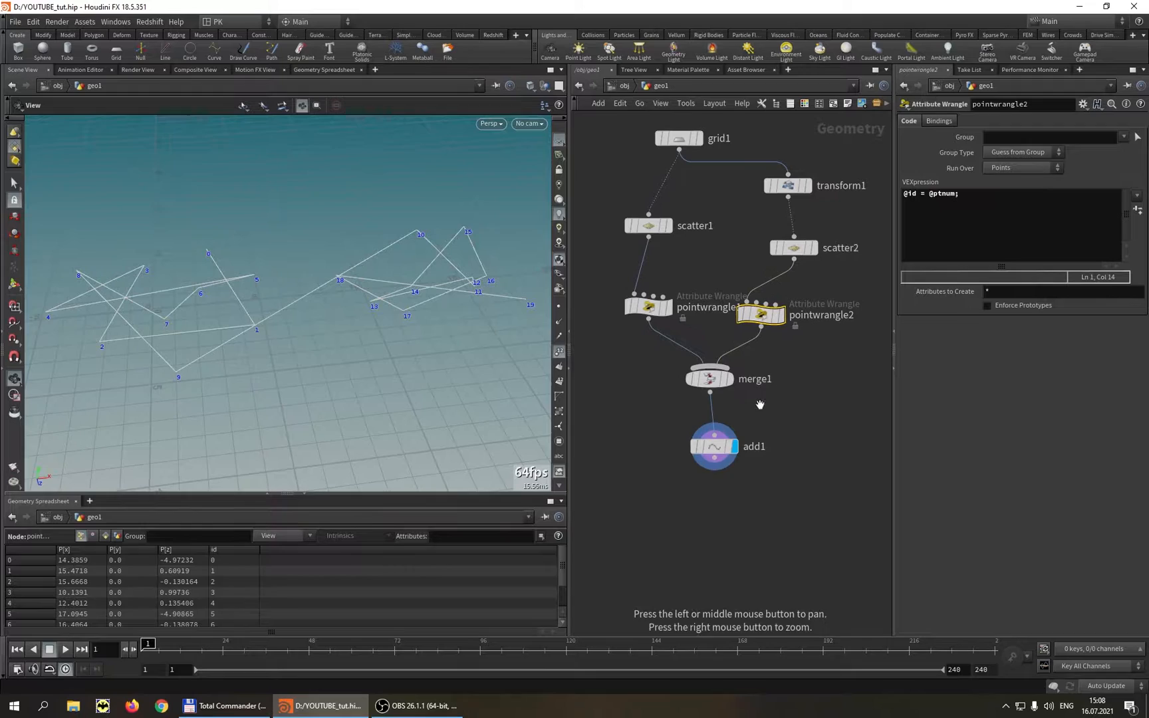
click(713, 447)
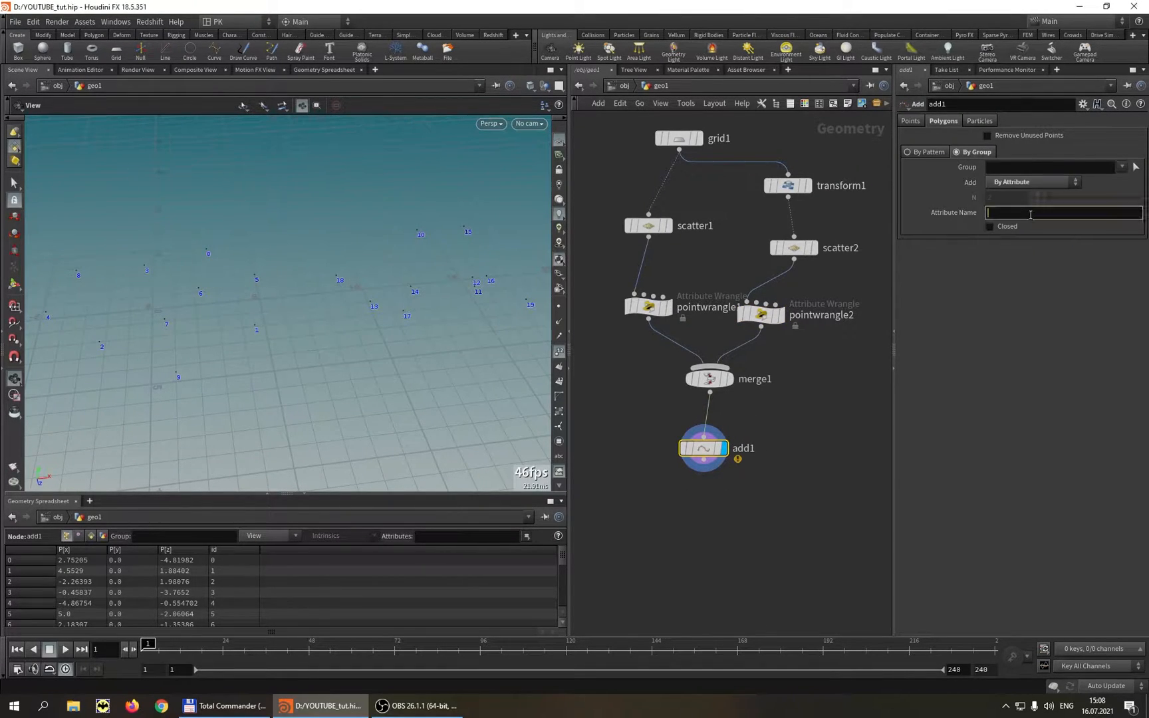
text(id)
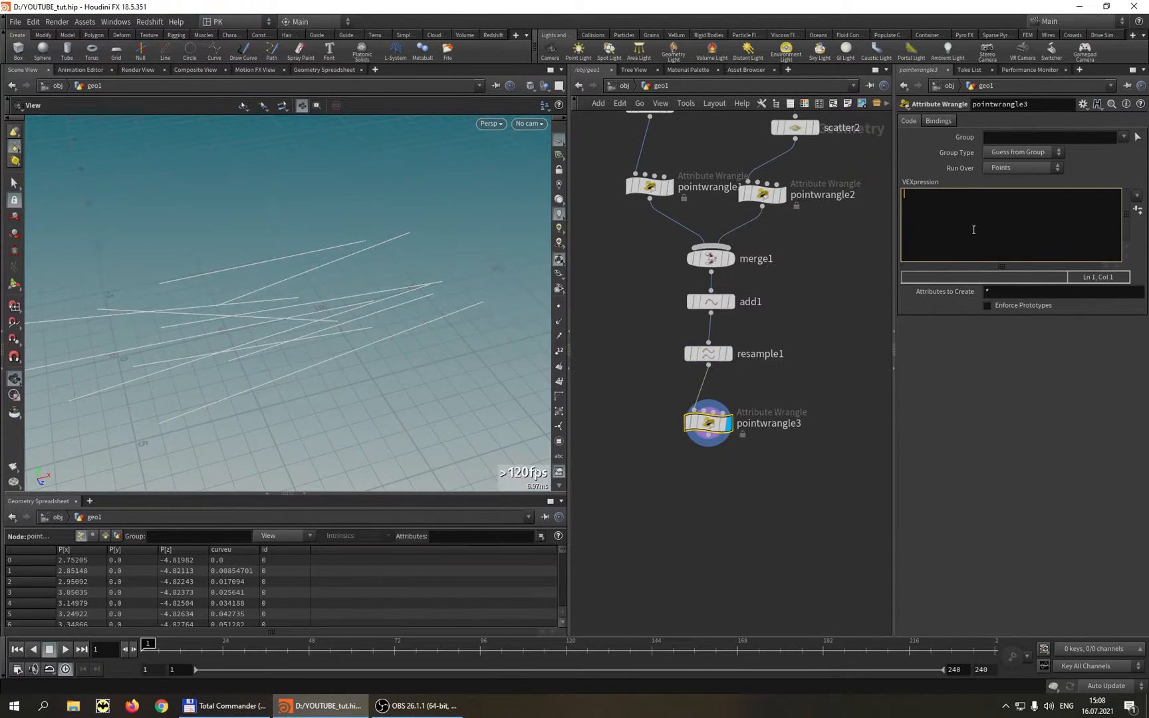
text(@P.y =)
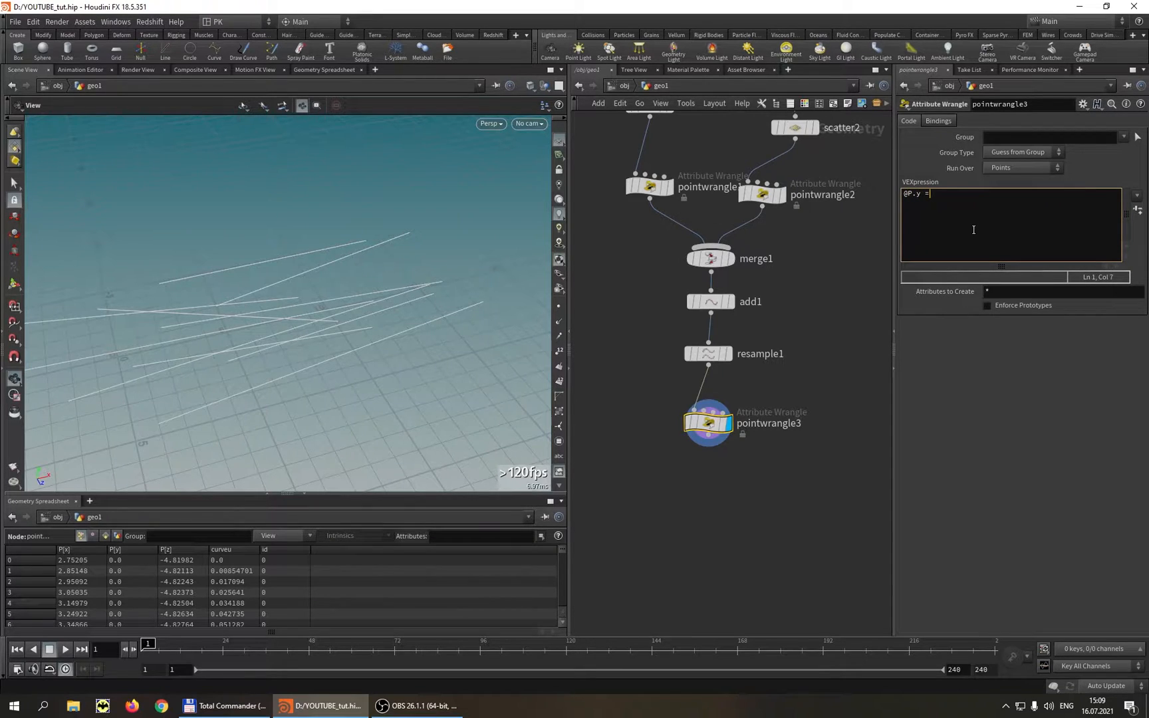
text(chramp(")
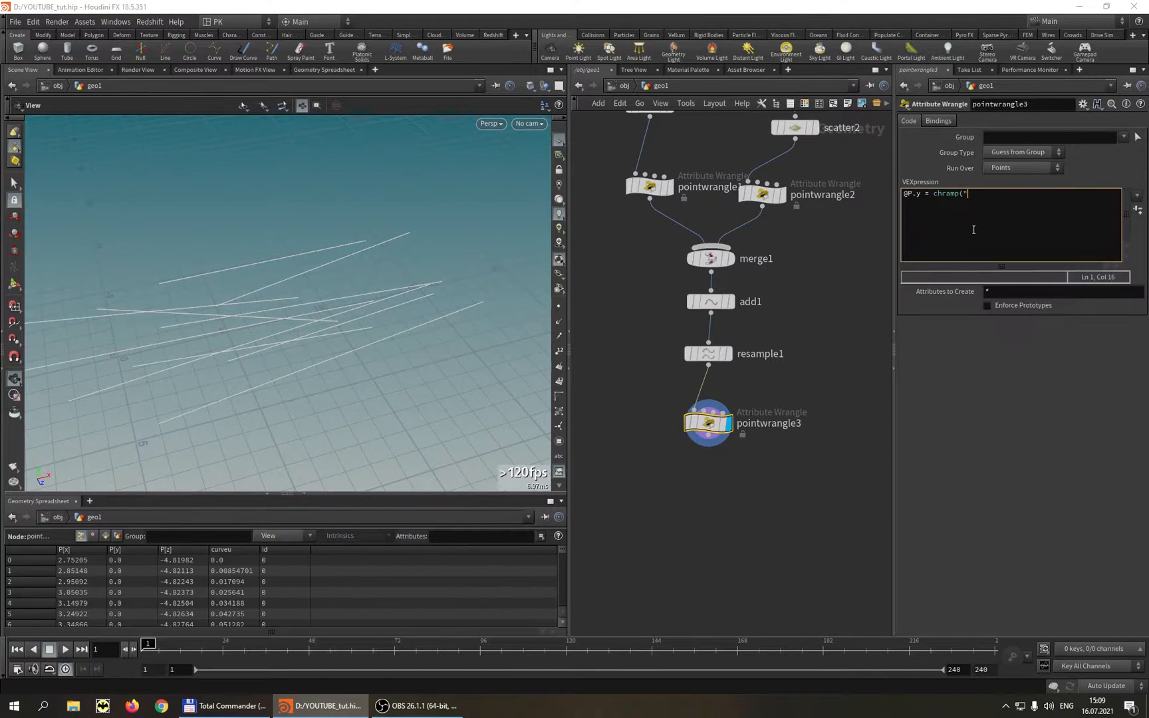
text(shape",0)
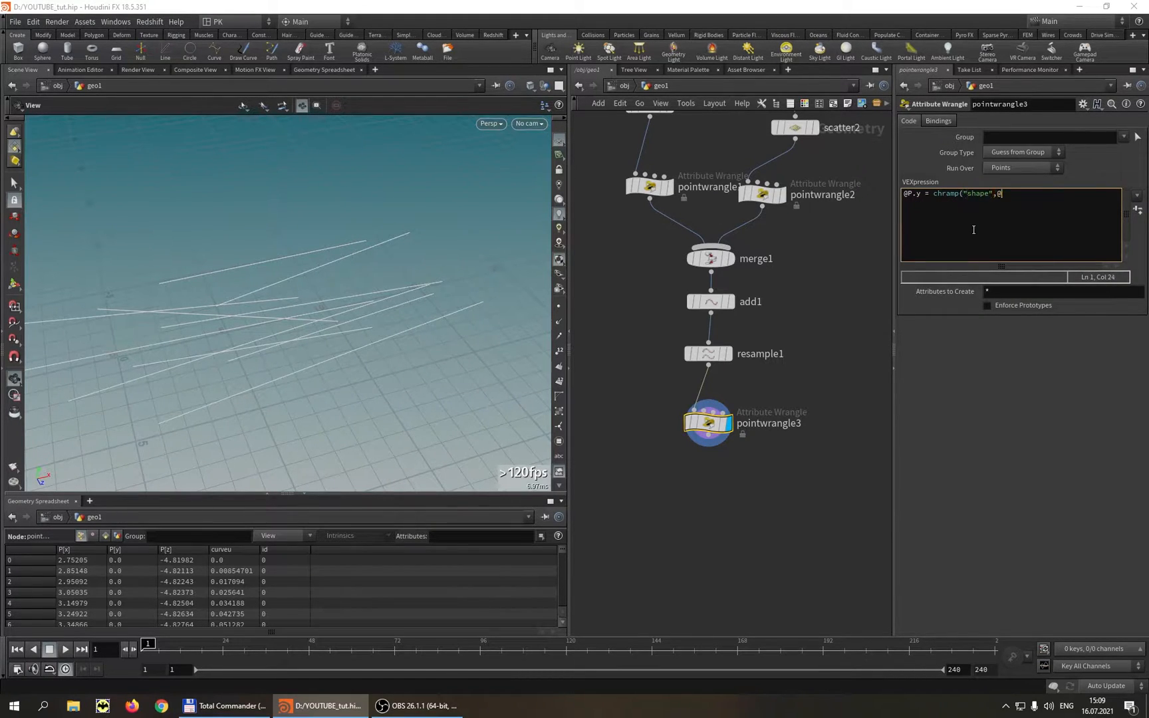
text(@curveu))
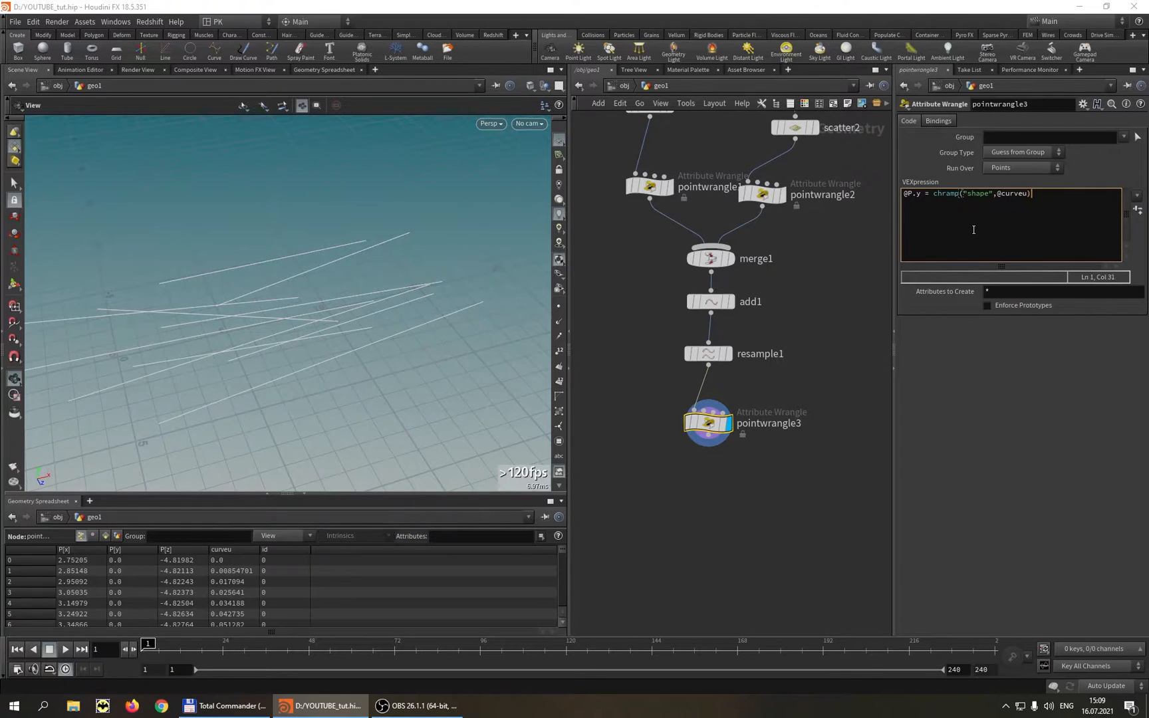
text(;)
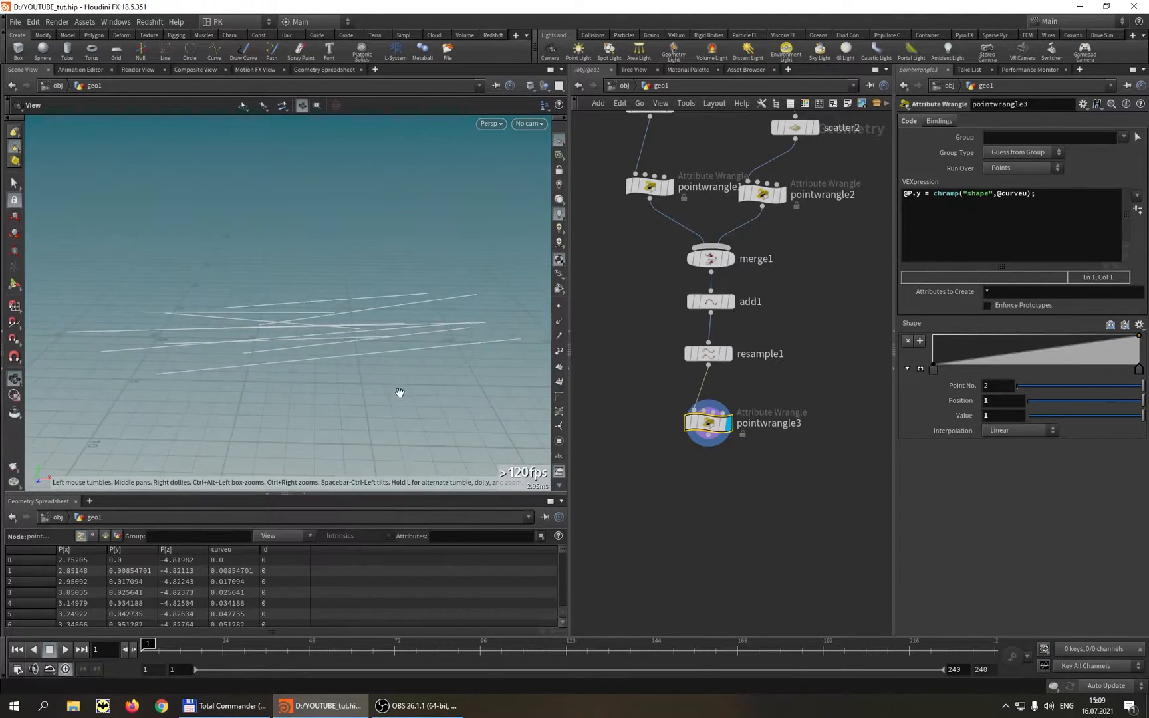
- Raise the ramp's middle key into a peak and switch its interpolation to Bezier
drag(399, 392, 427, 369)
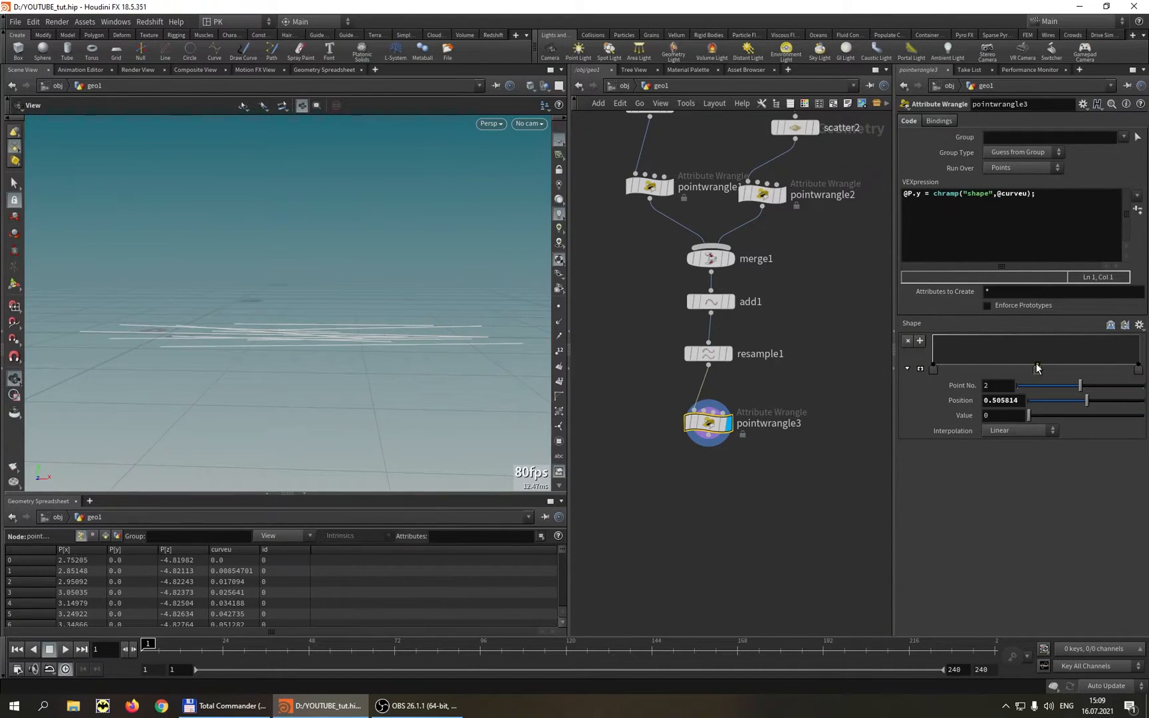
drag(1037, 369, 1037, 339)
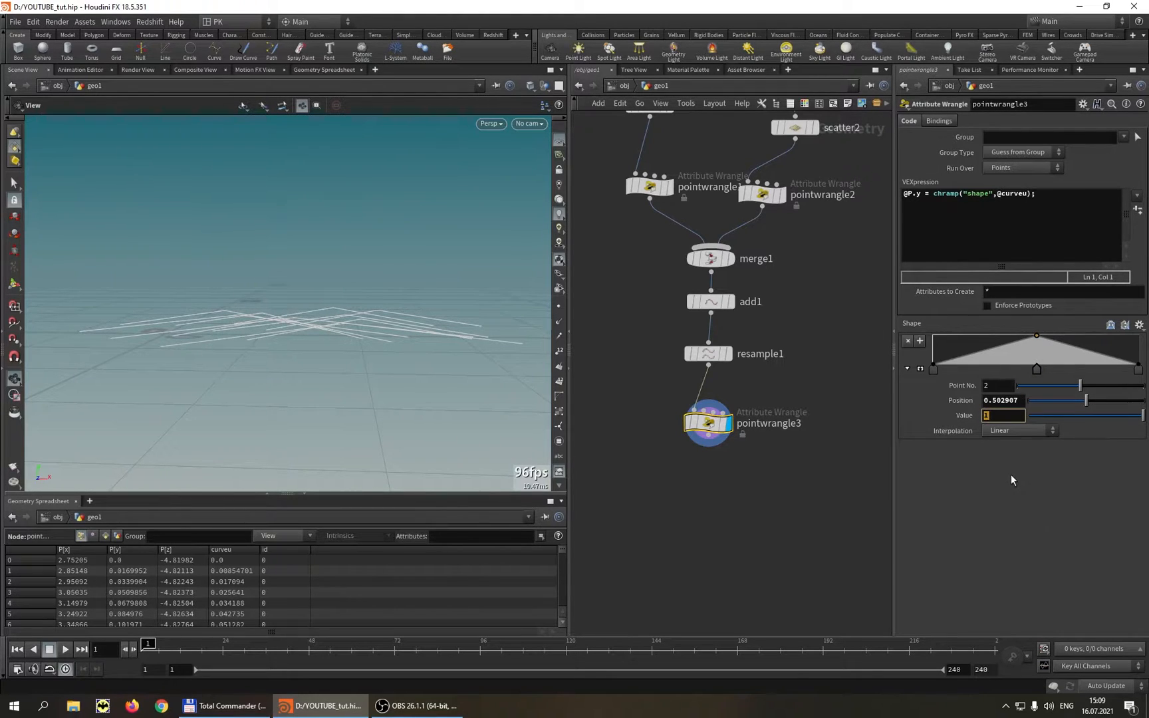
text(4)
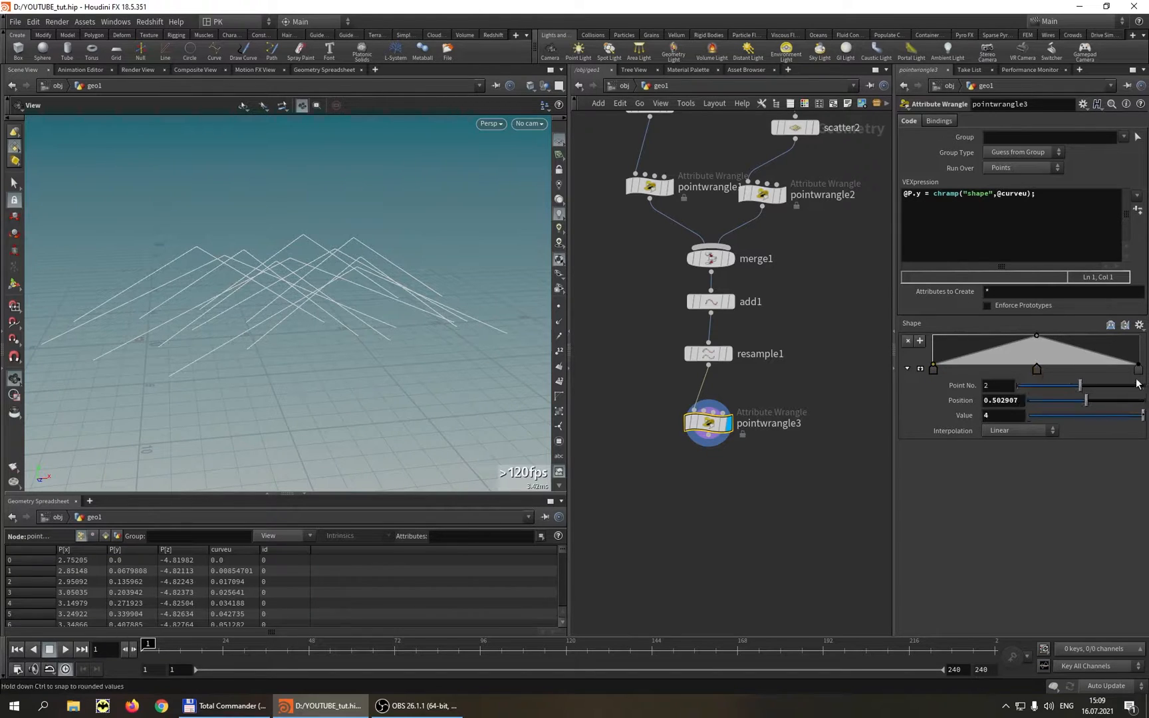
click(1018, 430)
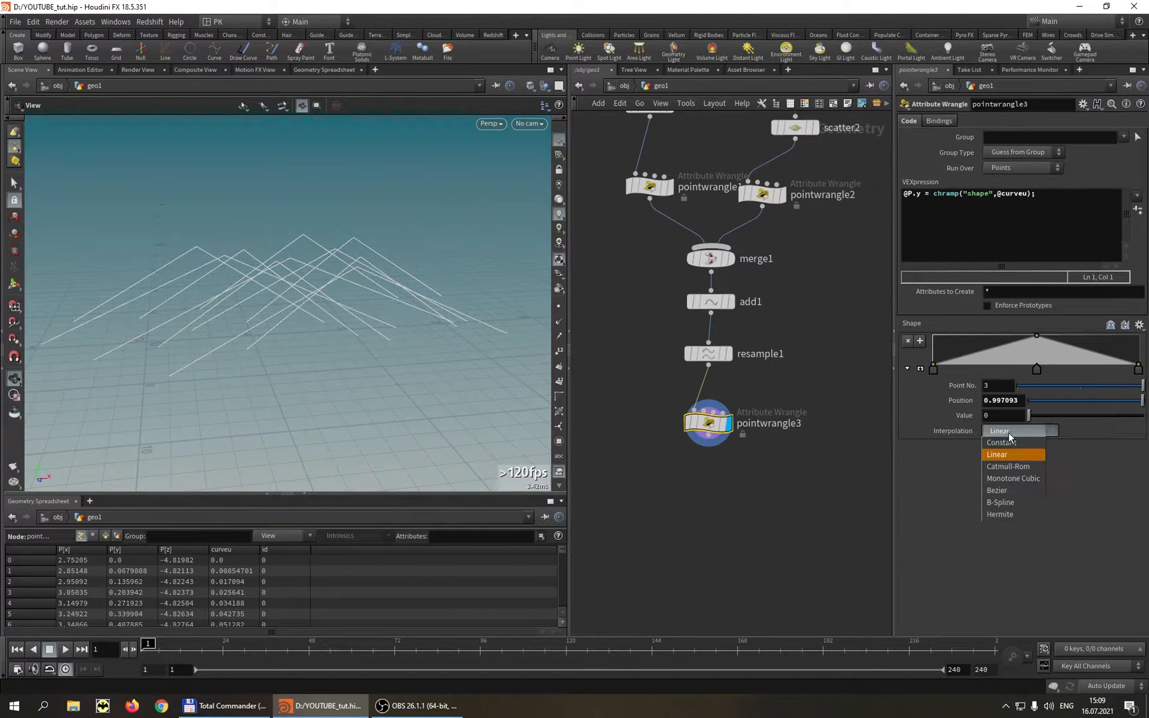
mouse_move(1010, 489)
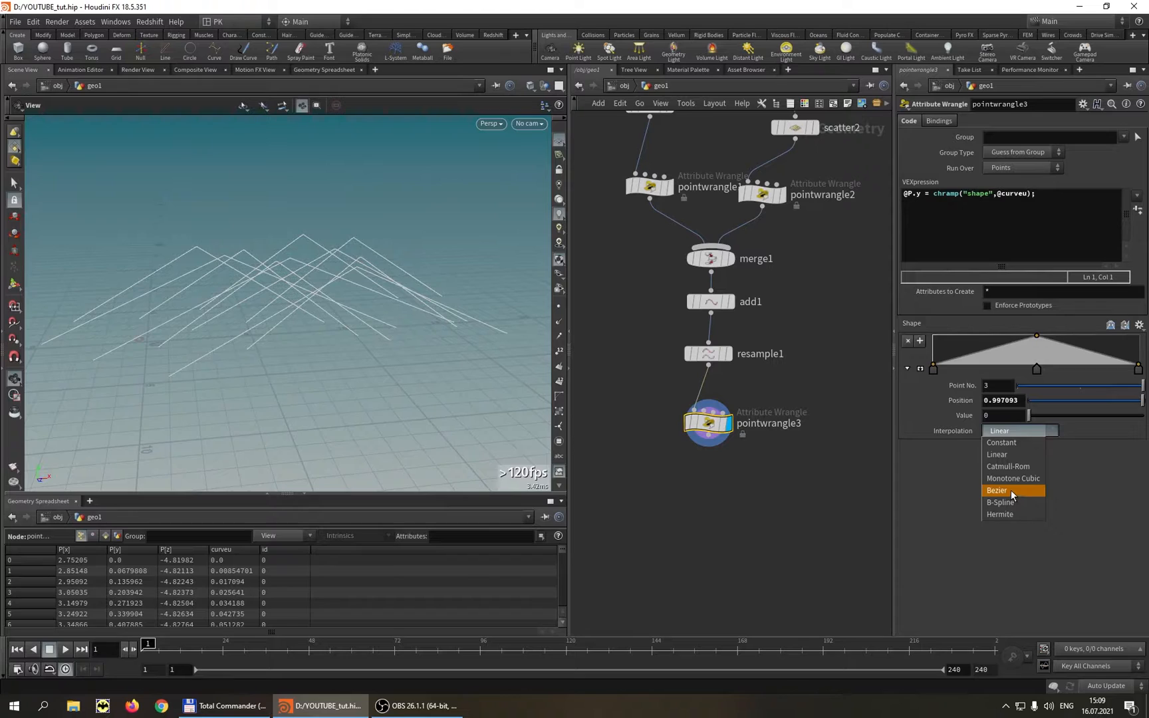
click(996, 490)
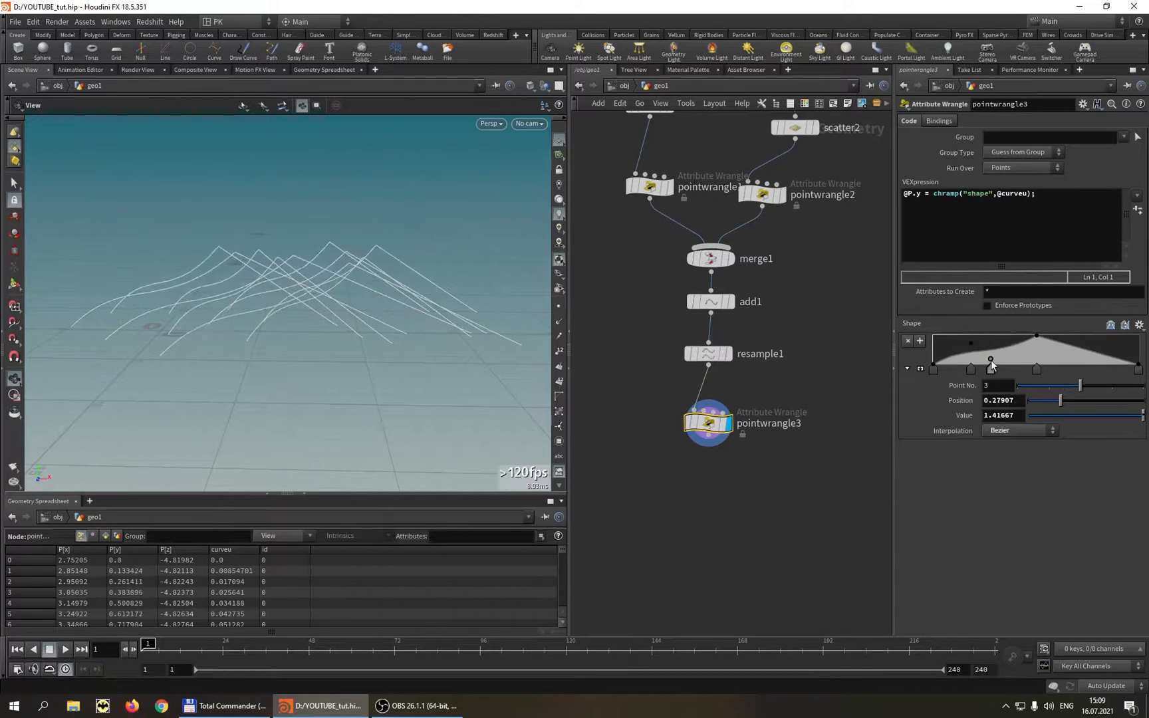
- Round the arch by setting the middle ramp value to 6 and inspect the arches from the side
drag(990, 361, 1036, 368)
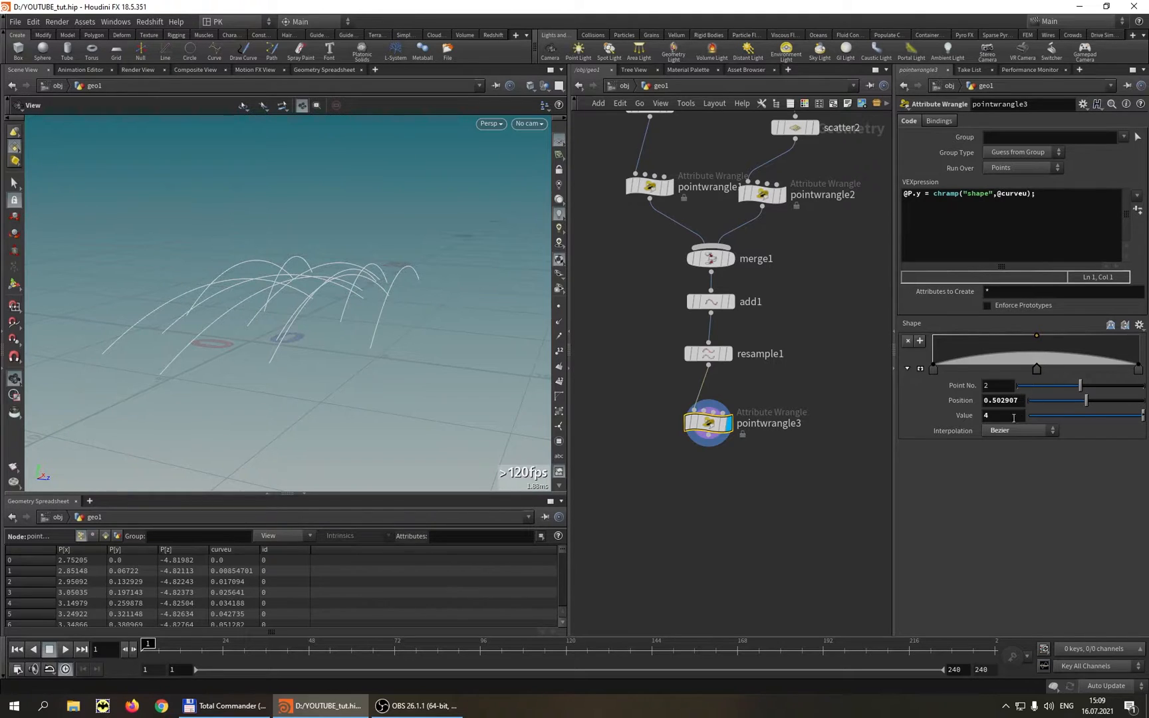
text(5)
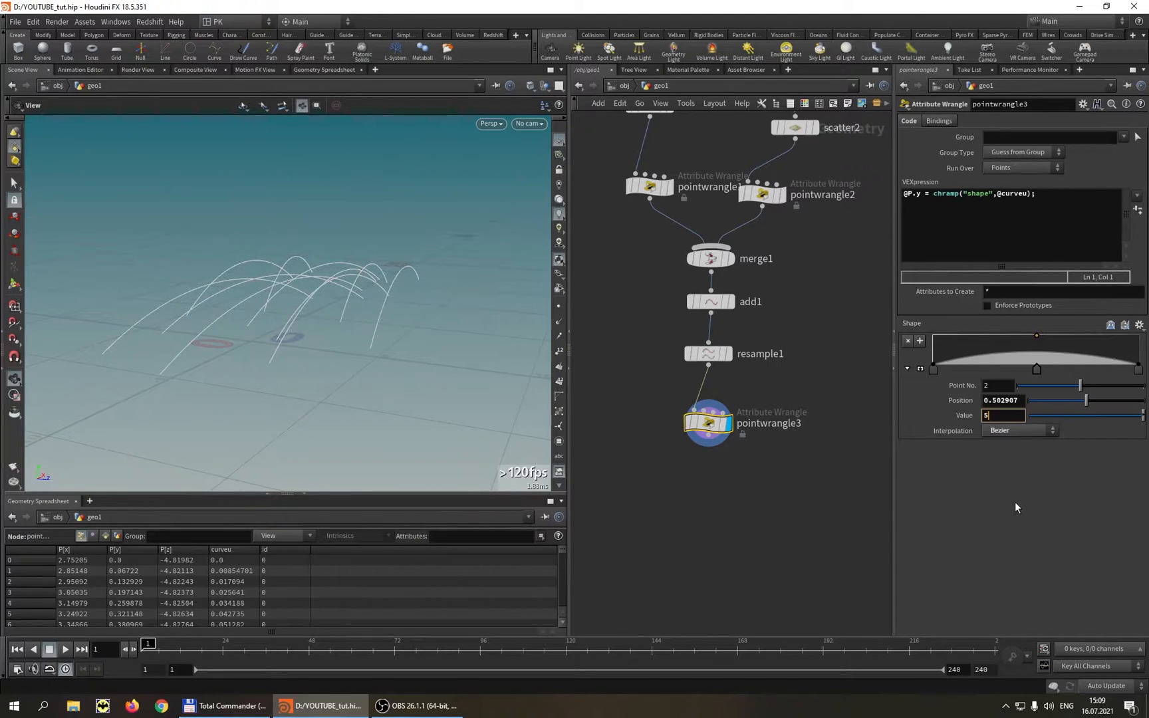
text(6)
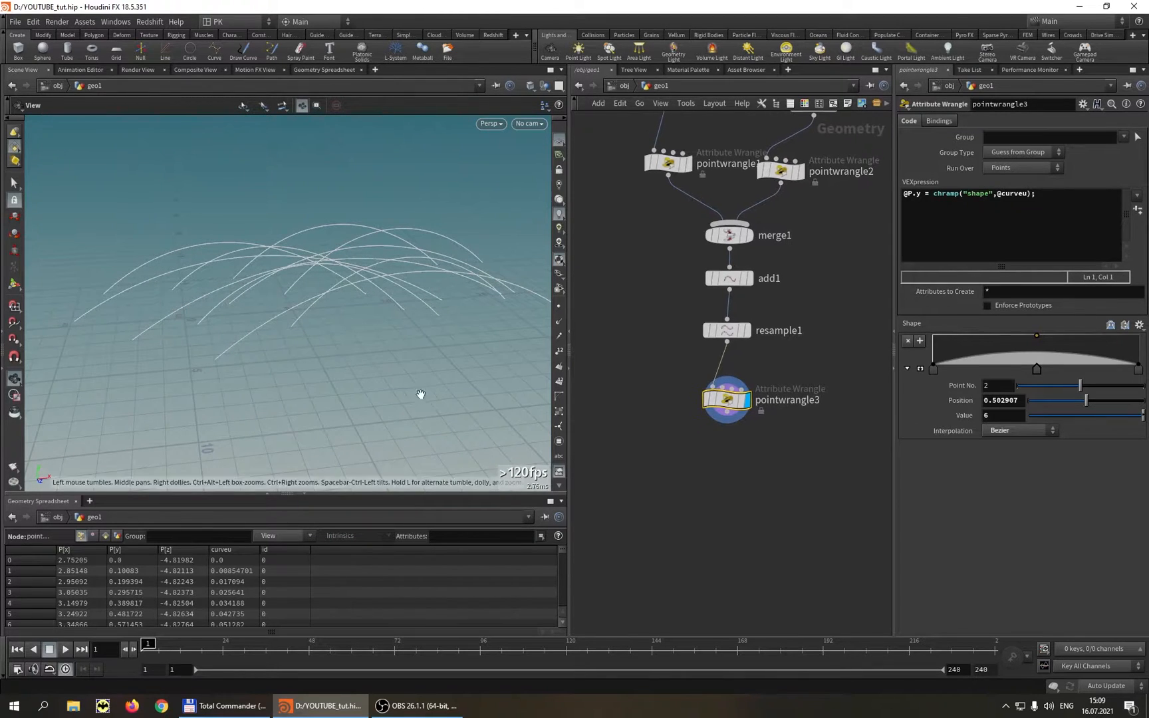
drag(420, 393, 428, 371)
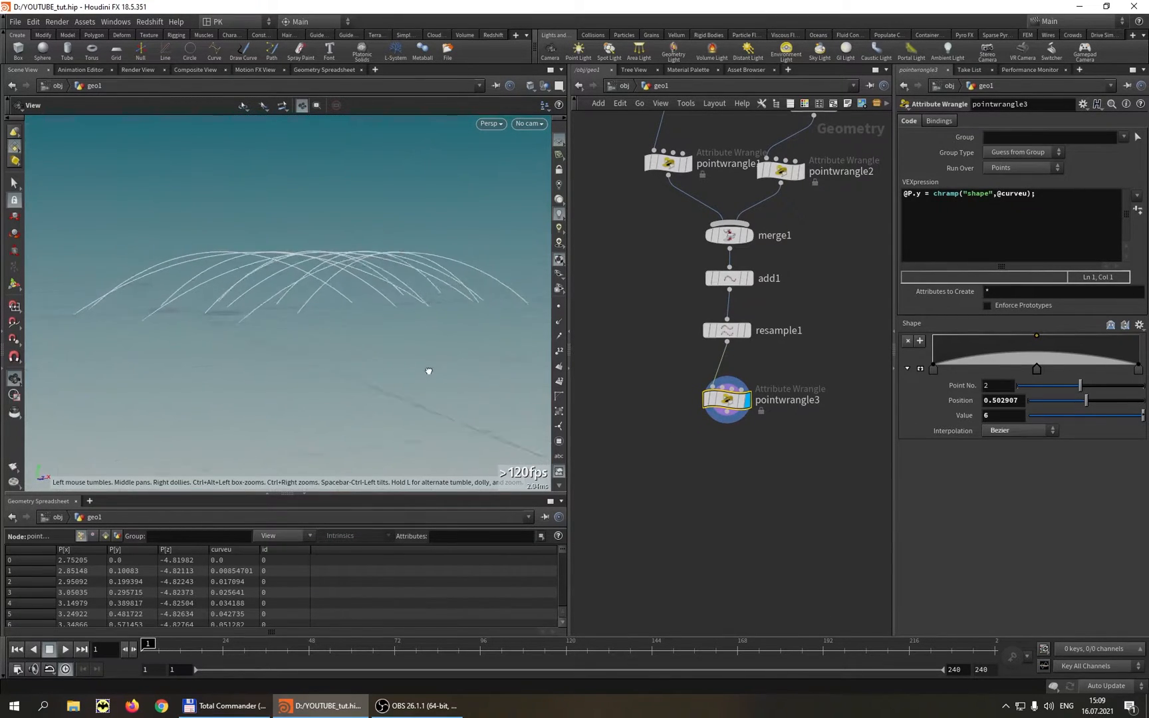
drag(428, 371, 489, 396)
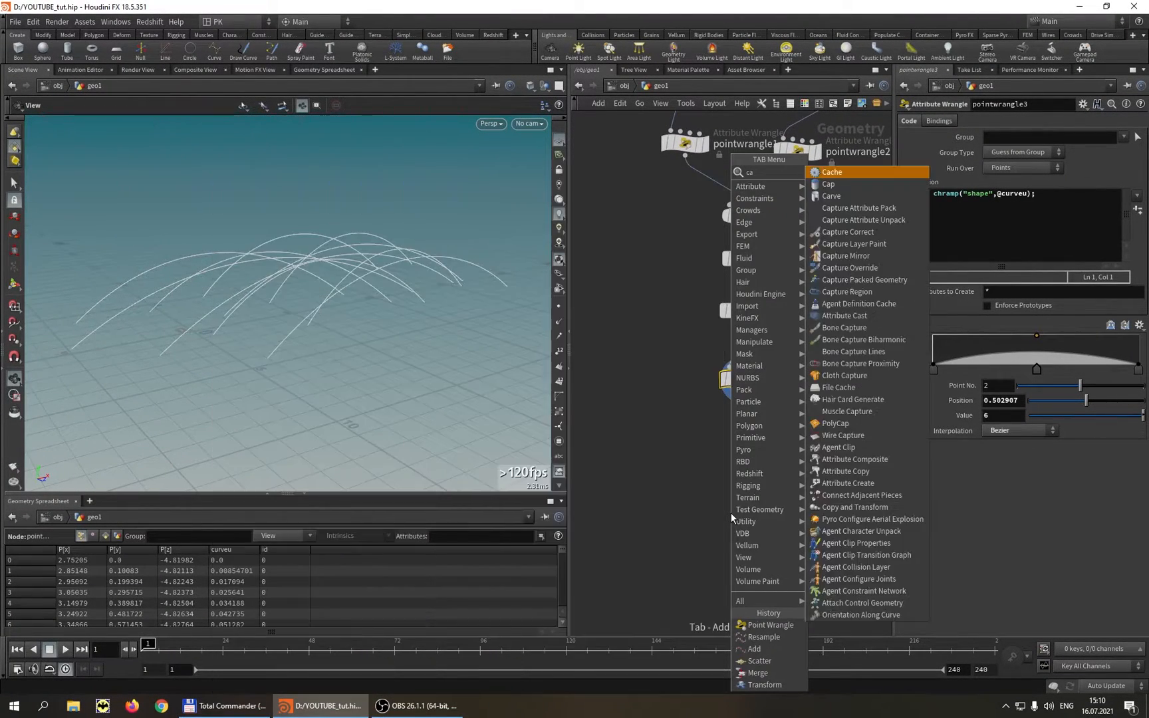
- Add a Carve node after the wrangle with First U set to wrap($F/24,0,1)
click(831, 196)
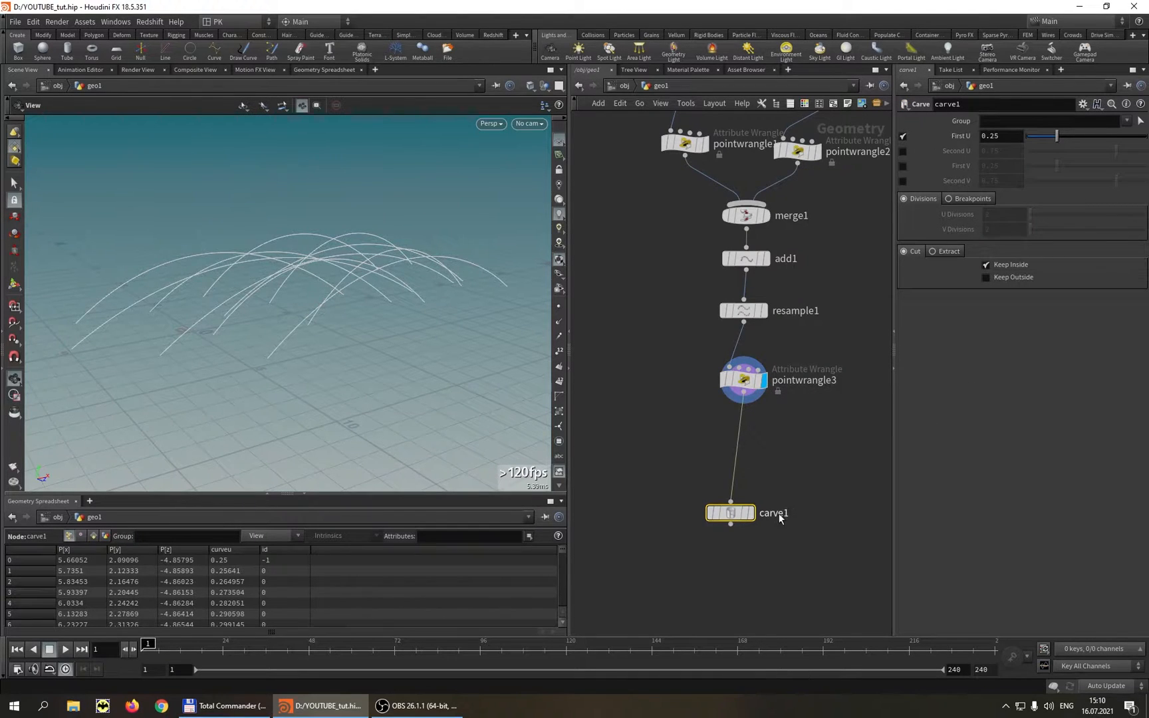
drag(1055, 136, 1053, 138)
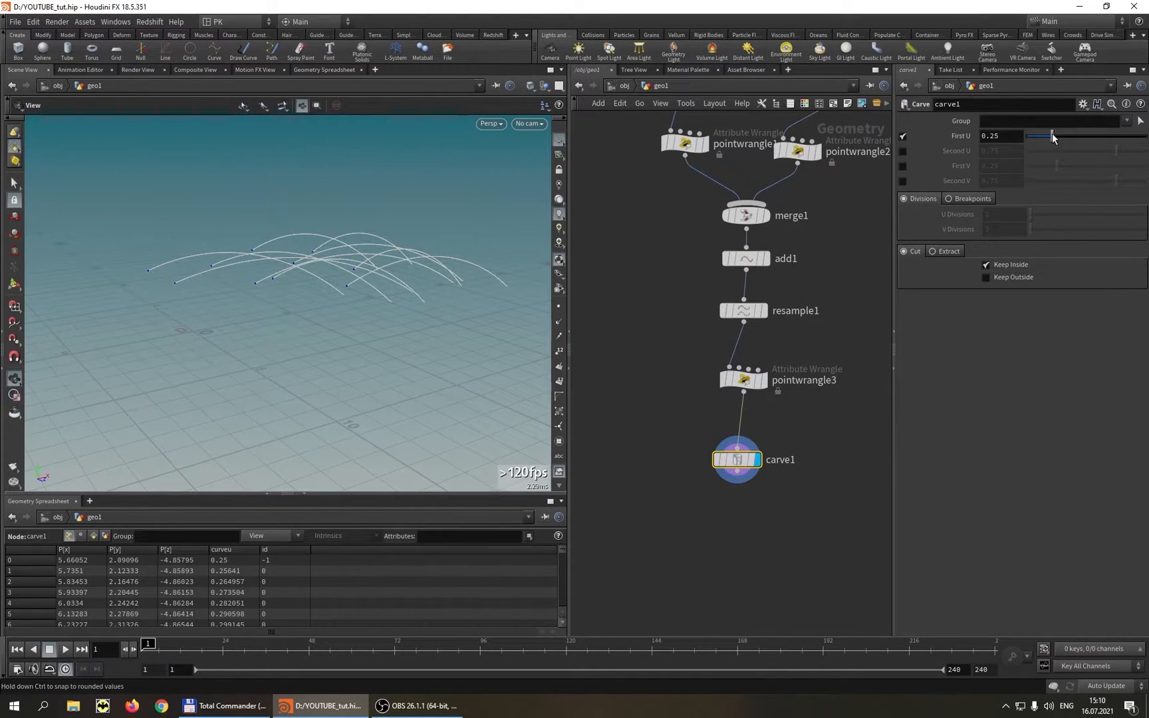
drag(1053, 136, 1025, 135)
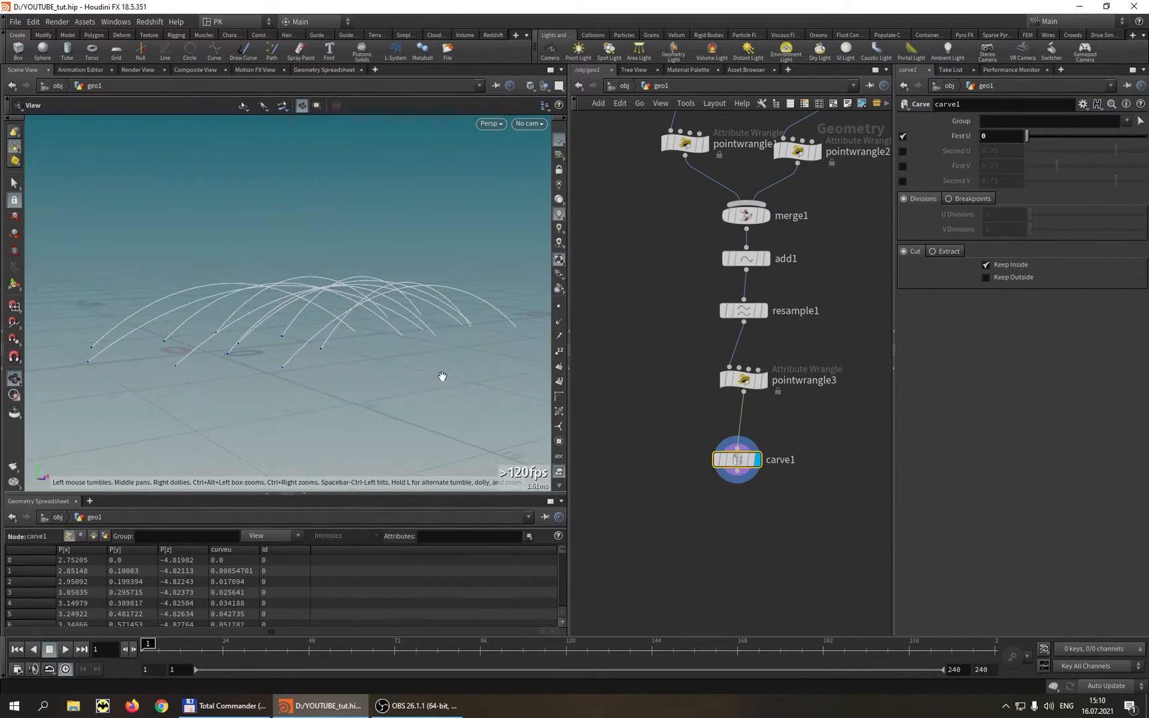
click(1001, 136)
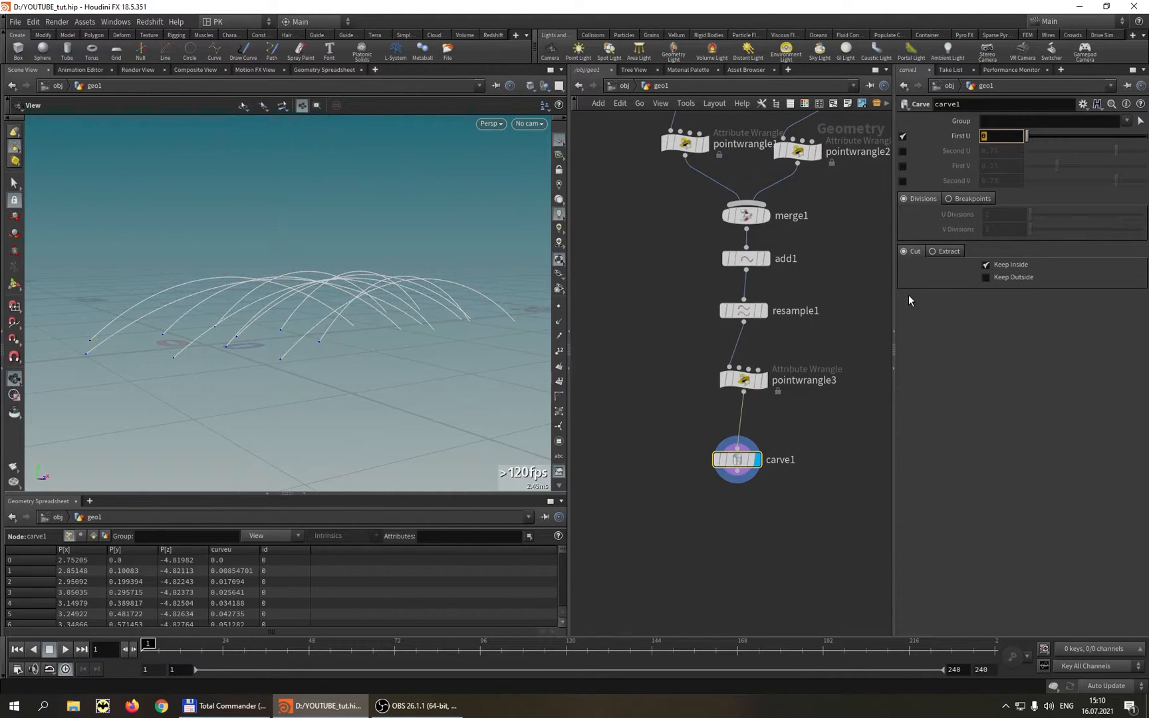
text(wrap($F)
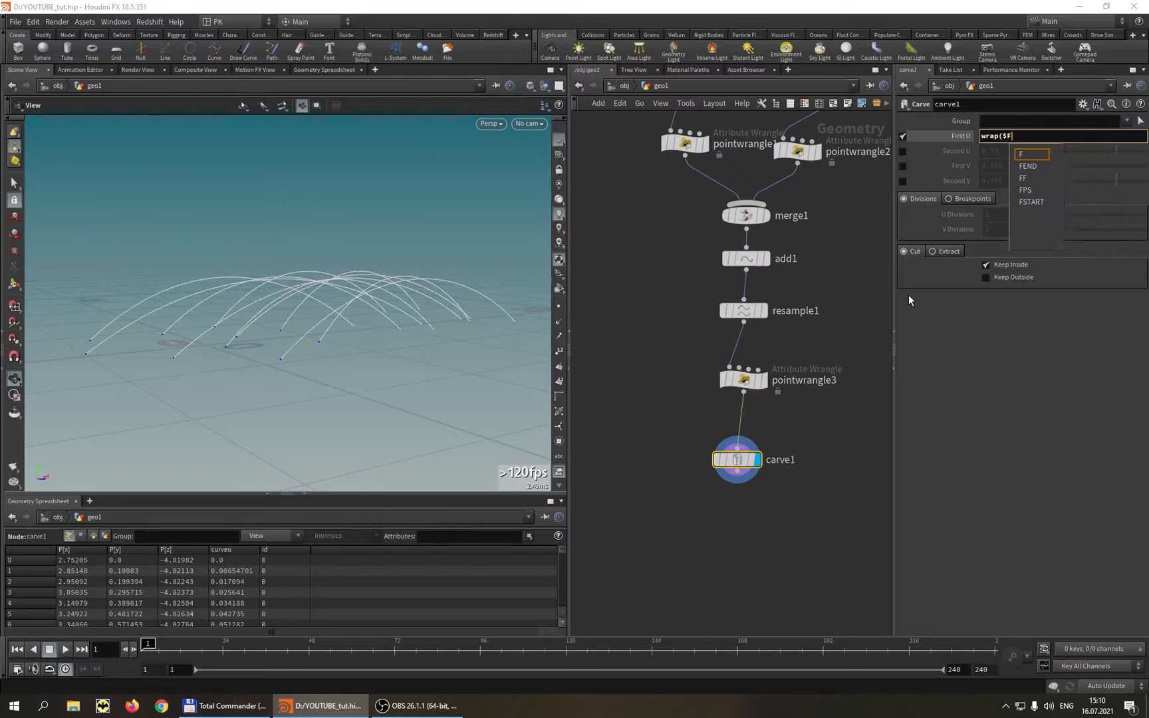
text(/24,0,1)
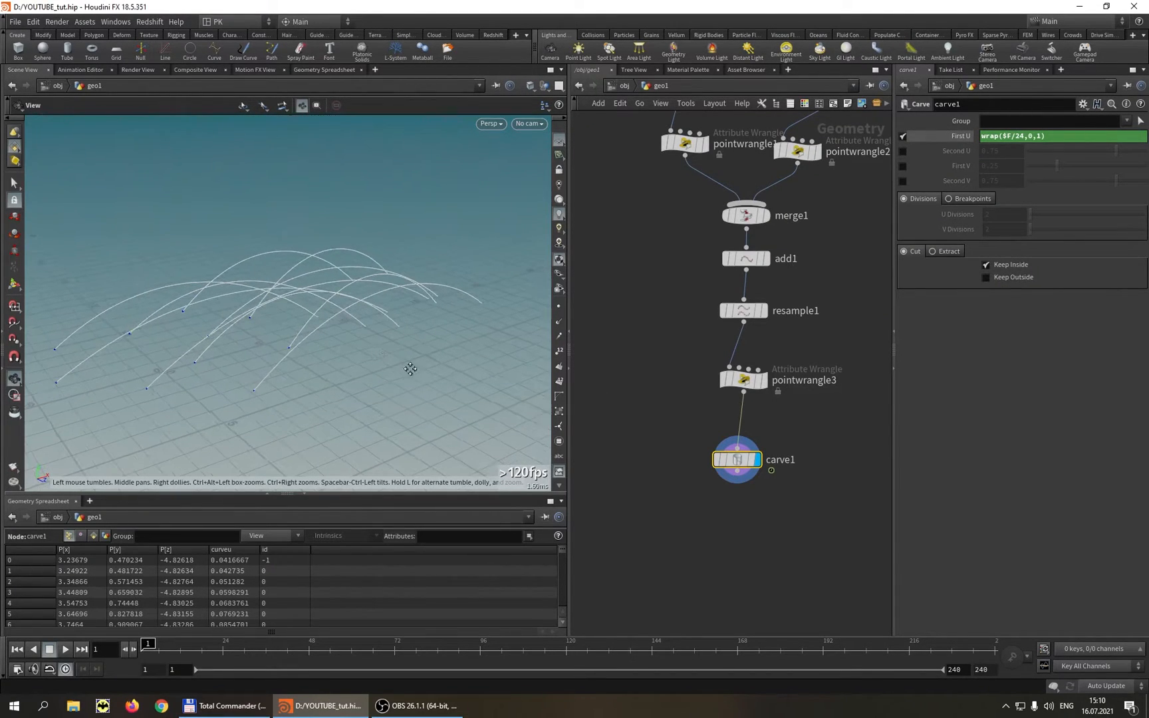
- Scrub the timeline to watch the curves shorten and repeat every 24 frames
drag(148, 643, 198, 643)
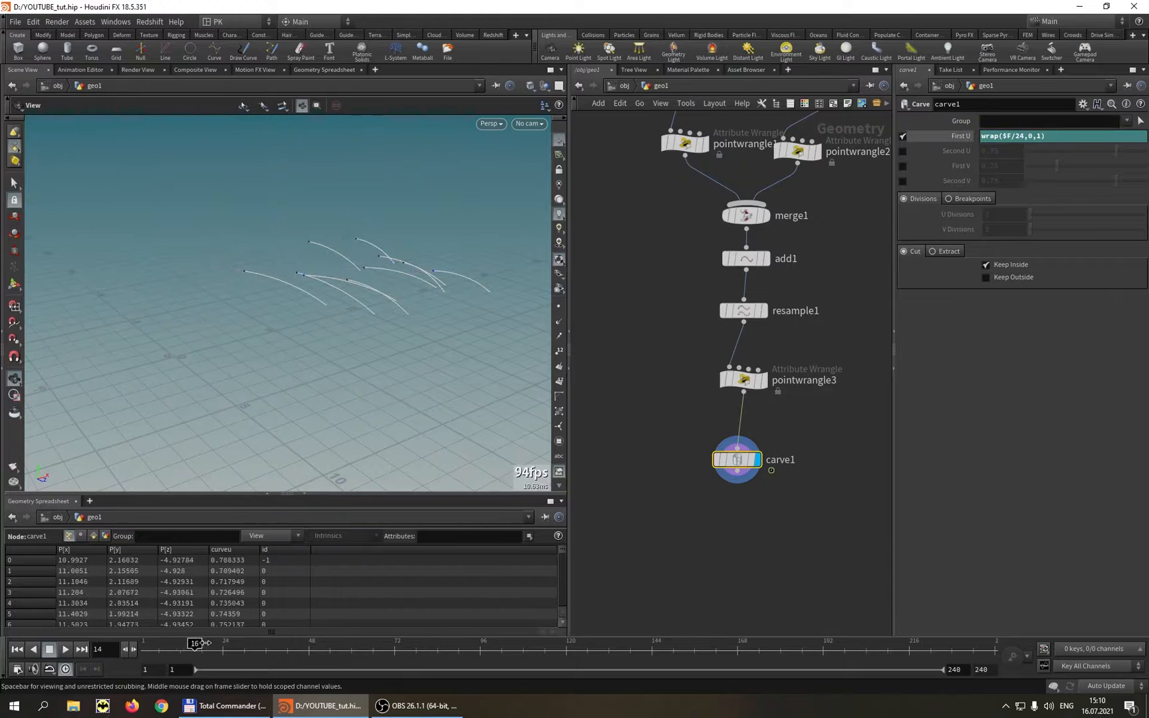
drag(200, 642, 415, 642)
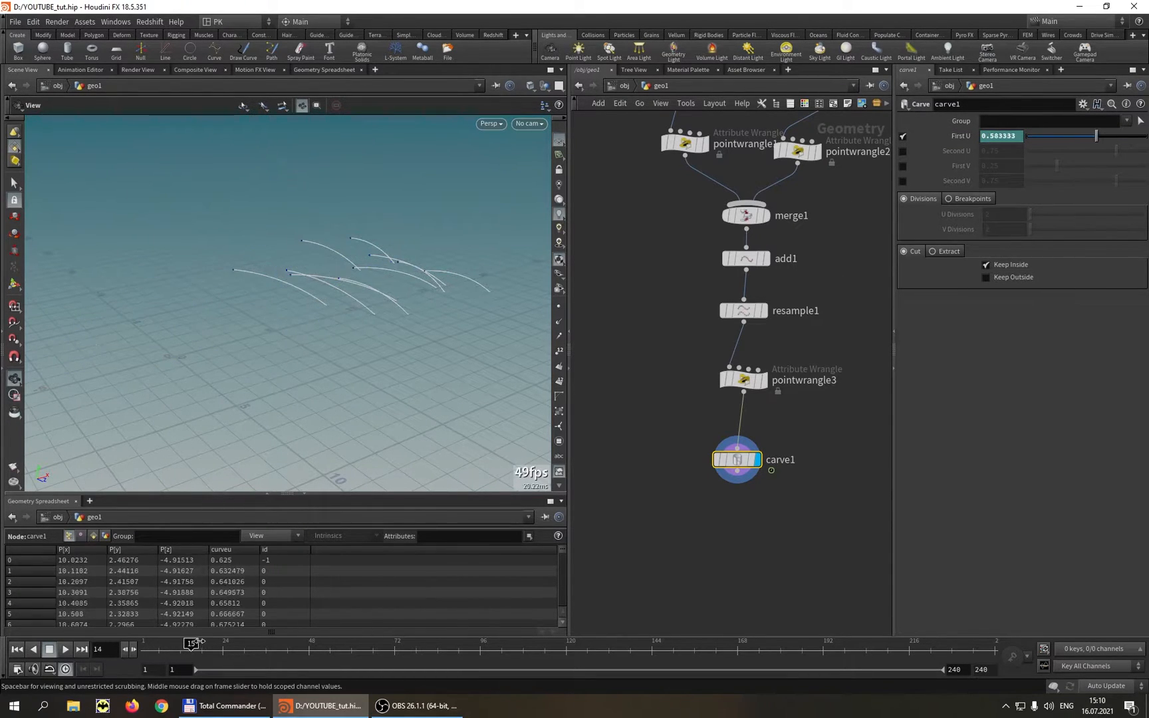
drag(190, 643, 334, 644)
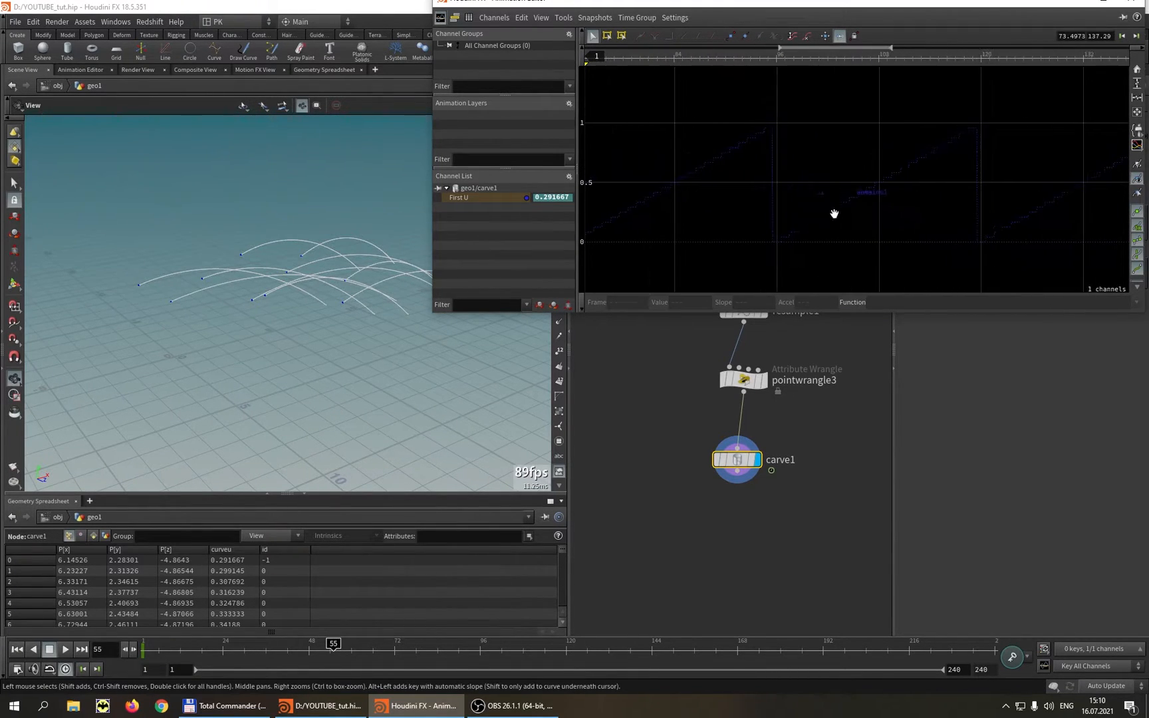
- Scrub through the First U sawtooth in the Animation Editor, then close the graph window
drag(334, 643, 226, 644)
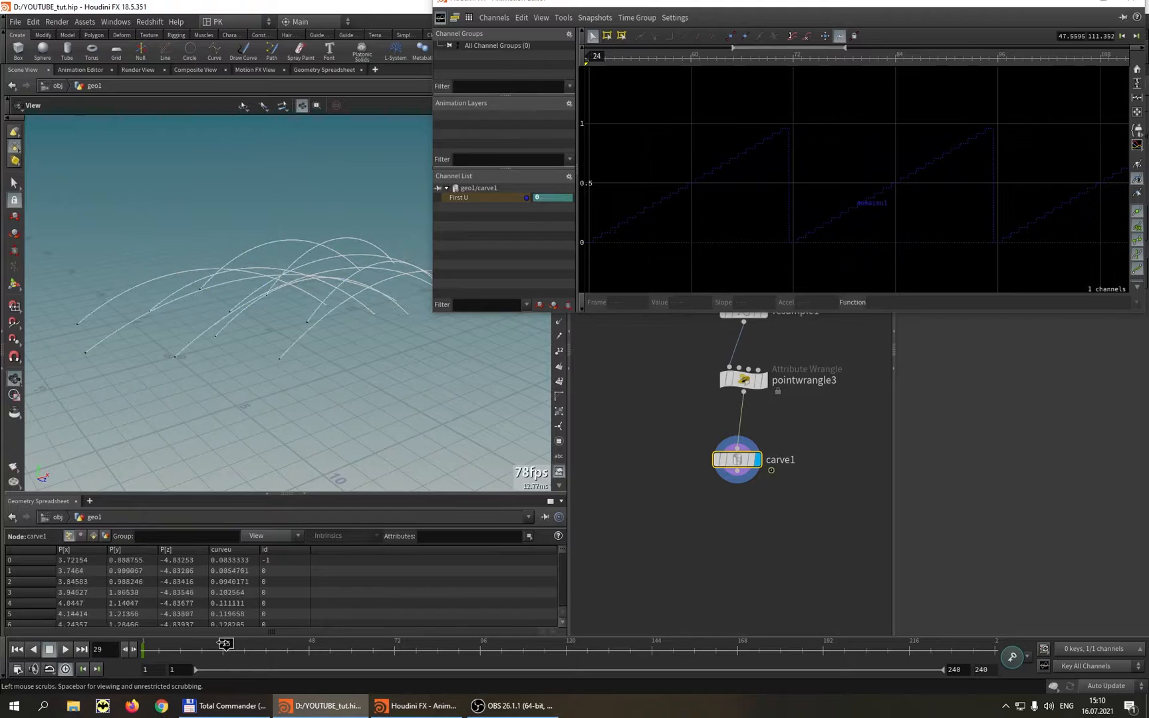
drag(225, 644, 393, 643)
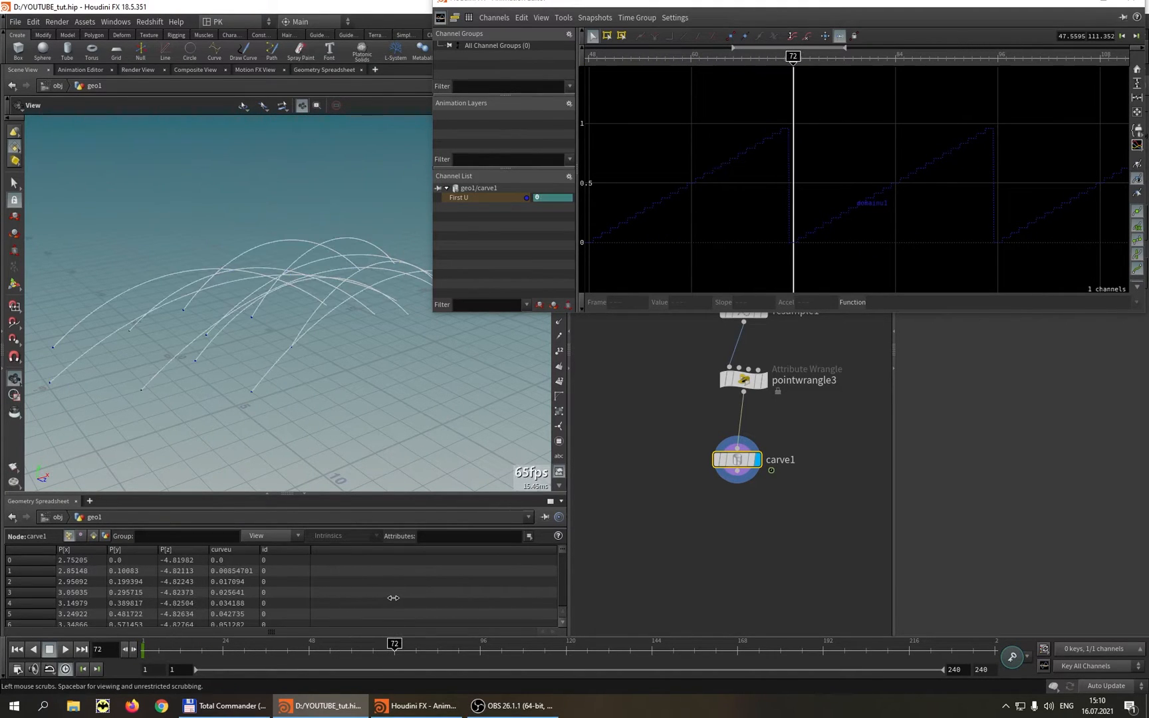
drag(394, 643, 465, 643)
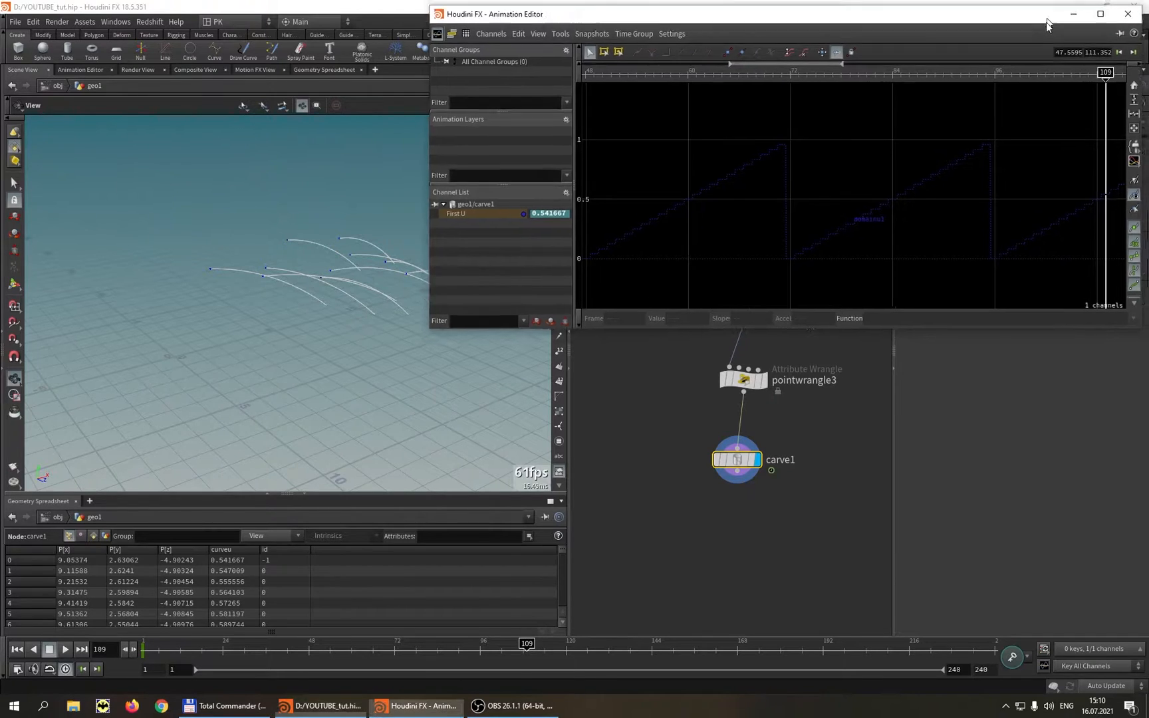
click(1126, 13)
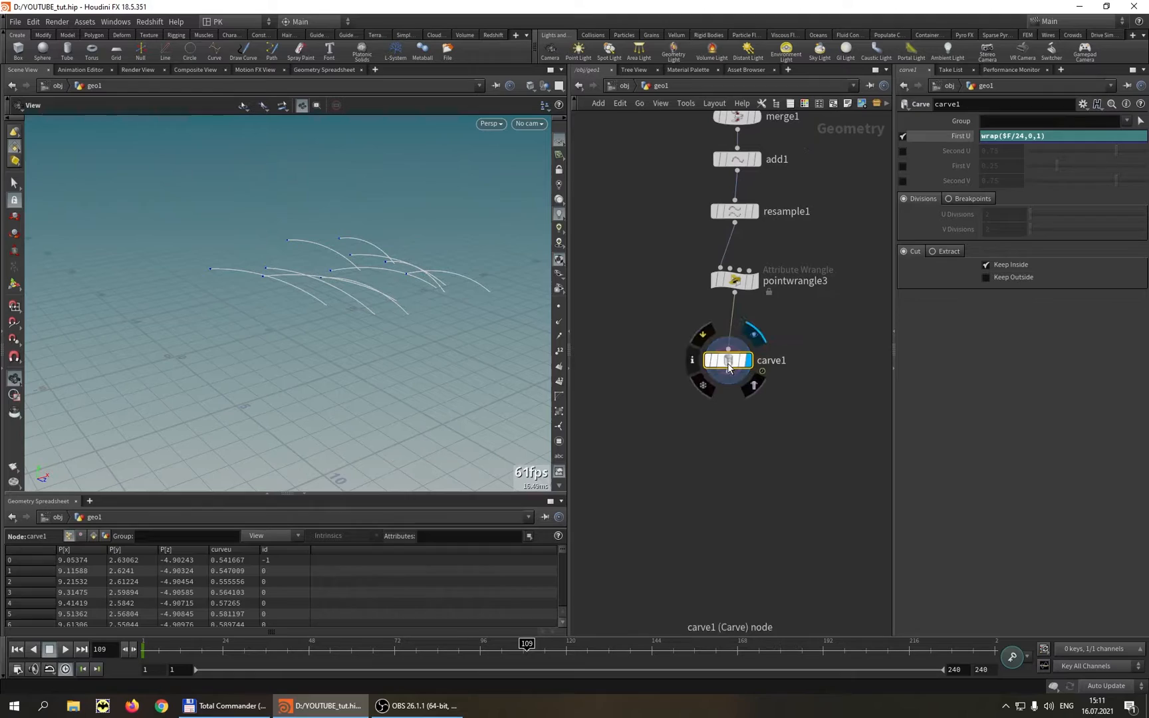
- Switch the Carve to Extract with Extract Point(s) and play the travelling points
click(932, 250)
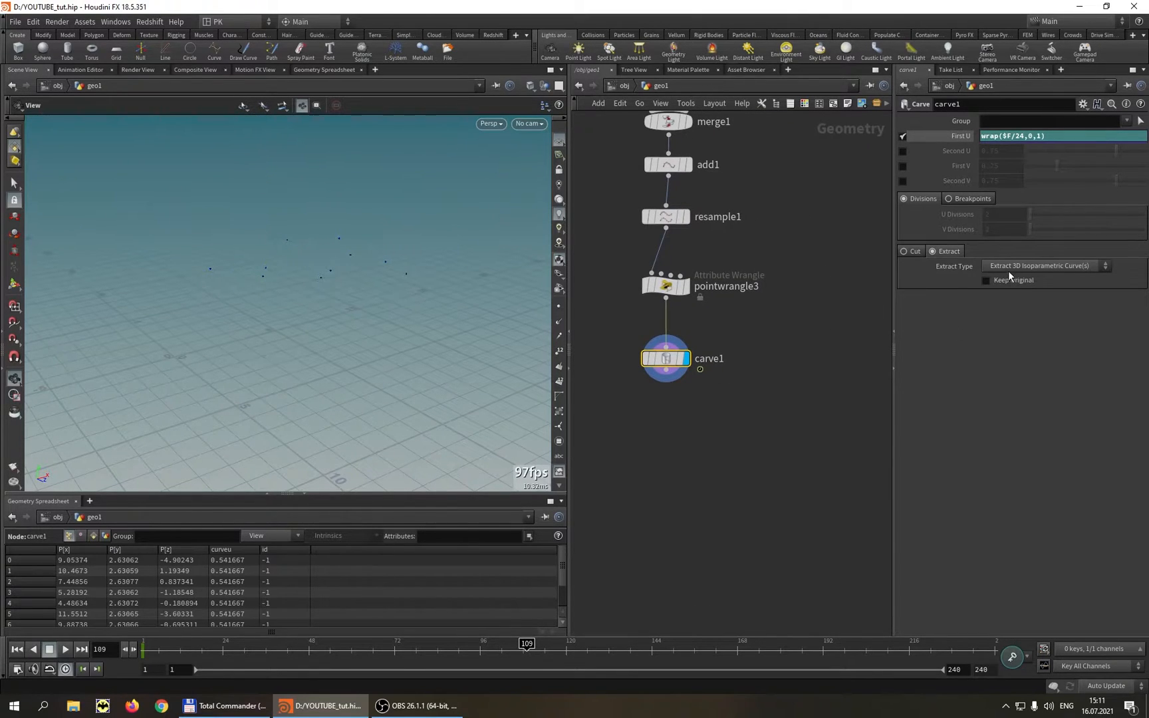
click(1043, 265)
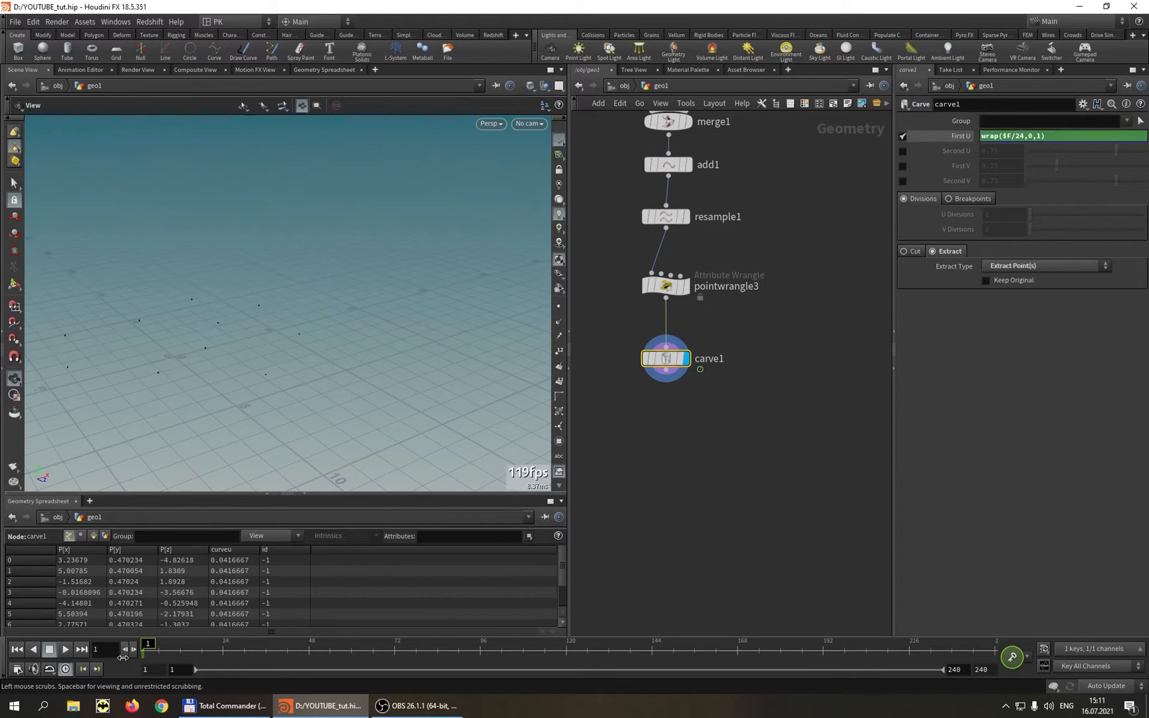
click(64, 649)
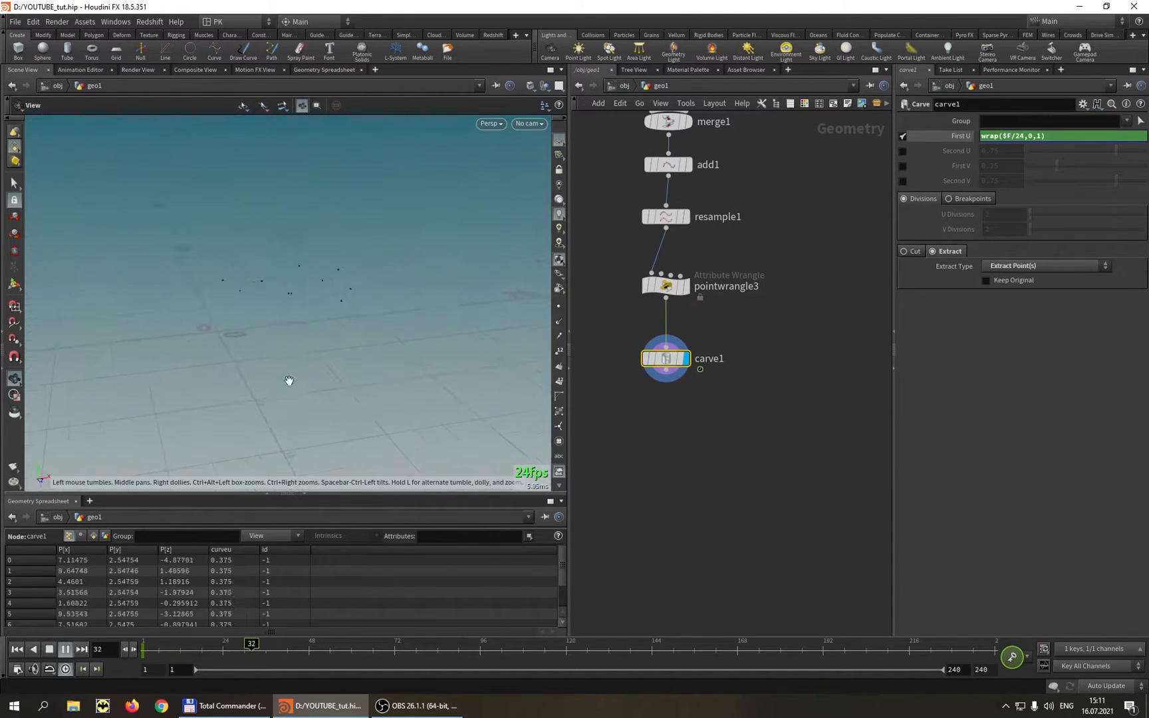
click(63, 648)
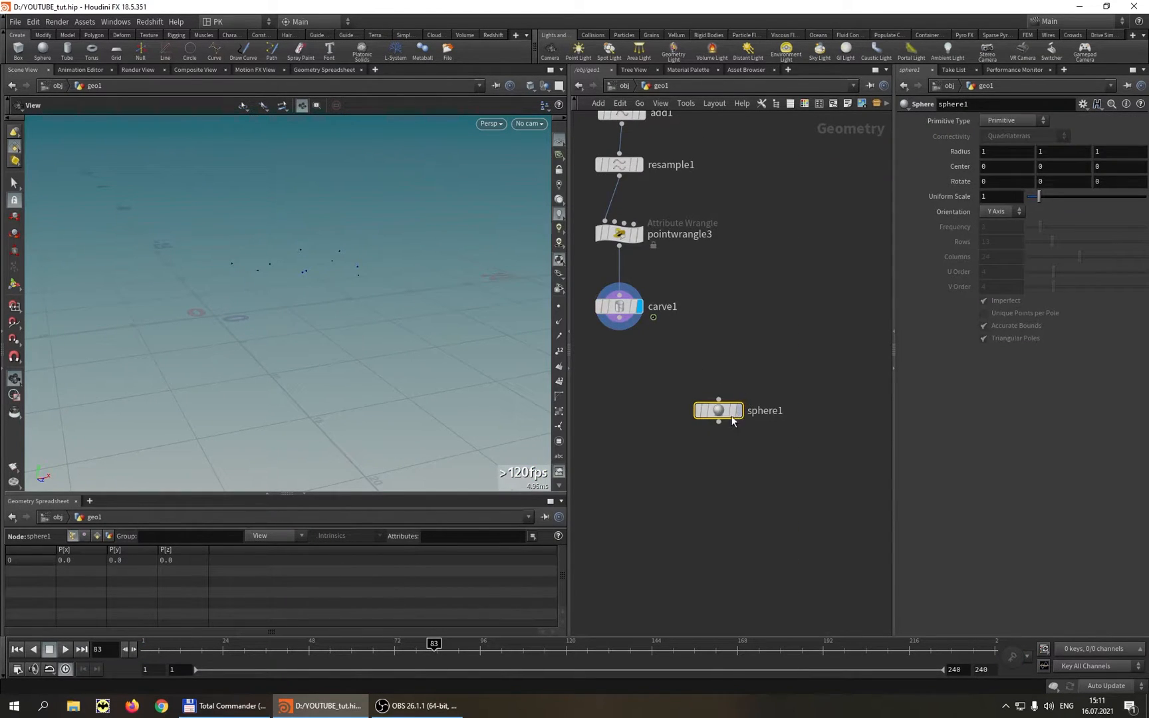
- Add a Copy to Points node placing spheres on the carve points, with sphere Uniform Scale .3
key(Tab)
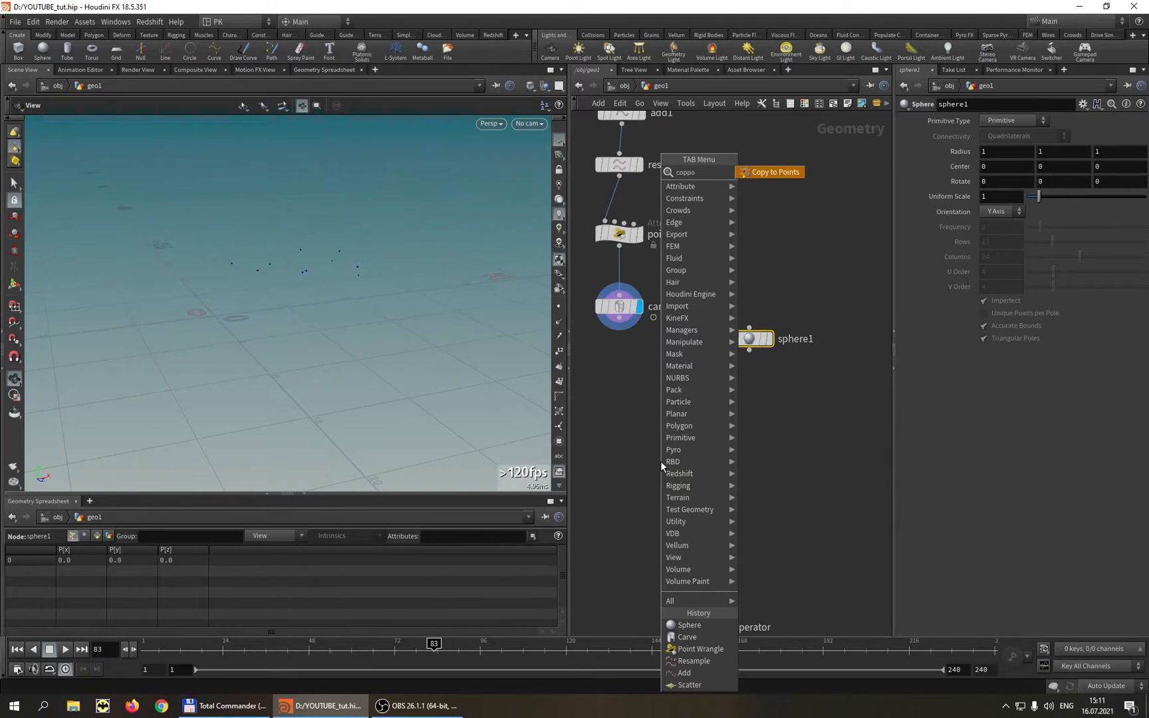
click(773, 171)
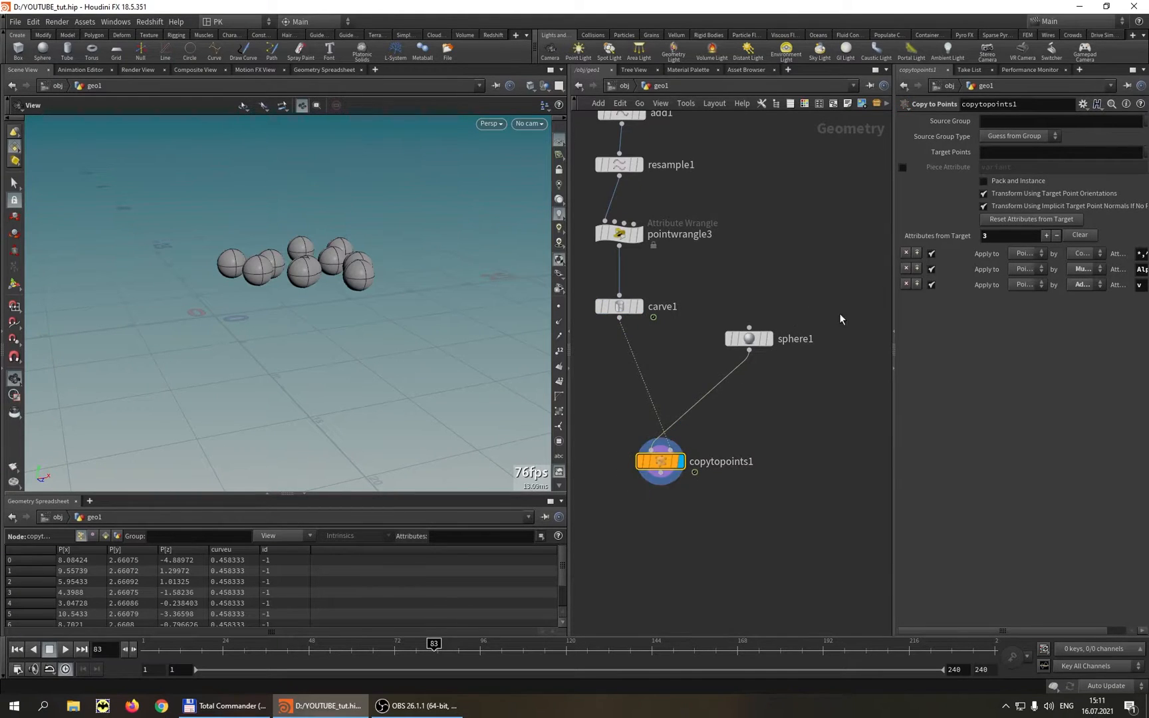
click(749, 339)
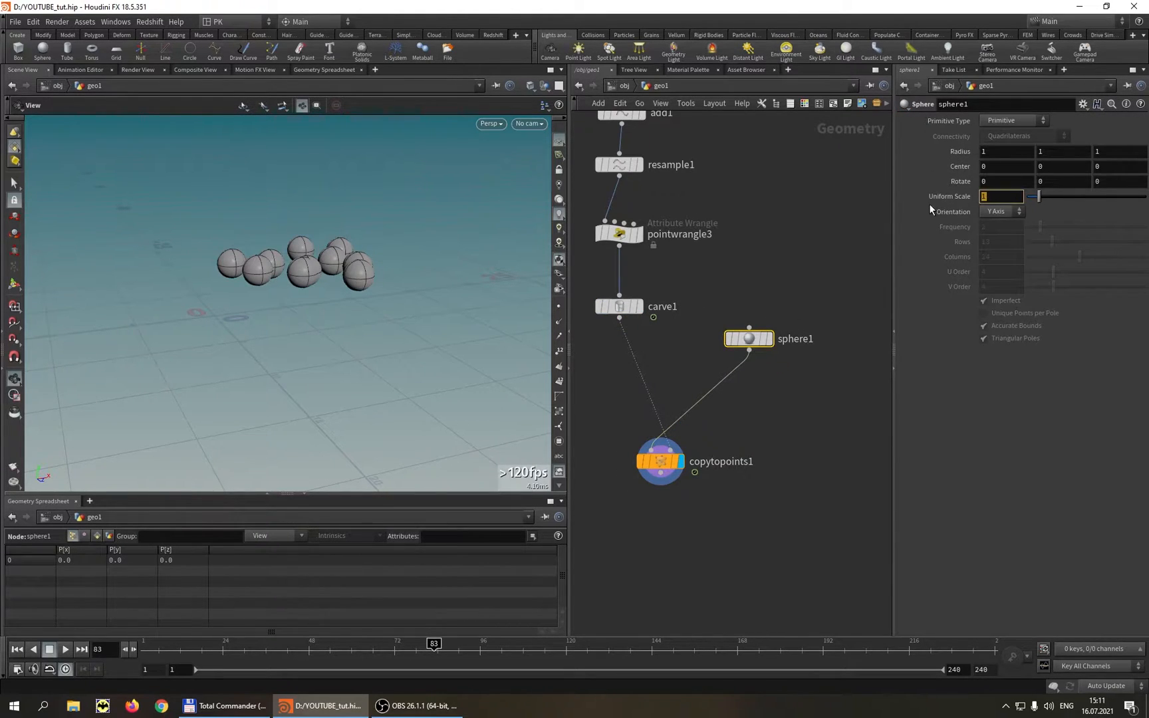
text(.3)
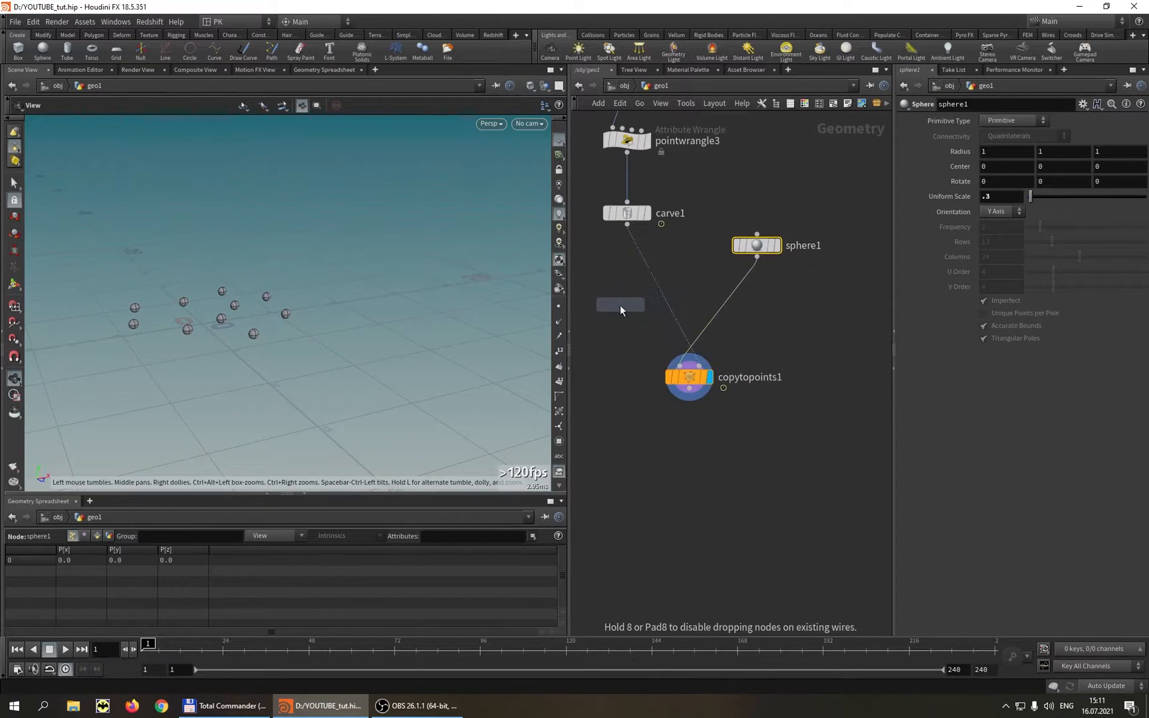
- Insert a Trail SOP after carve1 with Trail Length 5 and Trail Increment 1.46
click(620, 305)
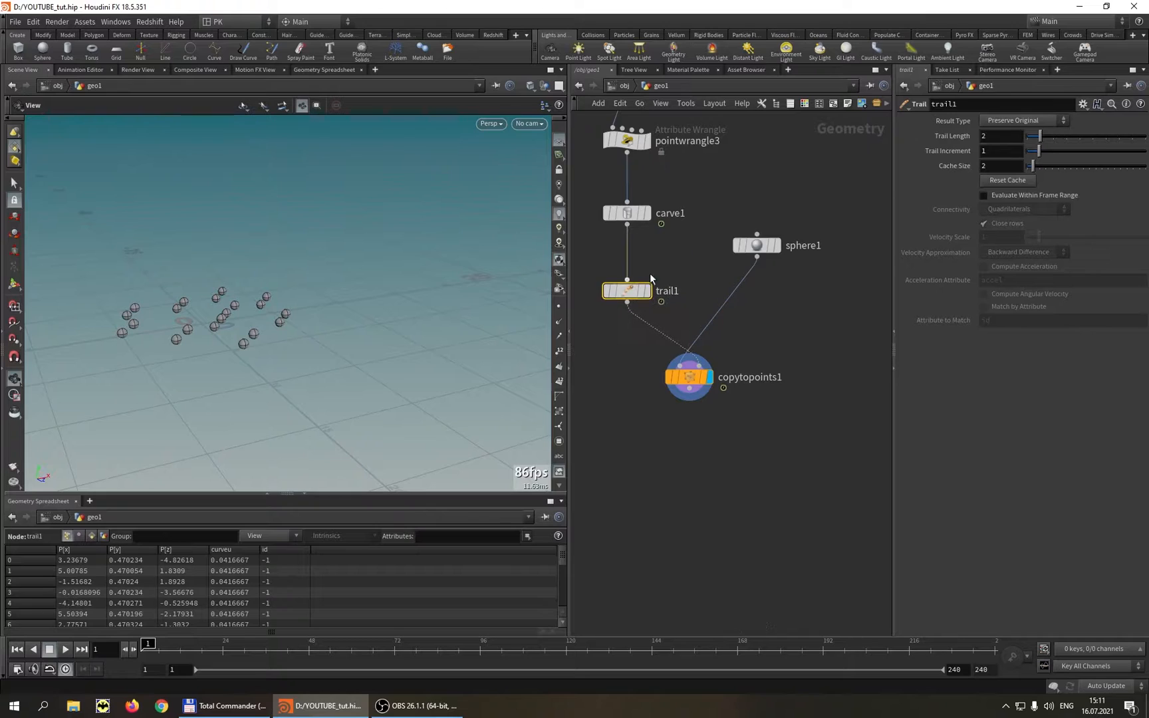
drag(1035, 135, 1053, 135)
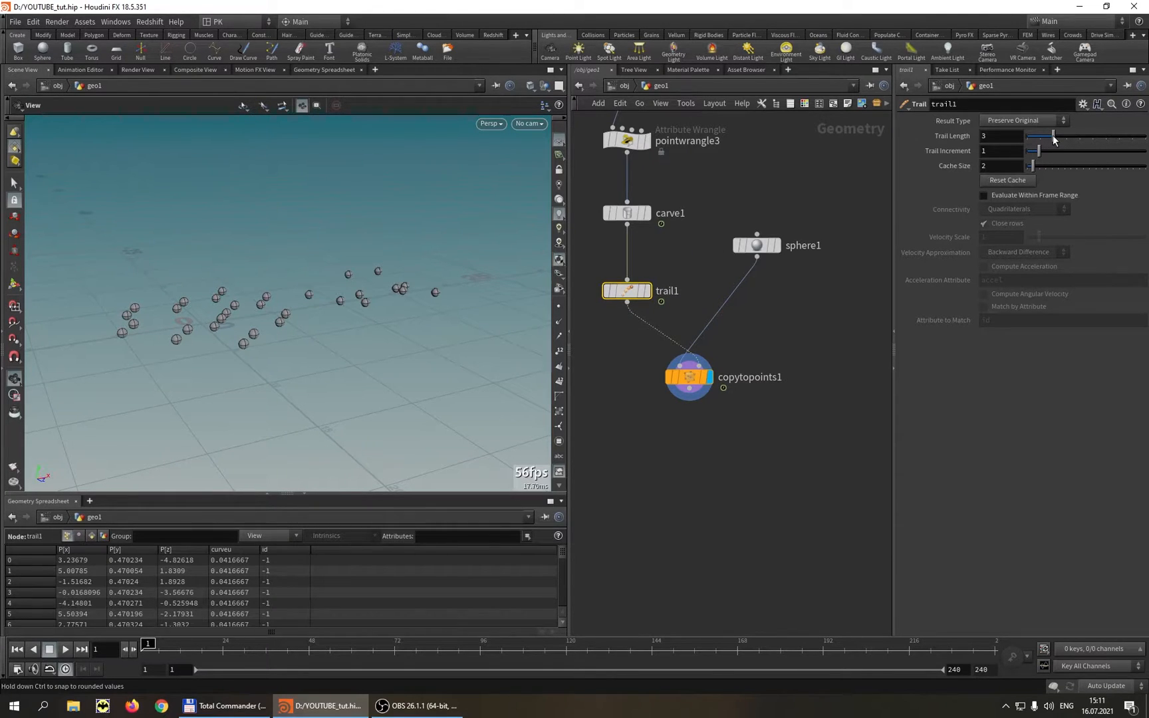
drag(1036, 151, 1033, 152)
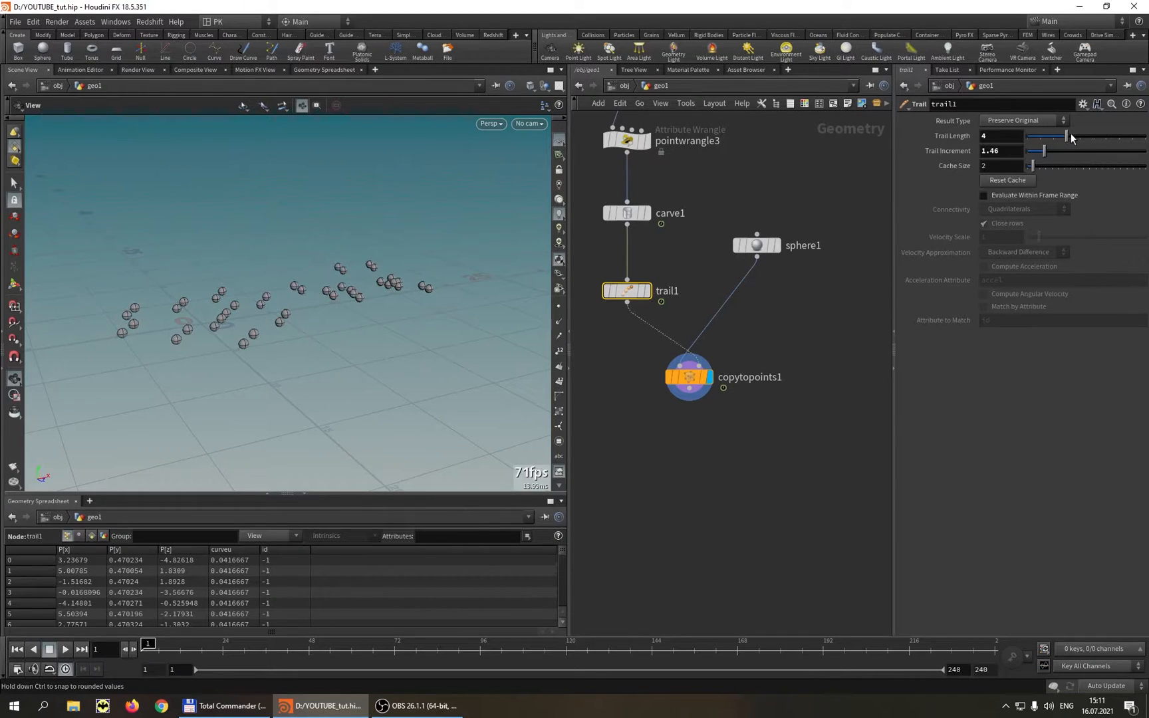
drag(1042, 136, 1058, 136)
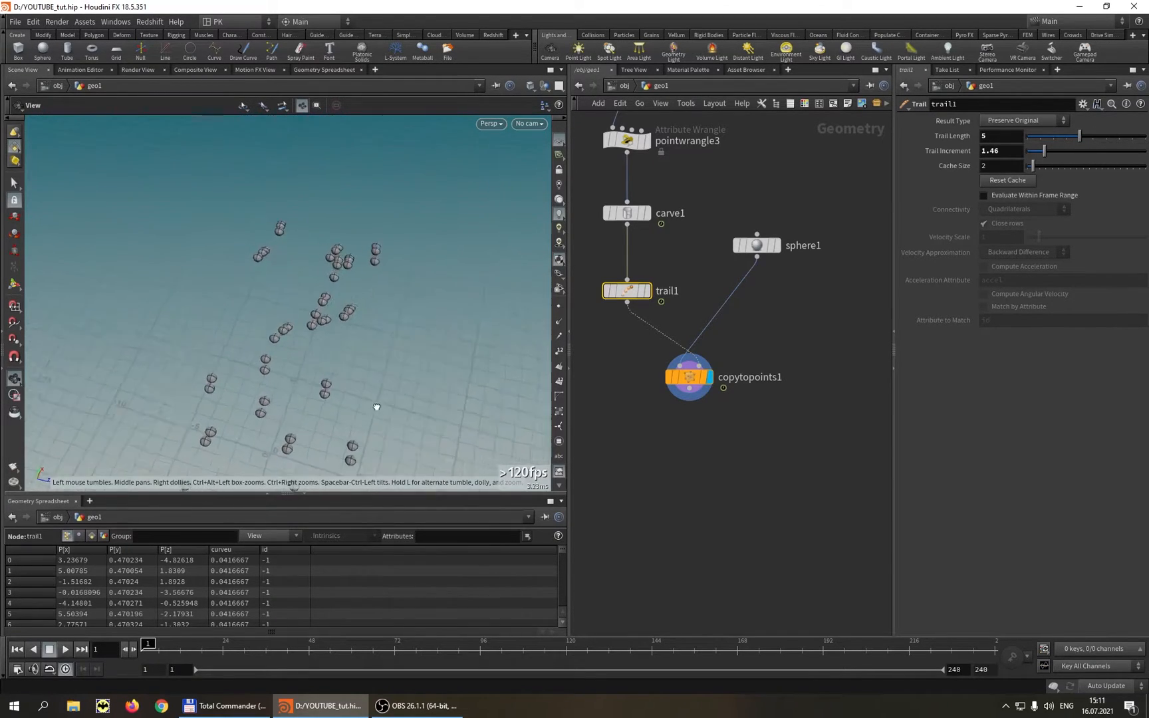
drag(150, 648, 214, 649)
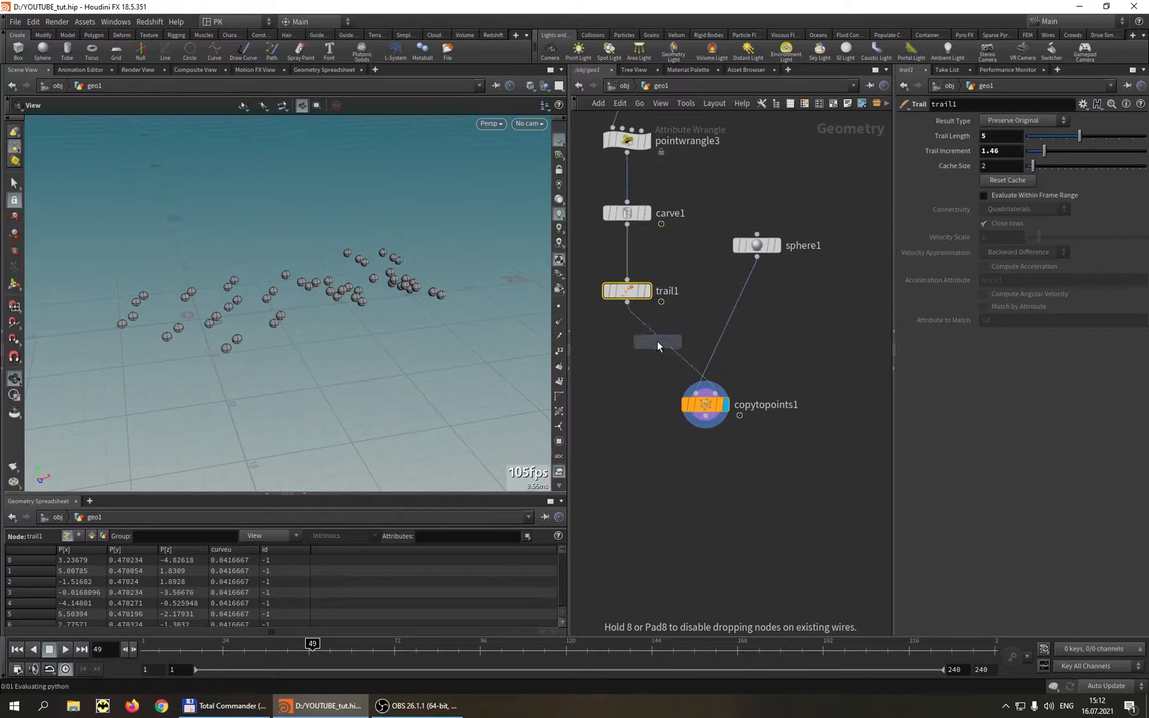
- Add a Sort SOP after trail1 with Point Sort set to Random, then a Blast with group 0-20
click(1018, 120)
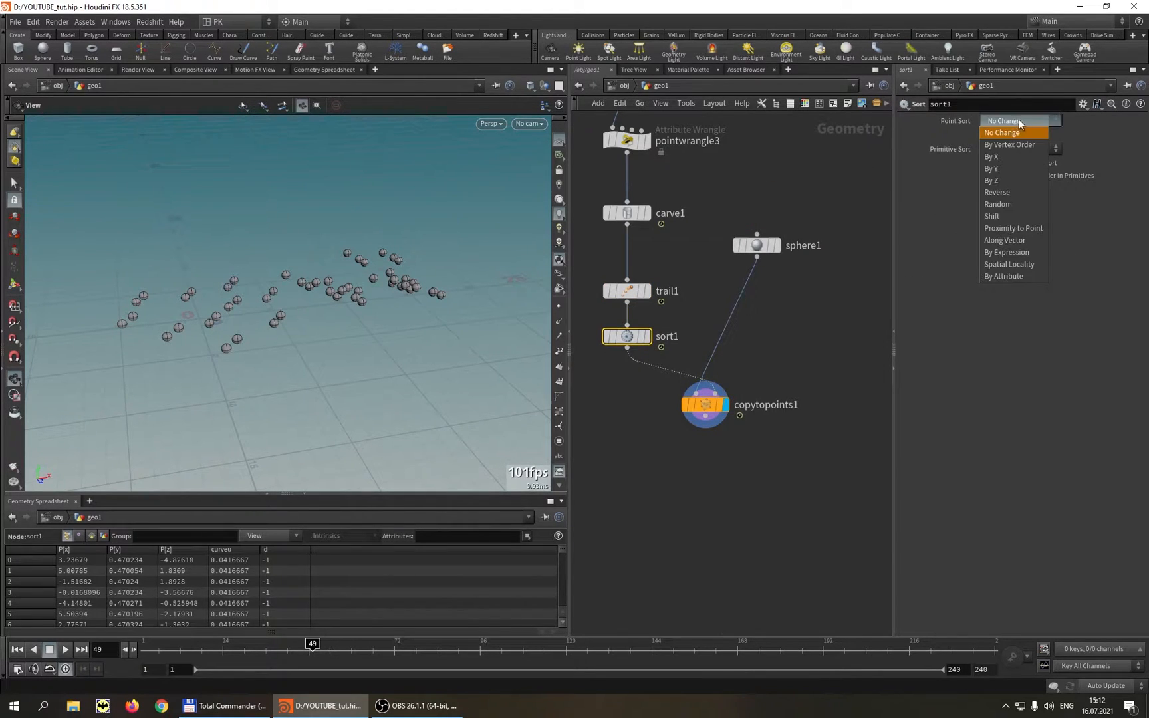
click(997, 203)
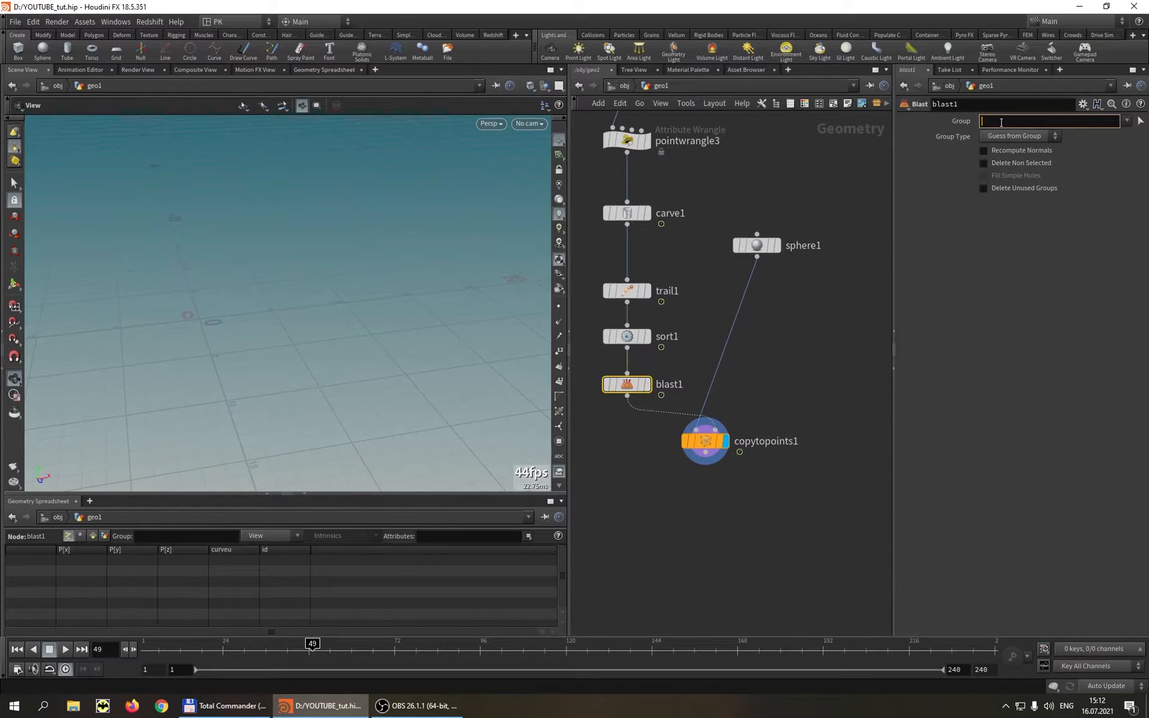
text(0-20)
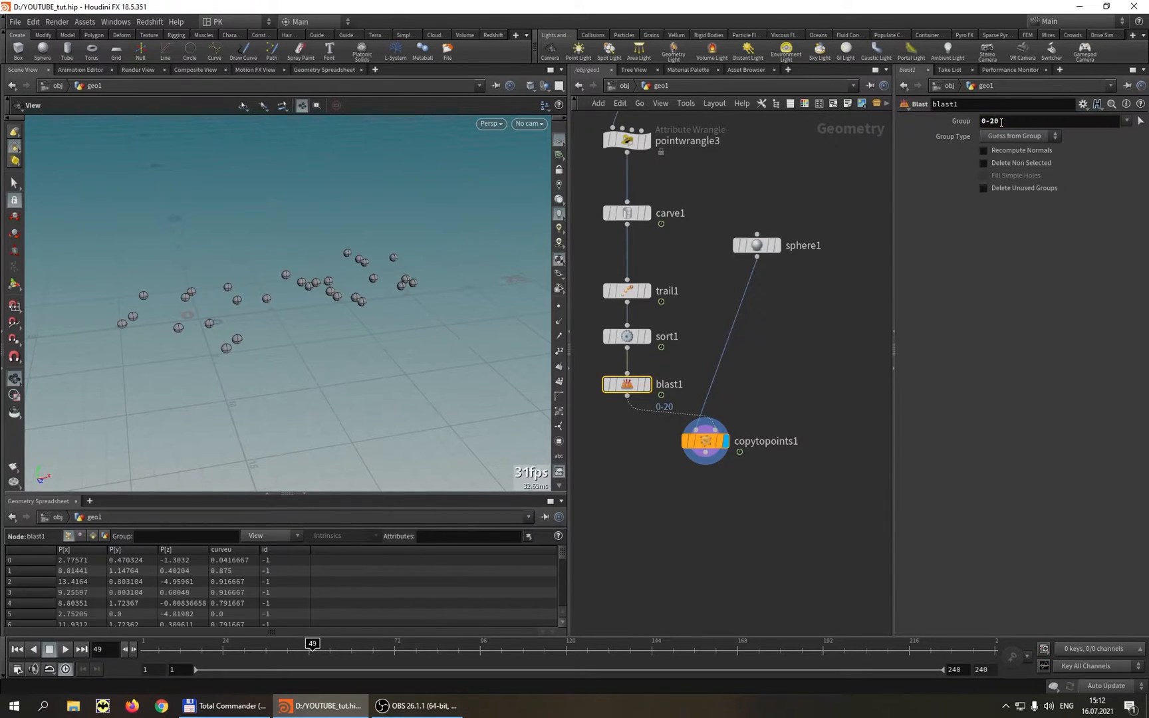
- Set the Blast group type to Points and review the sort and trail settings
click(1019, 136)
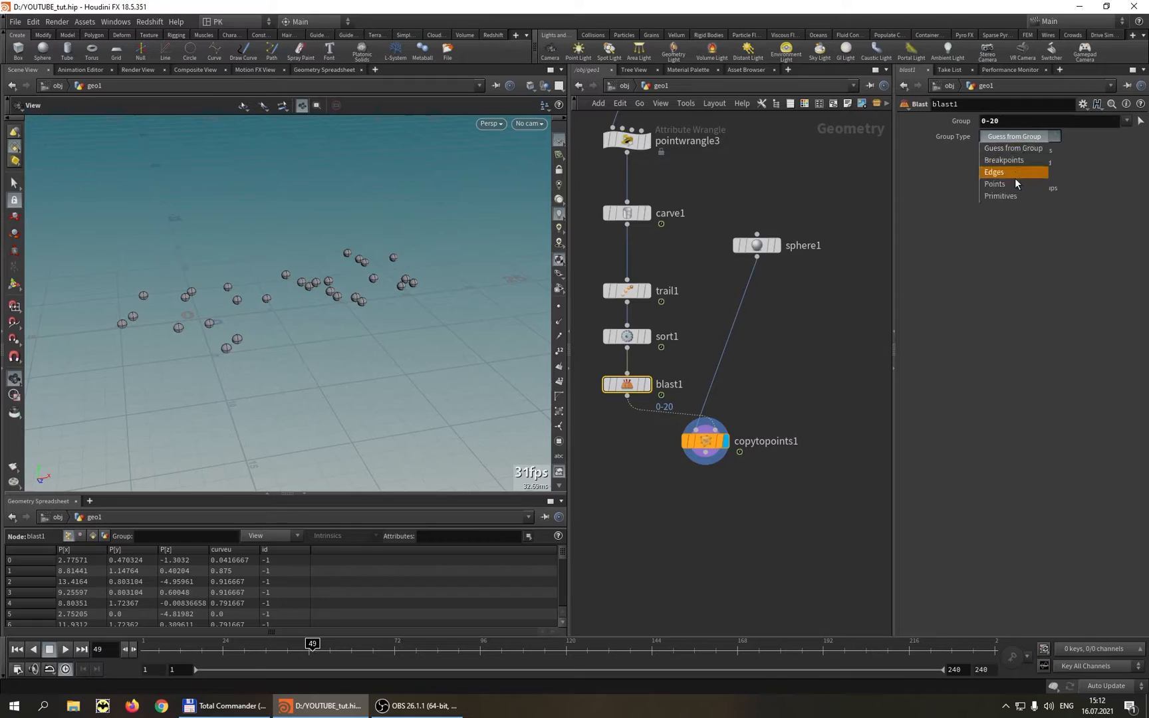
click(995, 184)
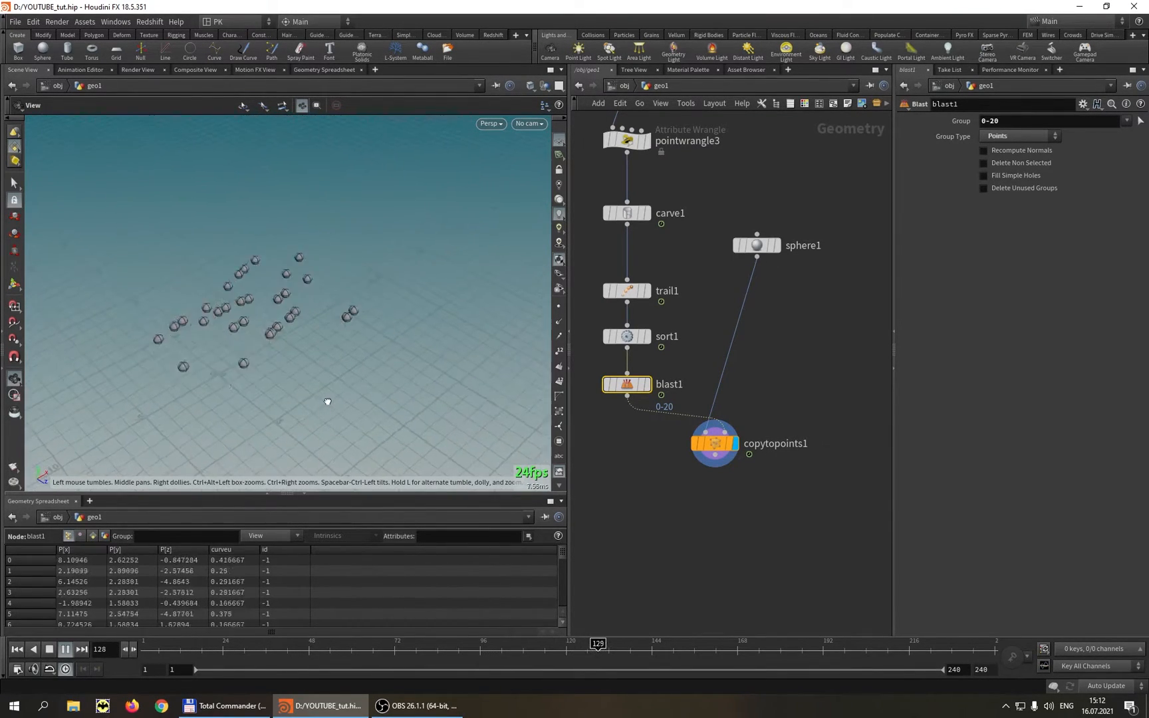
click(626, 336)
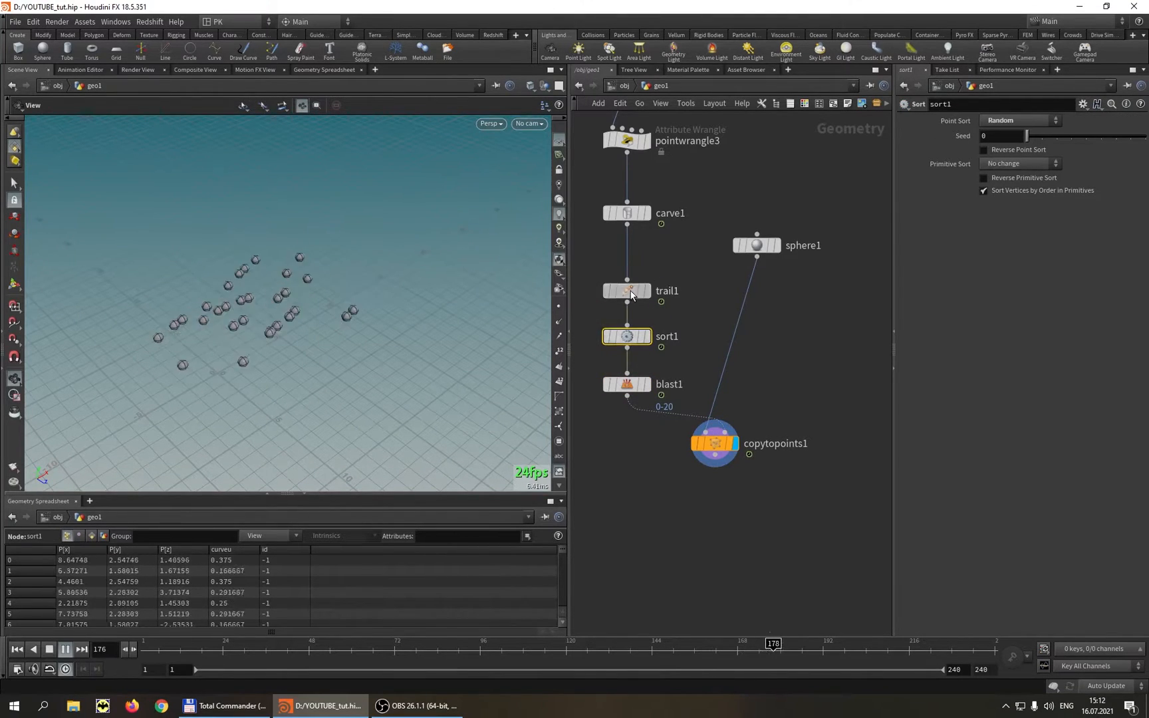
click(626, 291)
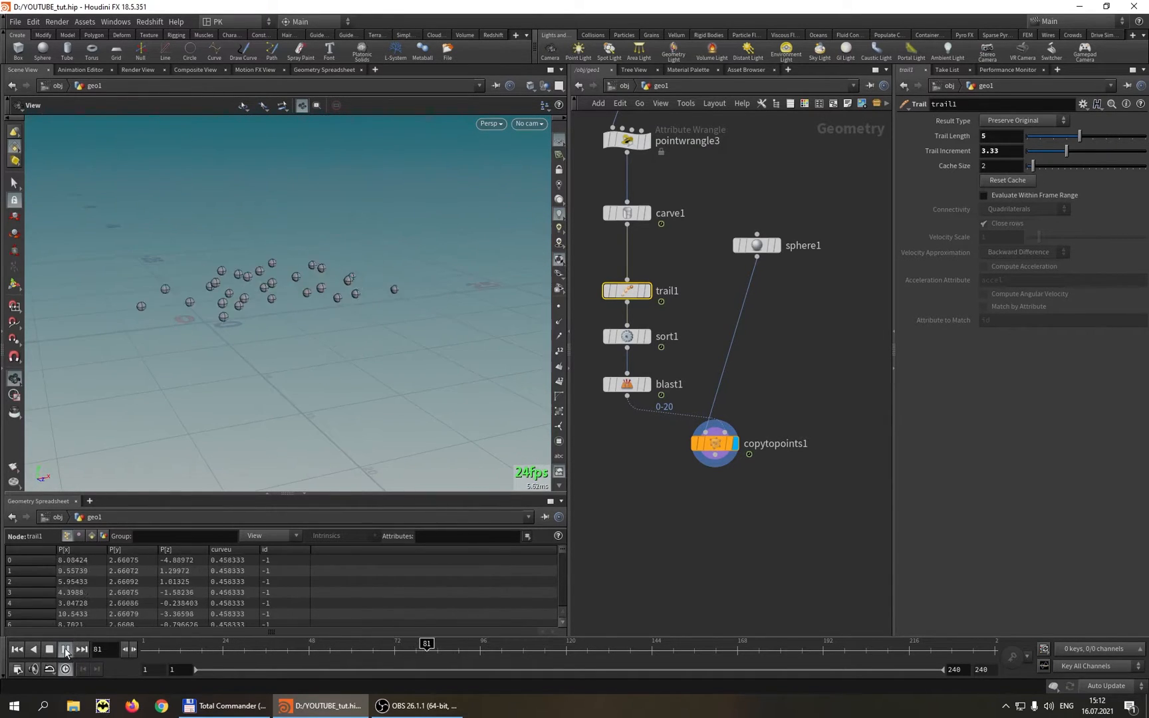
- Insert a Group Create node (group1, Primitives) between pointwrangle3 and carve1 after inspecting trail1 and sort1
click(49, 649)
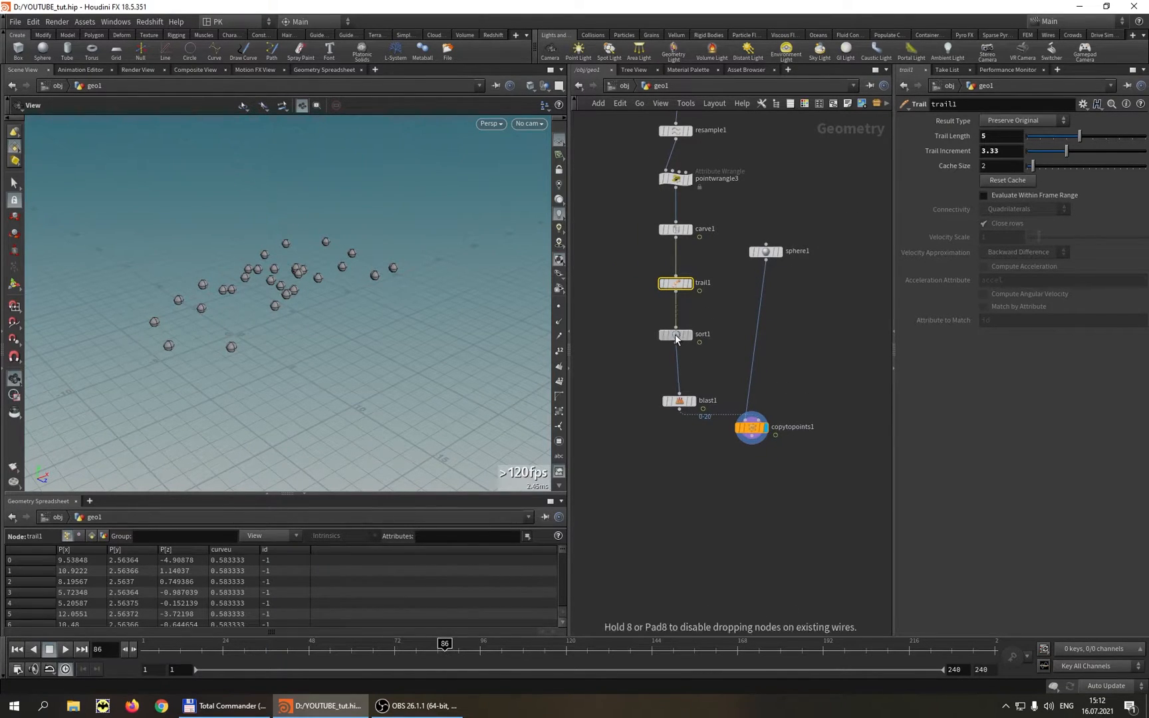
click(673, 312)
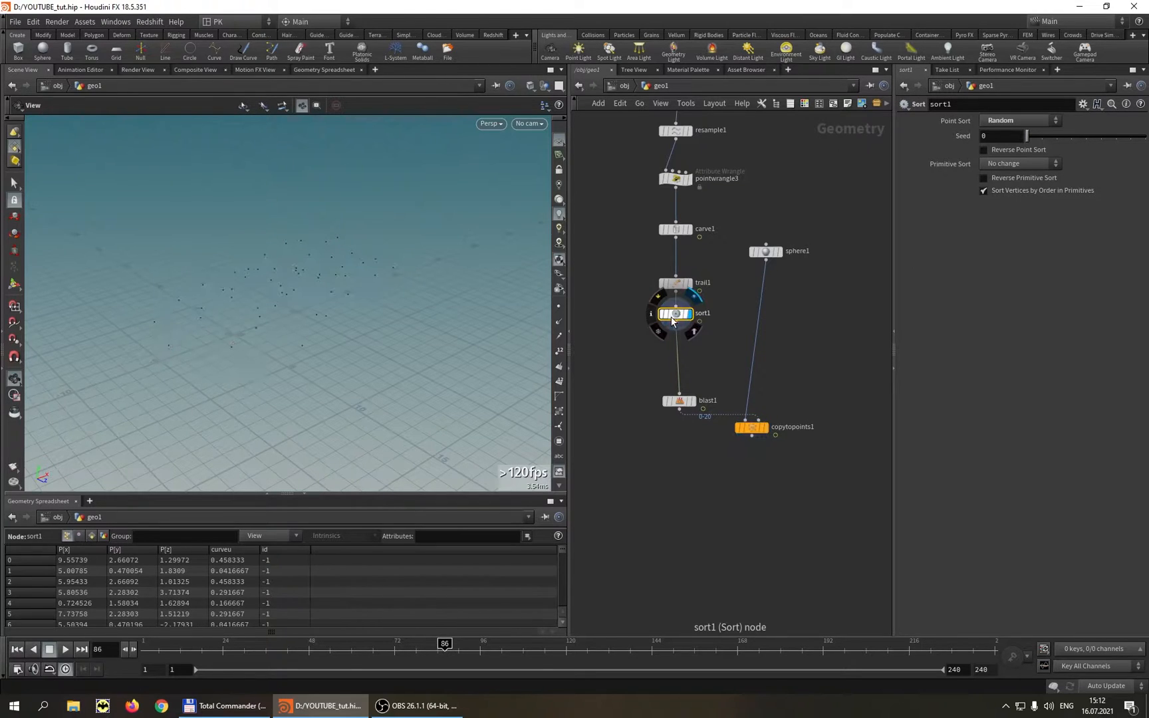
click(666, 358)
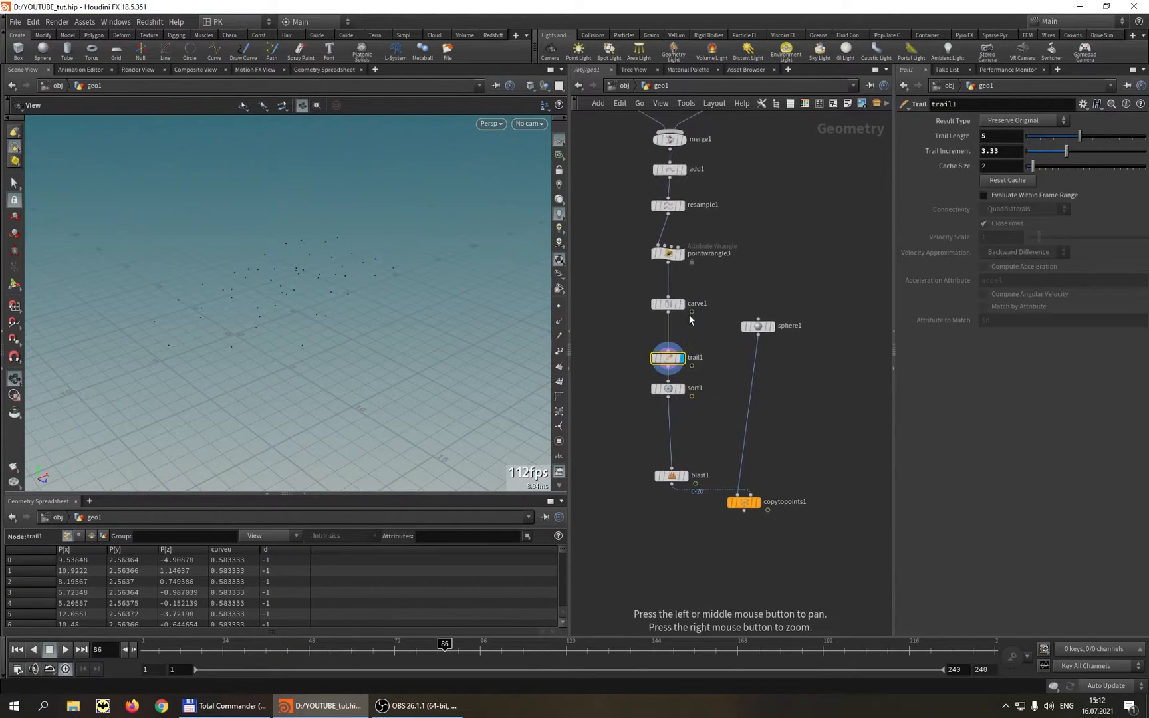
click(667, 289)
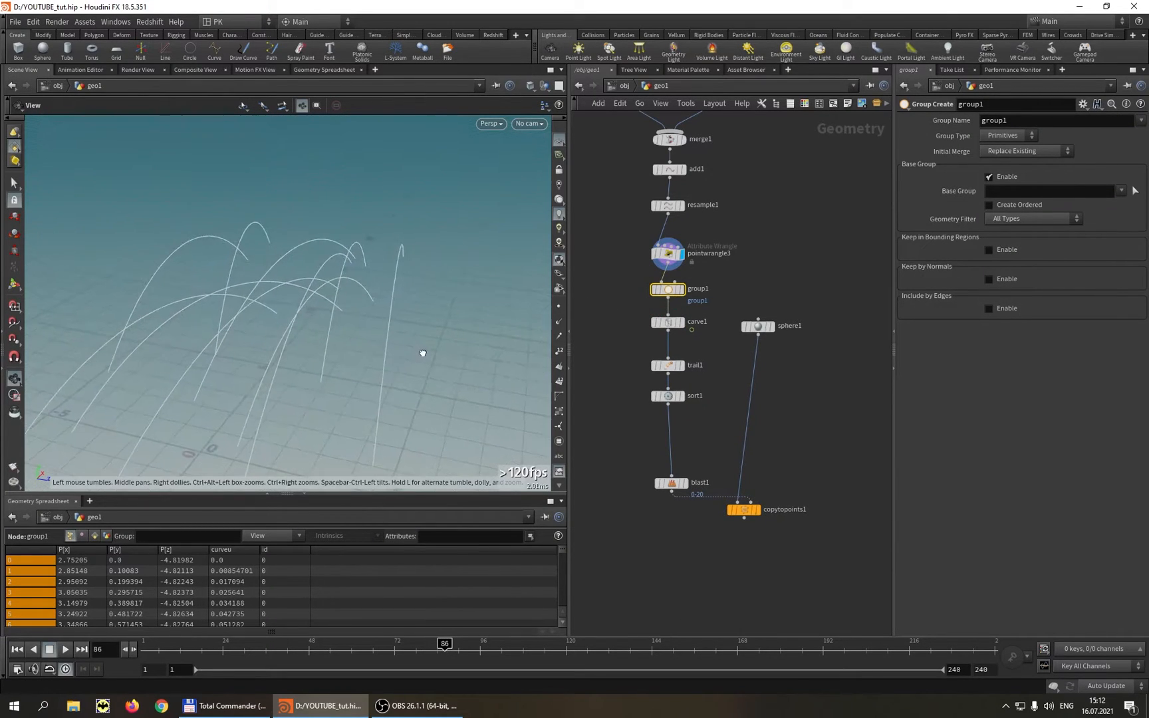
- Limit carve1 to group1 and add carve2 on !group1 with First U wrap($F/48,0,1)
drag(421, 354, 420, 339)
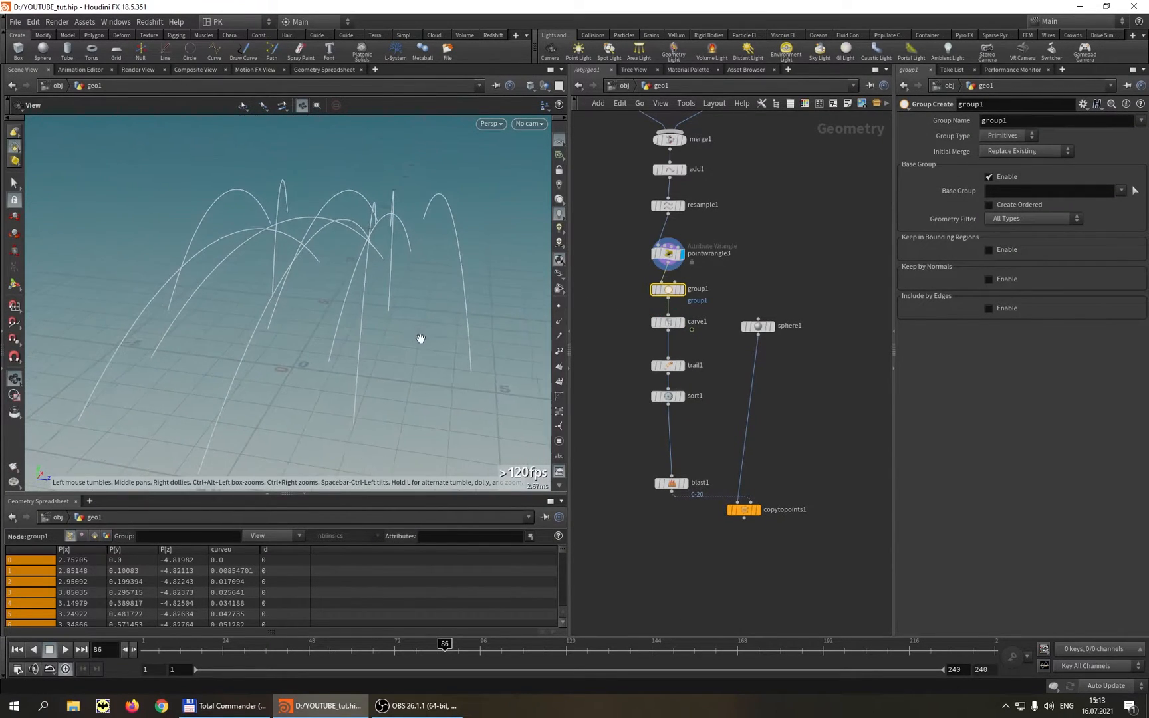
click(1049, 192)
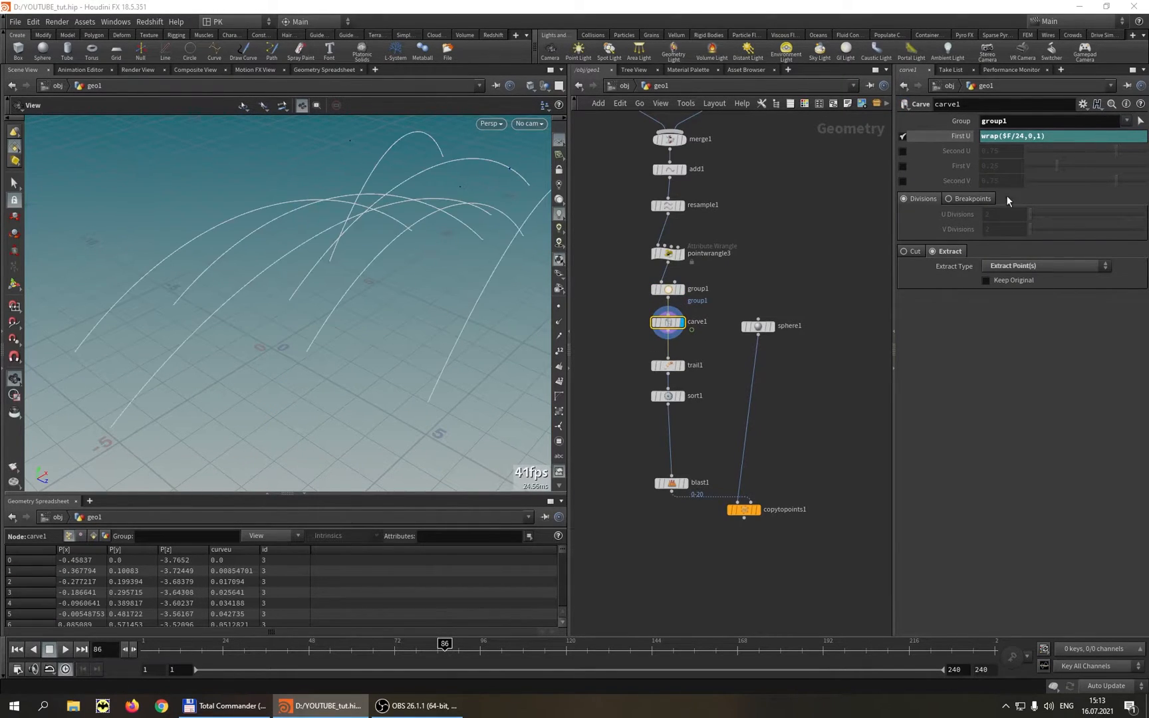
click(667, 331)
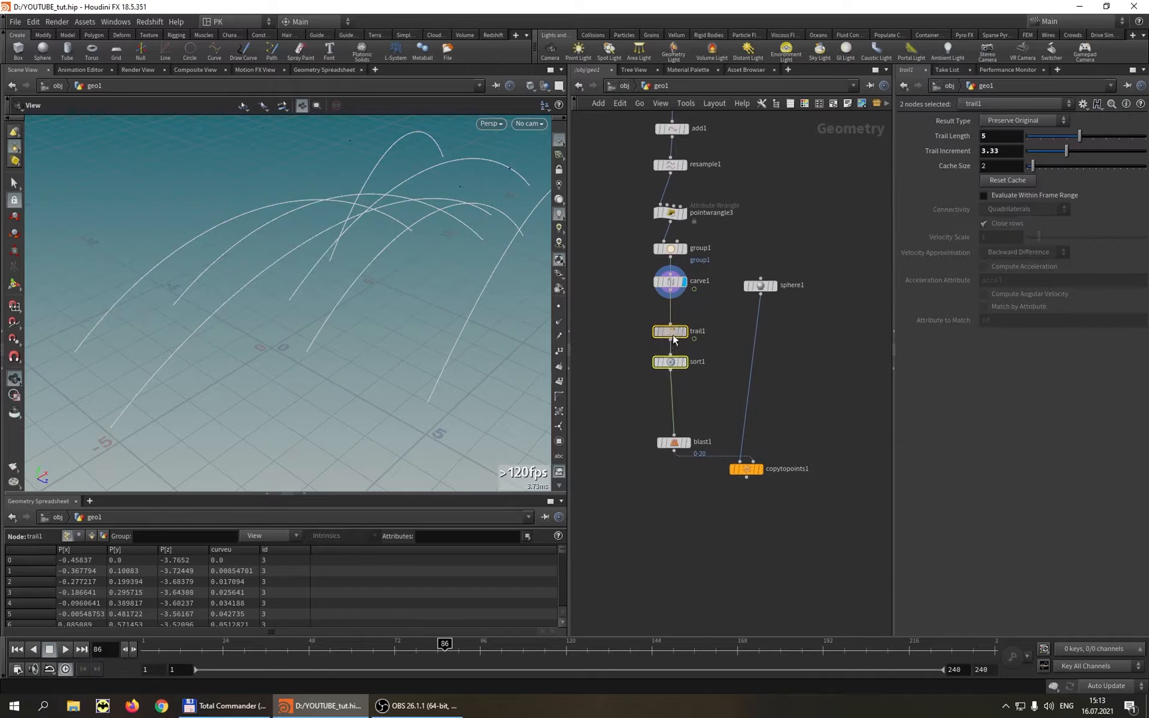
click(669, 283)
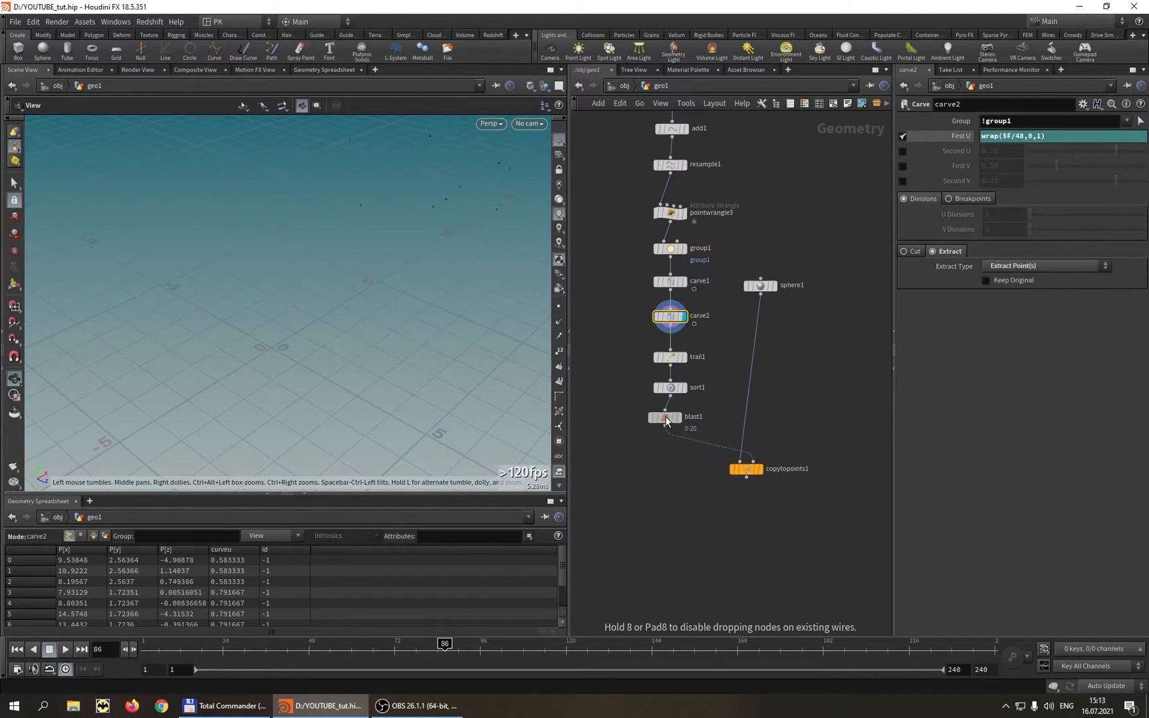
- Display copytopoints1, play the animation, and change sort1's Seed to 37
click(745, 468)
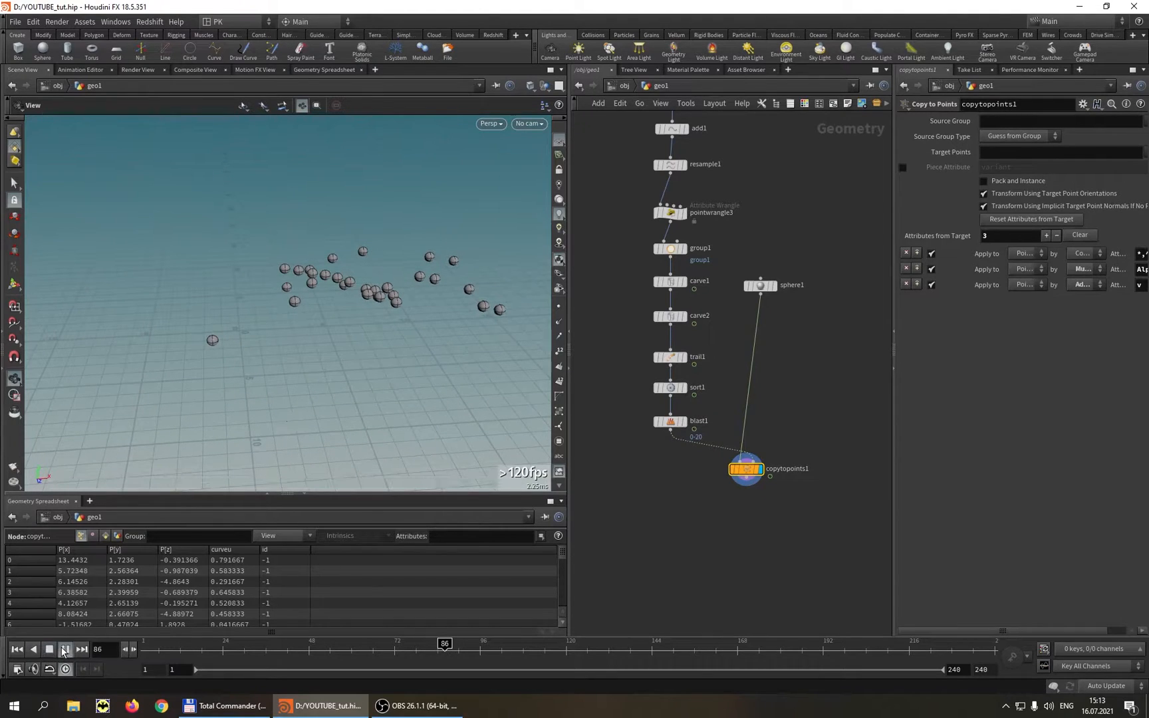
click(64, 651)
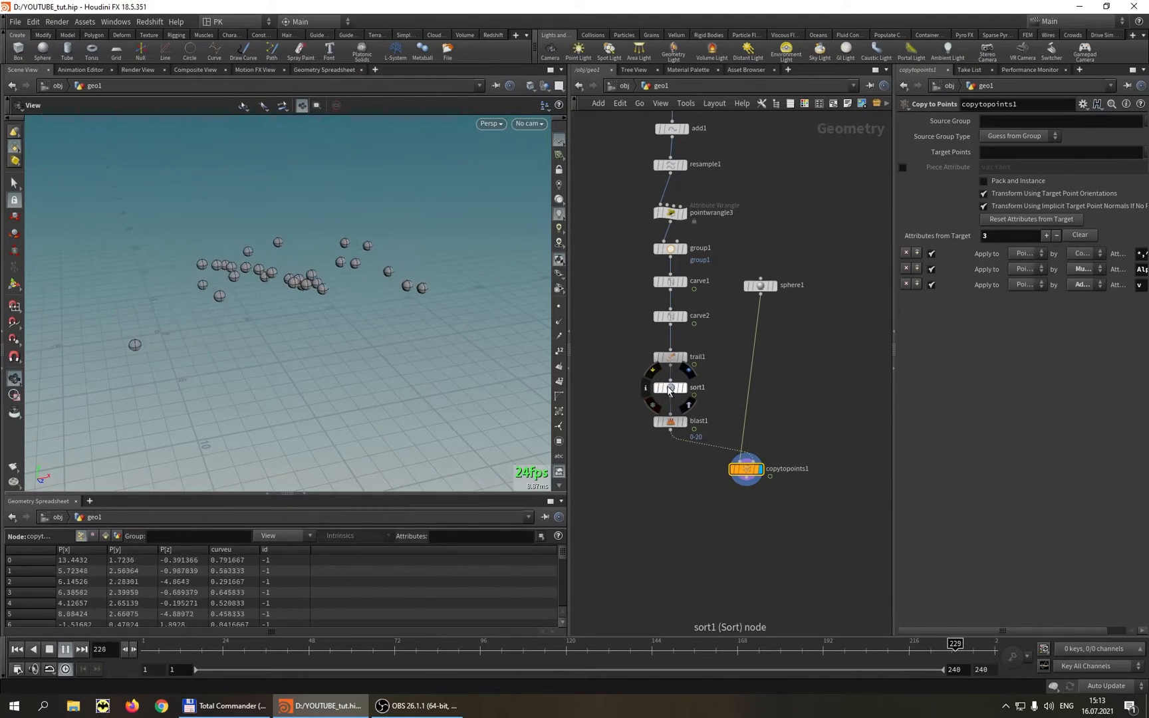
click(670, 387)
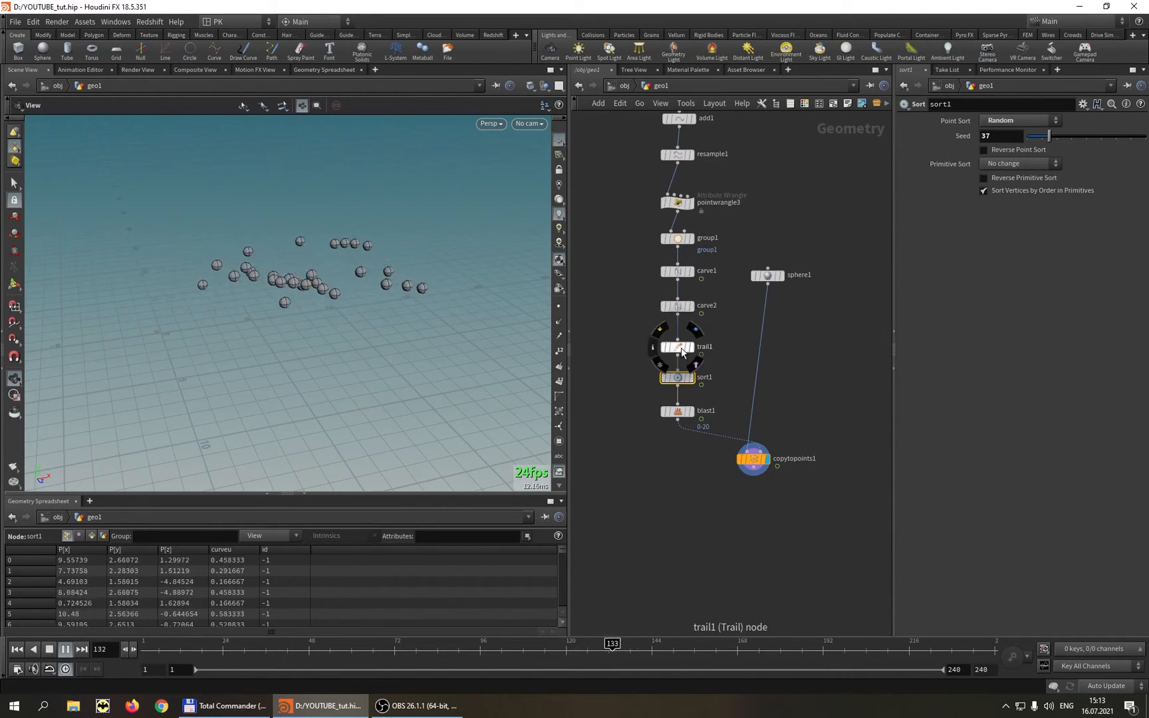
click(676, 306)
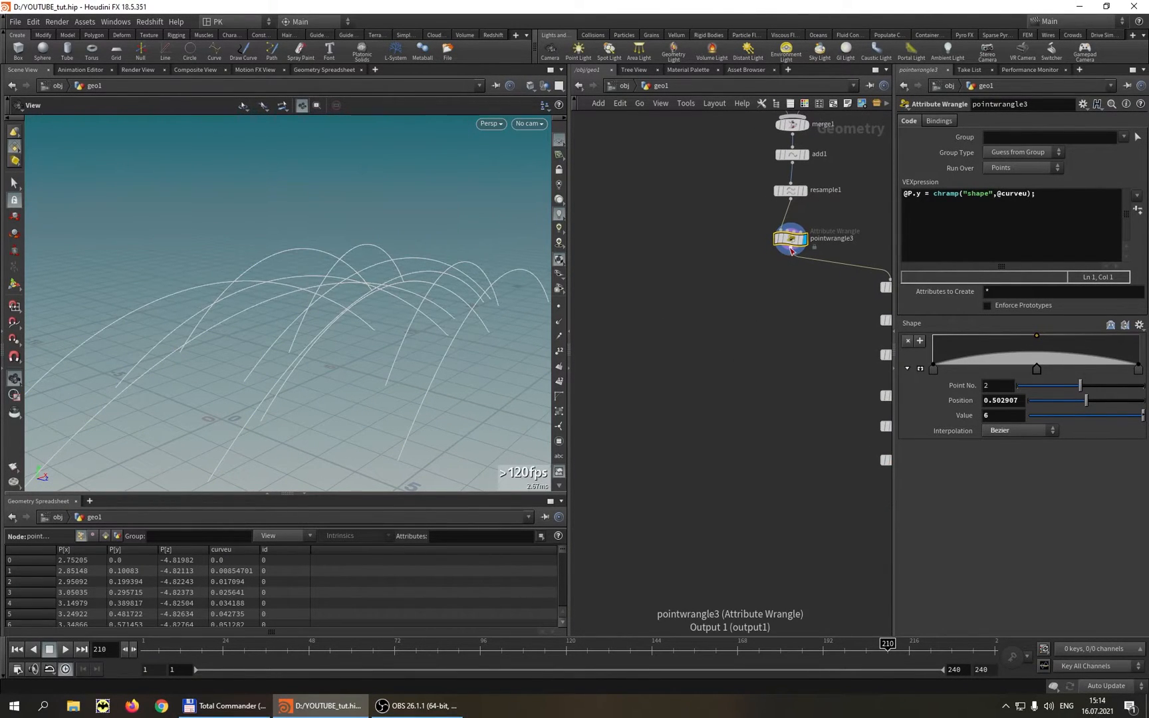
- Create pointvop1 beside pointwrangle3 and dive into its VEX Builder network
key(tab)
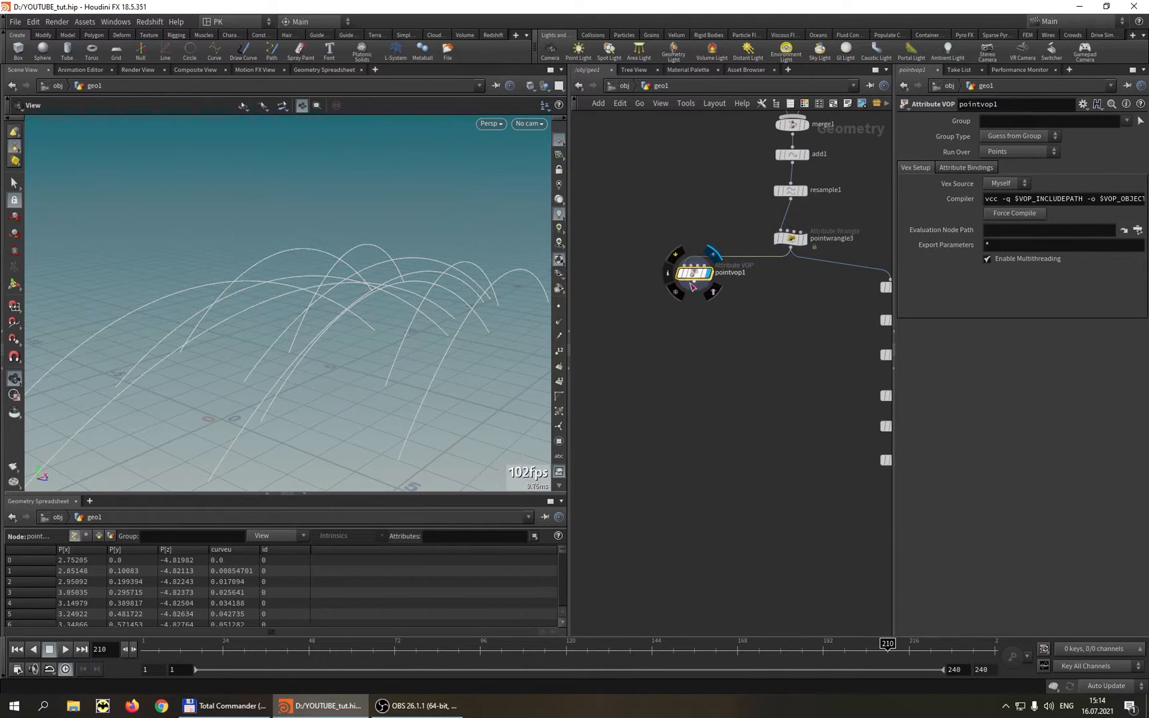
double_click(693, 271)
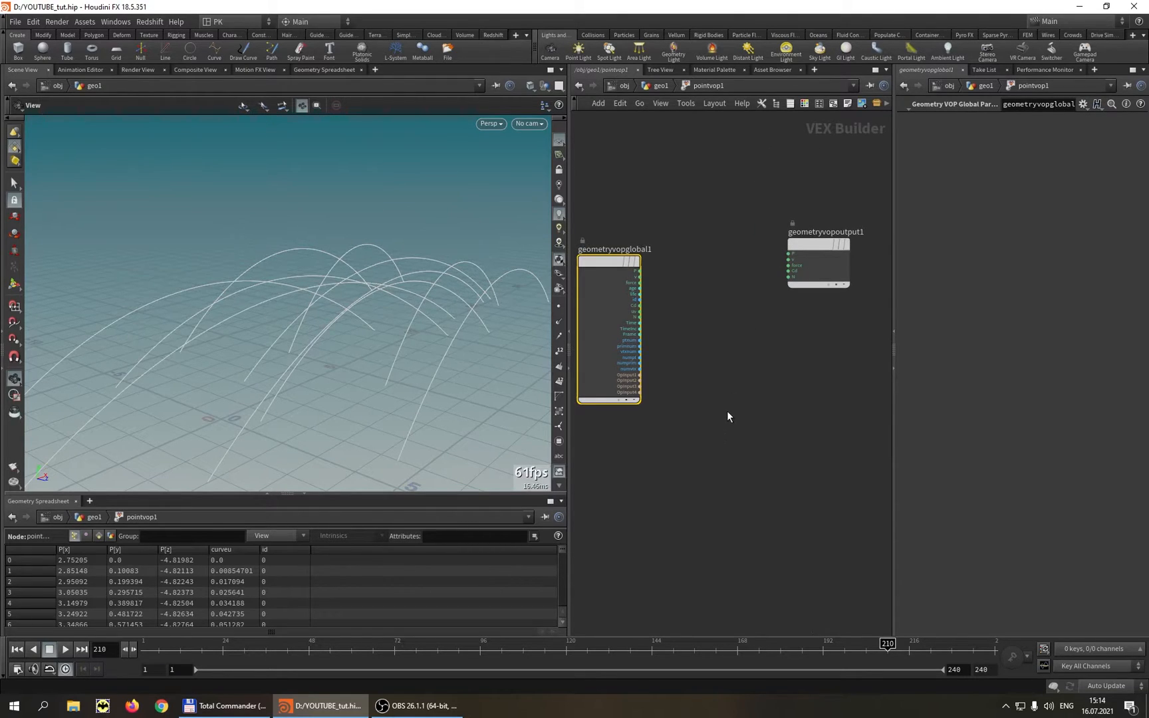
mouse_move(683, 363)
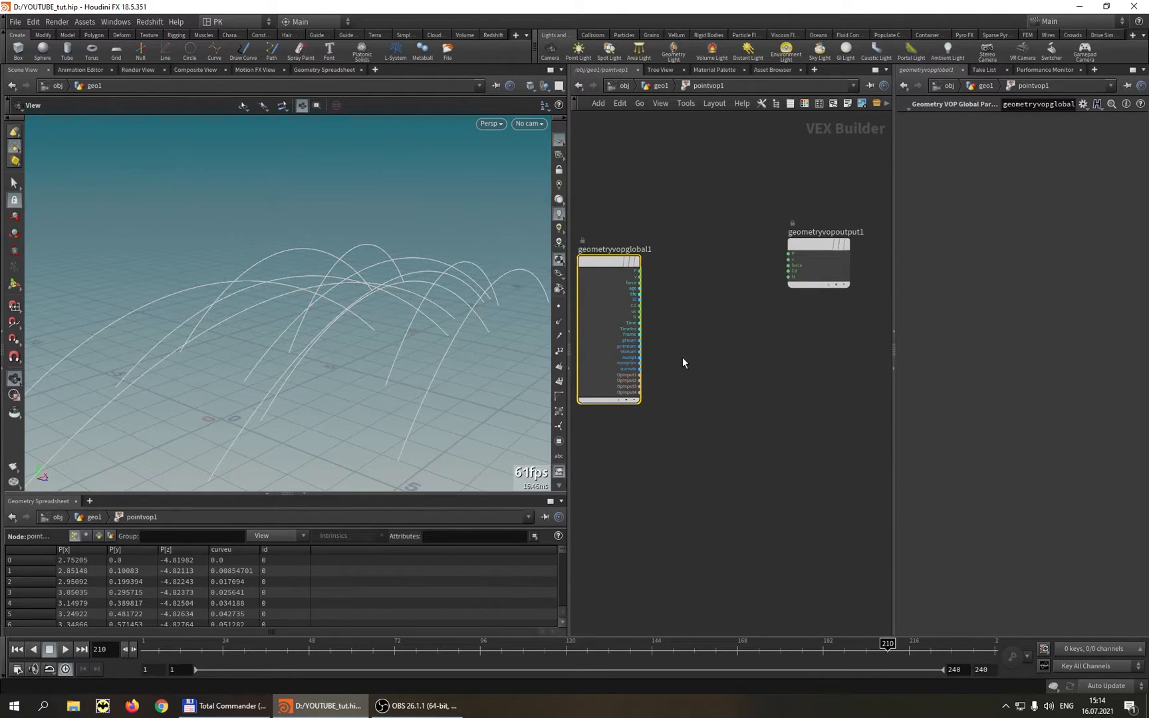
mouse_move(686, 354)
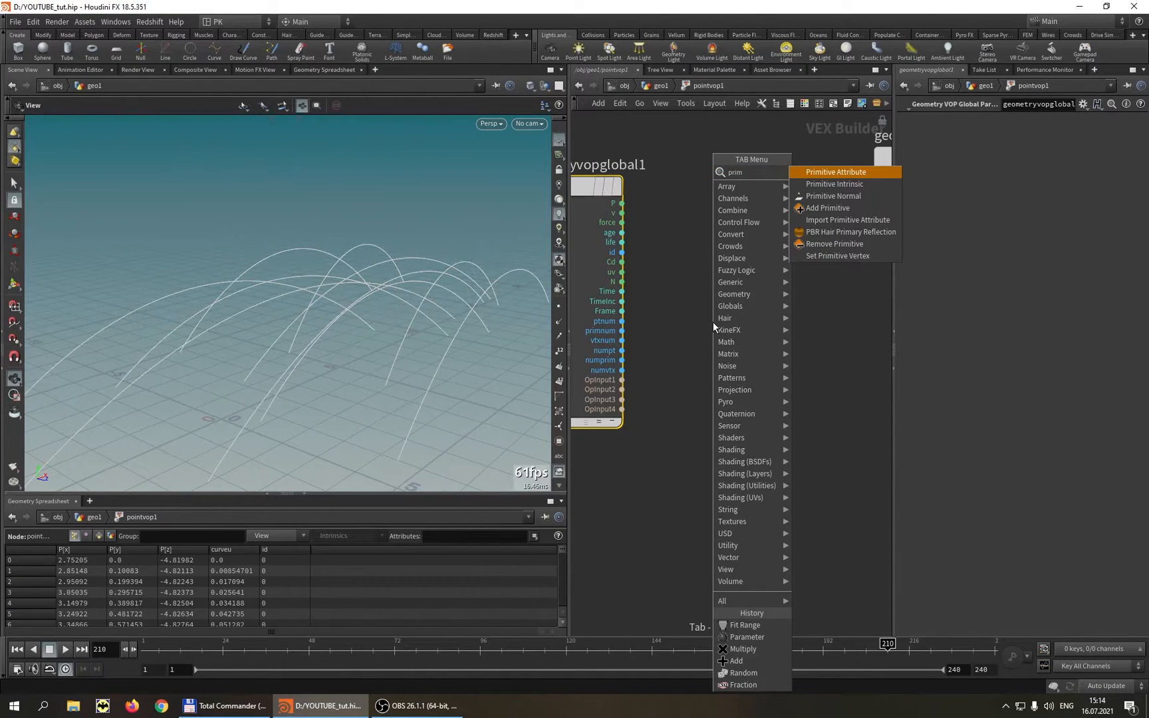
- Add a Primitive Attribute node wired to geometryvopglobal1's OpInput1 as its file input
click(835, 171)
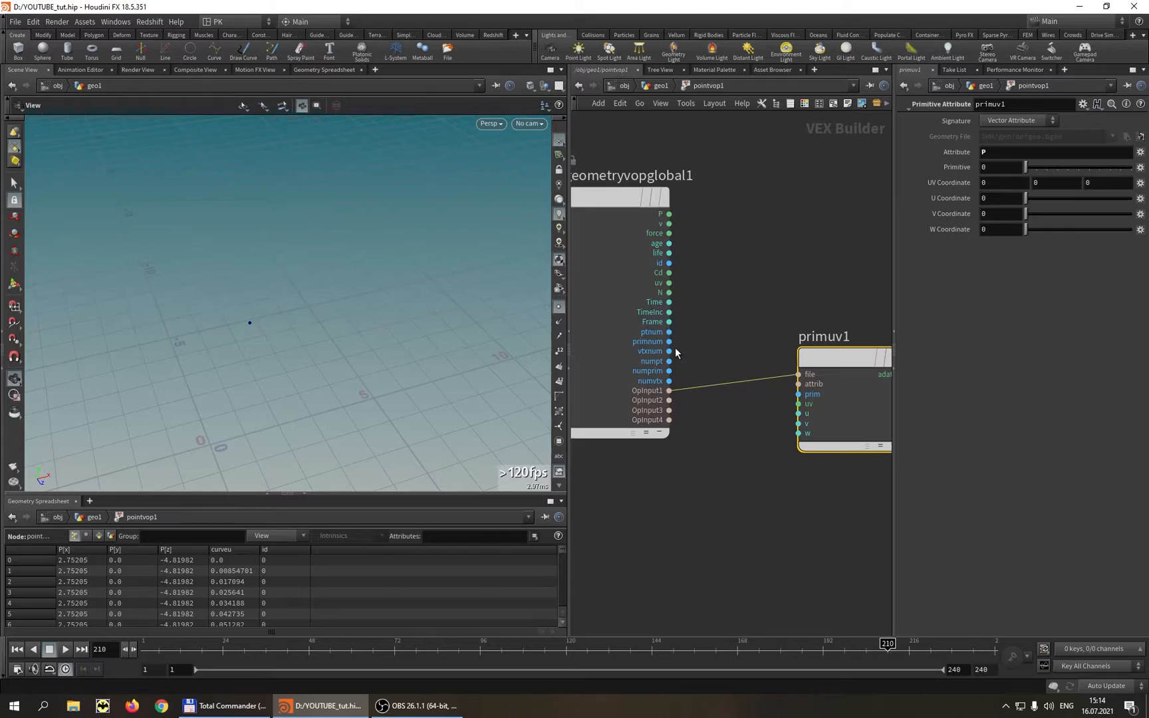
mouse_move(668, 341)
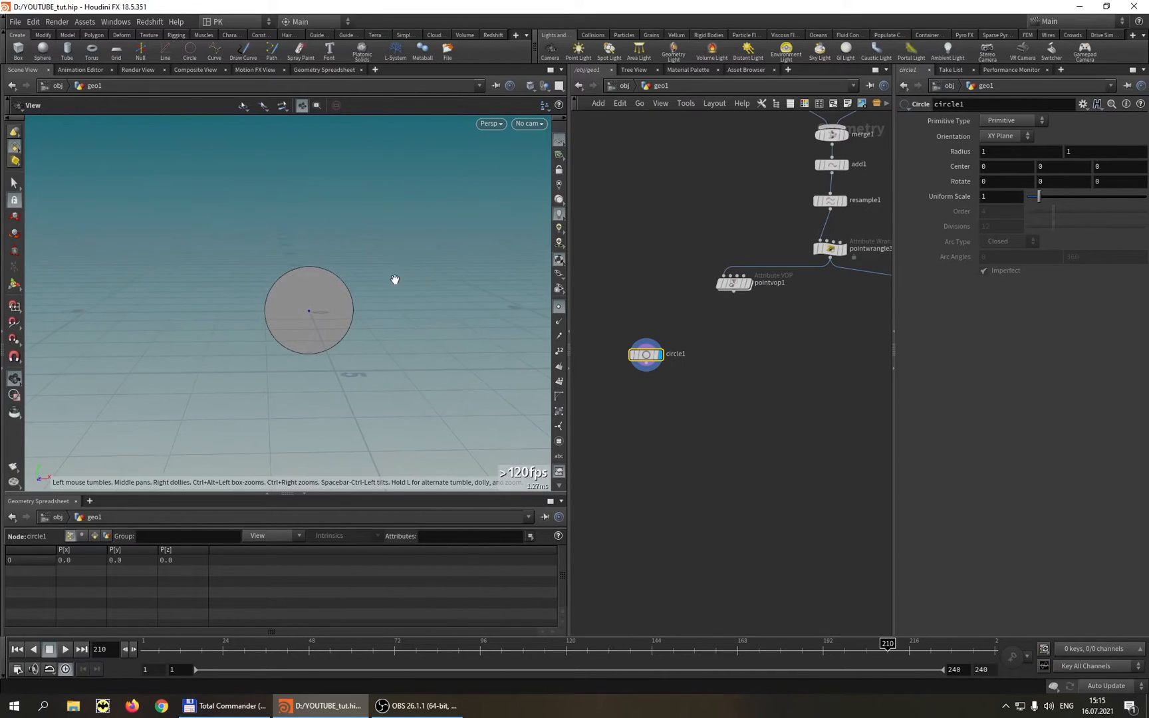
- Set the Circle SOP to Polygon and drag Divisions down to 3 to form a triangle
click(1014, 119)
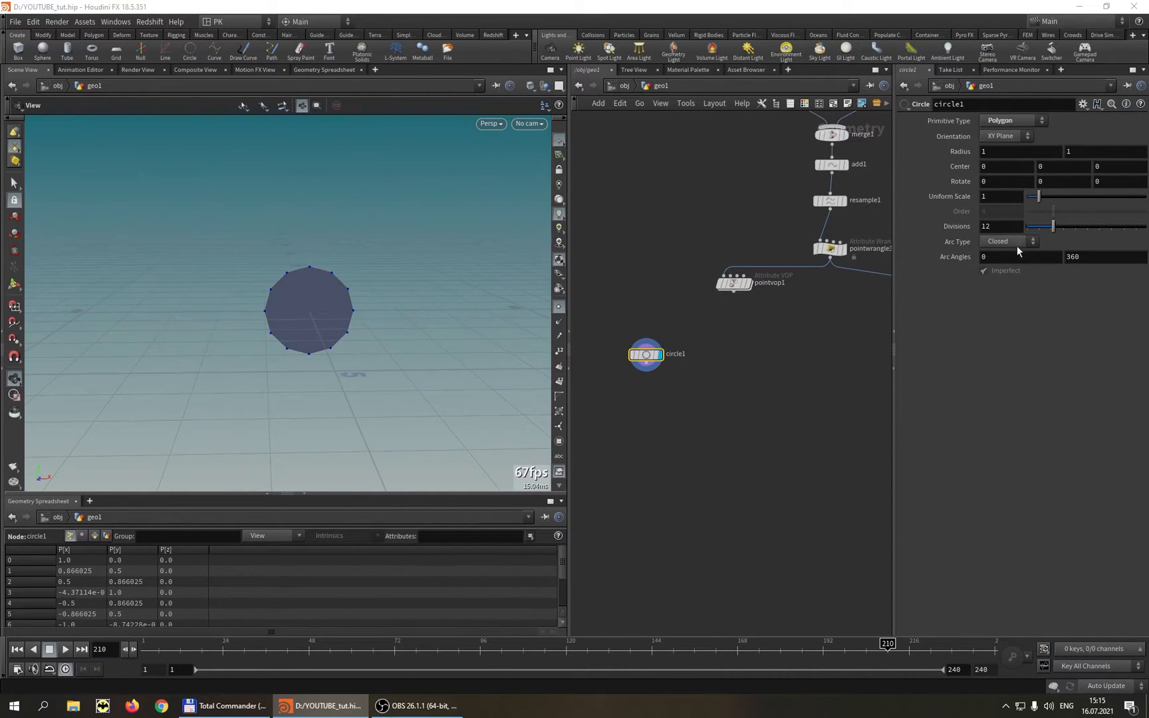
drag(1048, 226, 1036, 226)
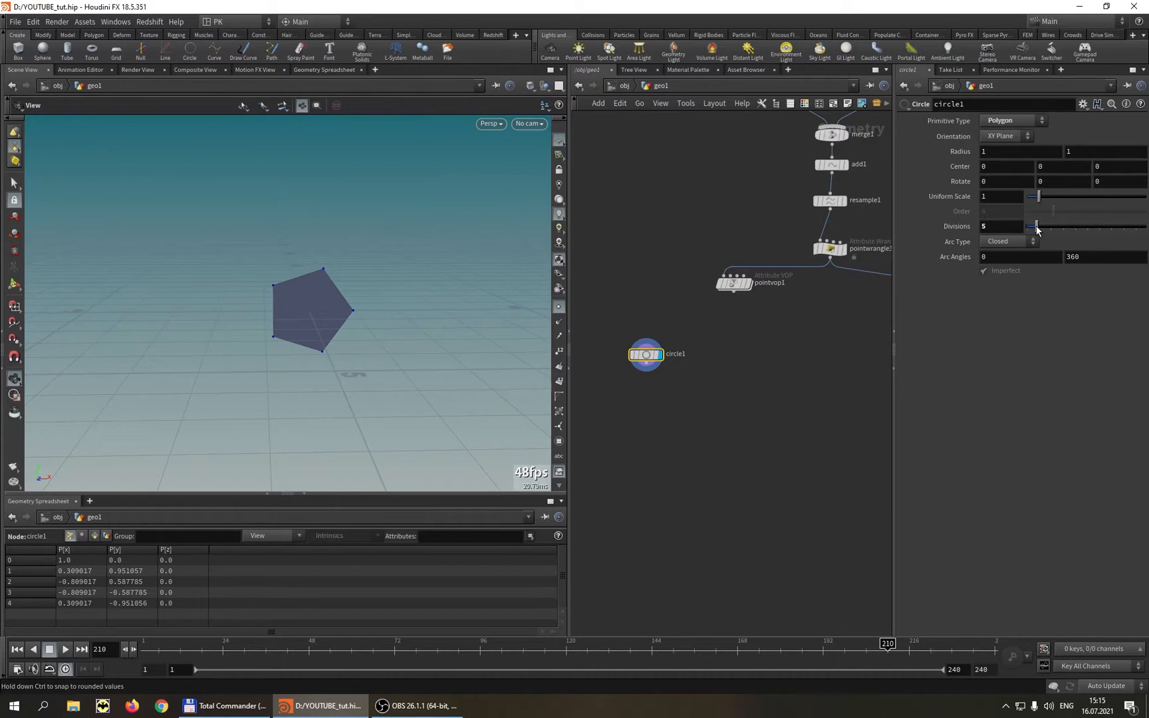
drag(1037, 226, 1027, 226)
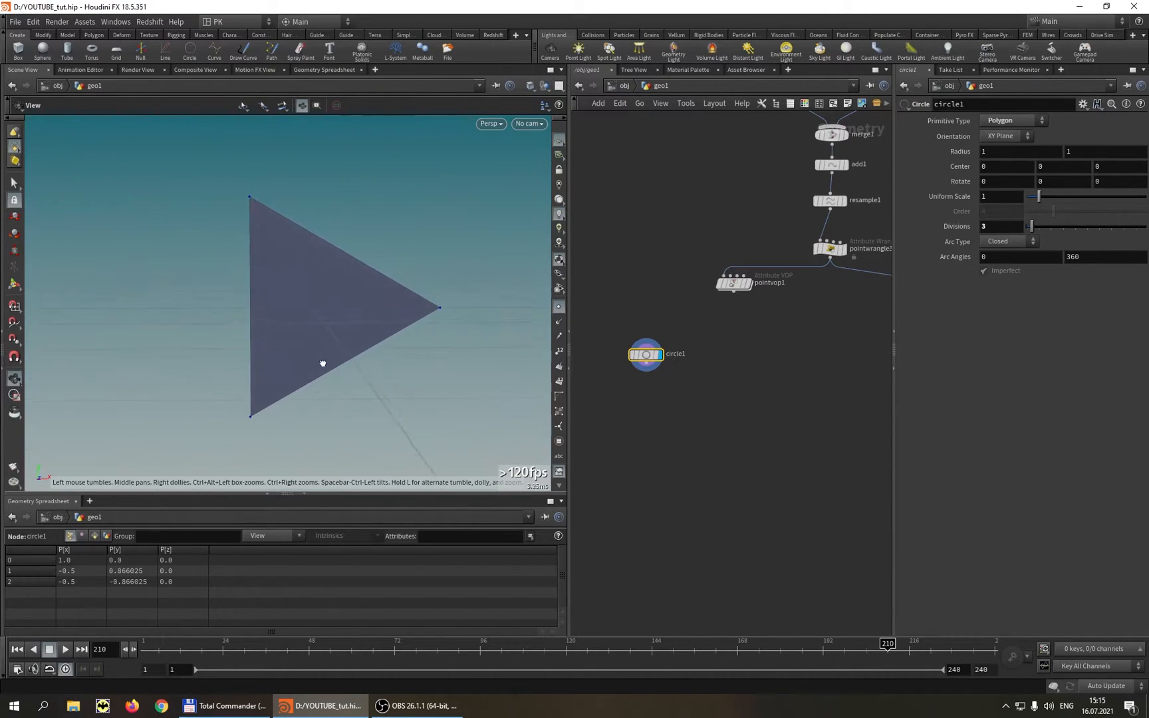
drag(322, 363, 257, 398)
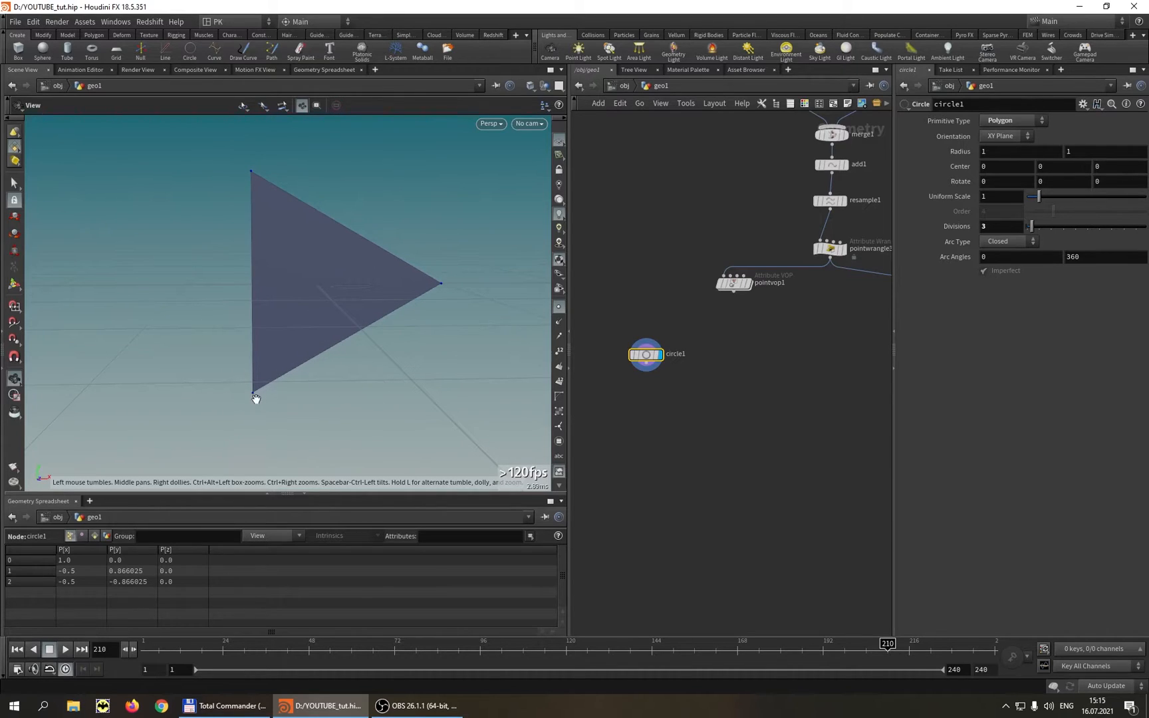
mouse_move(341, 400)
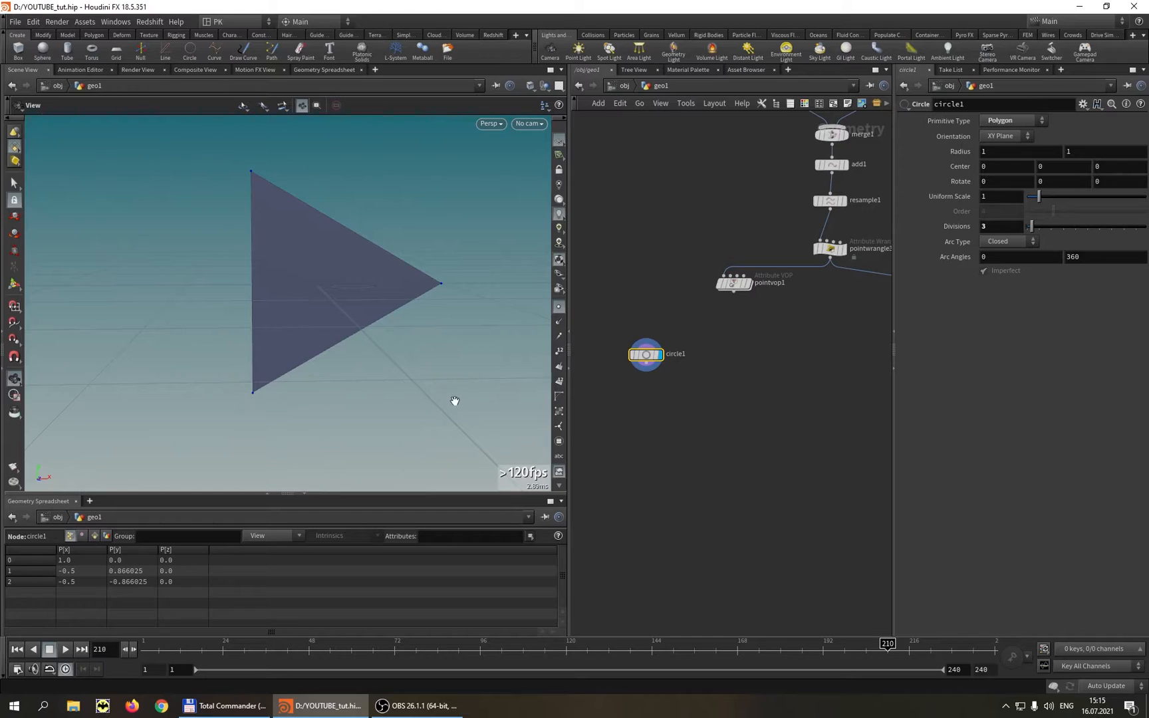
mouse_move(238, 399)
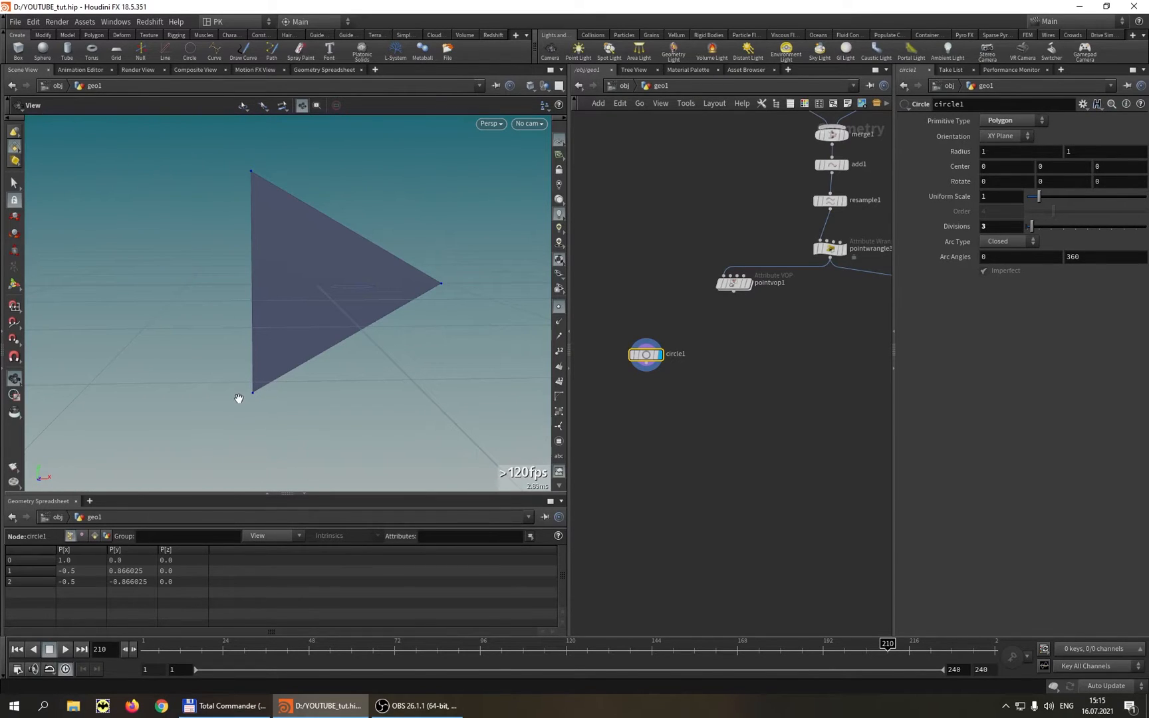
mouse_move(231, 181)
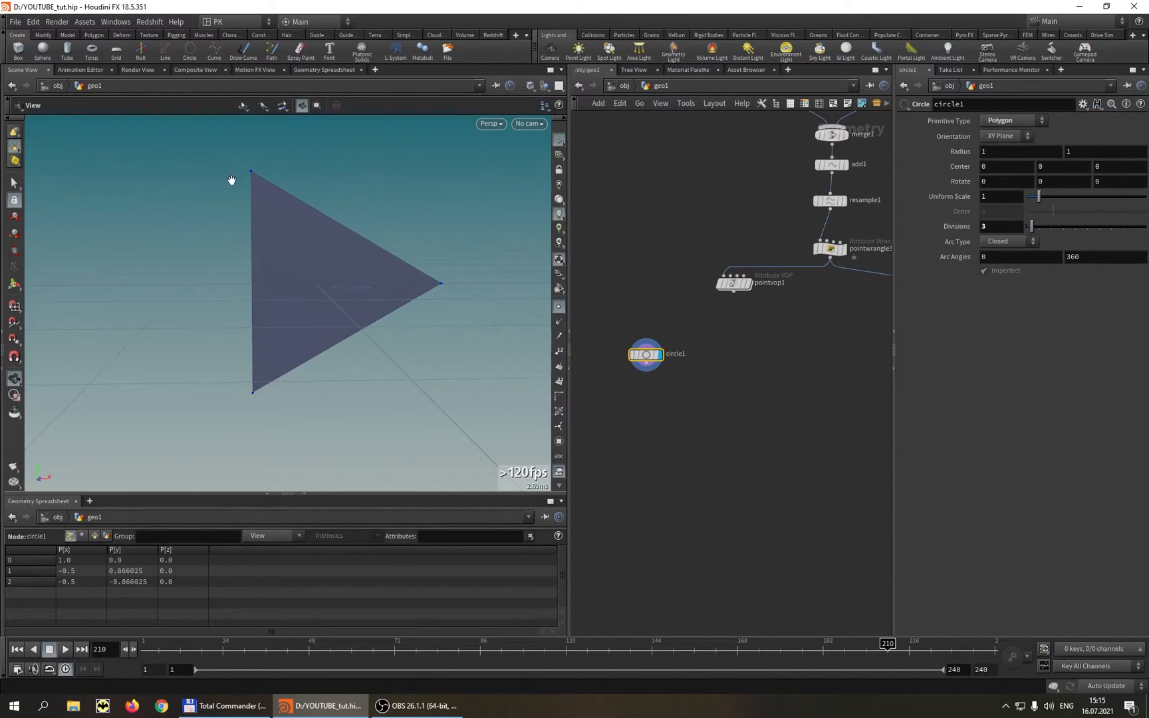
mouse_move(248, 331)
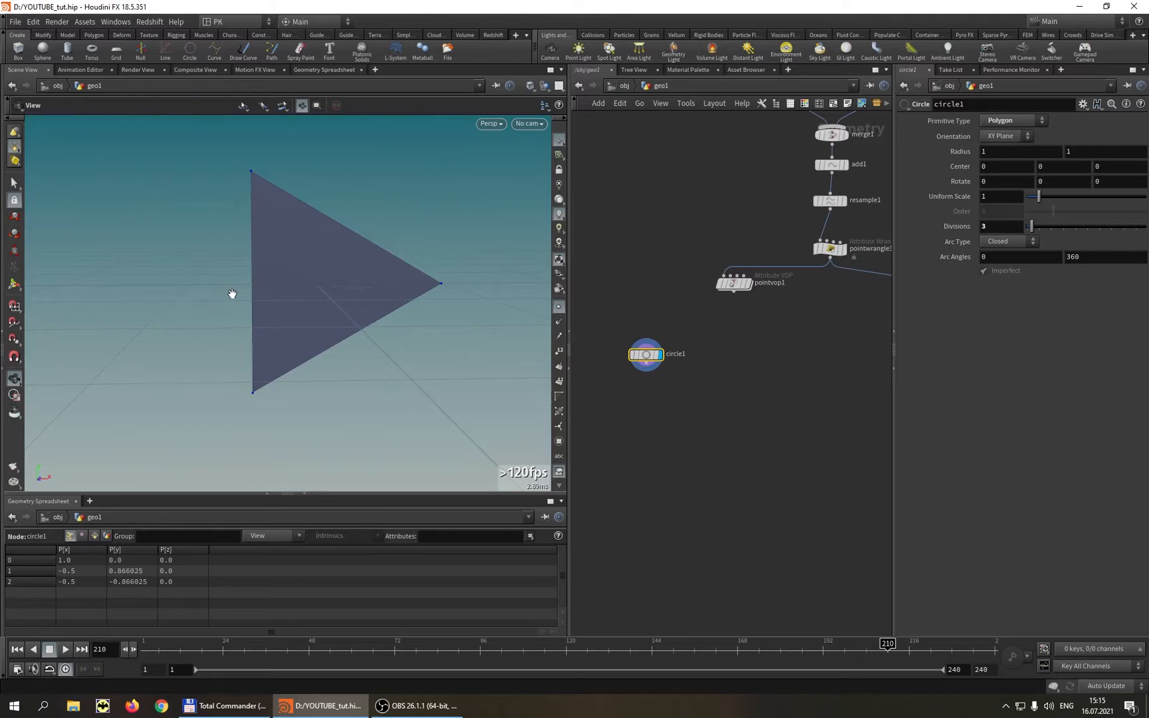
mouse_move(381, 278)
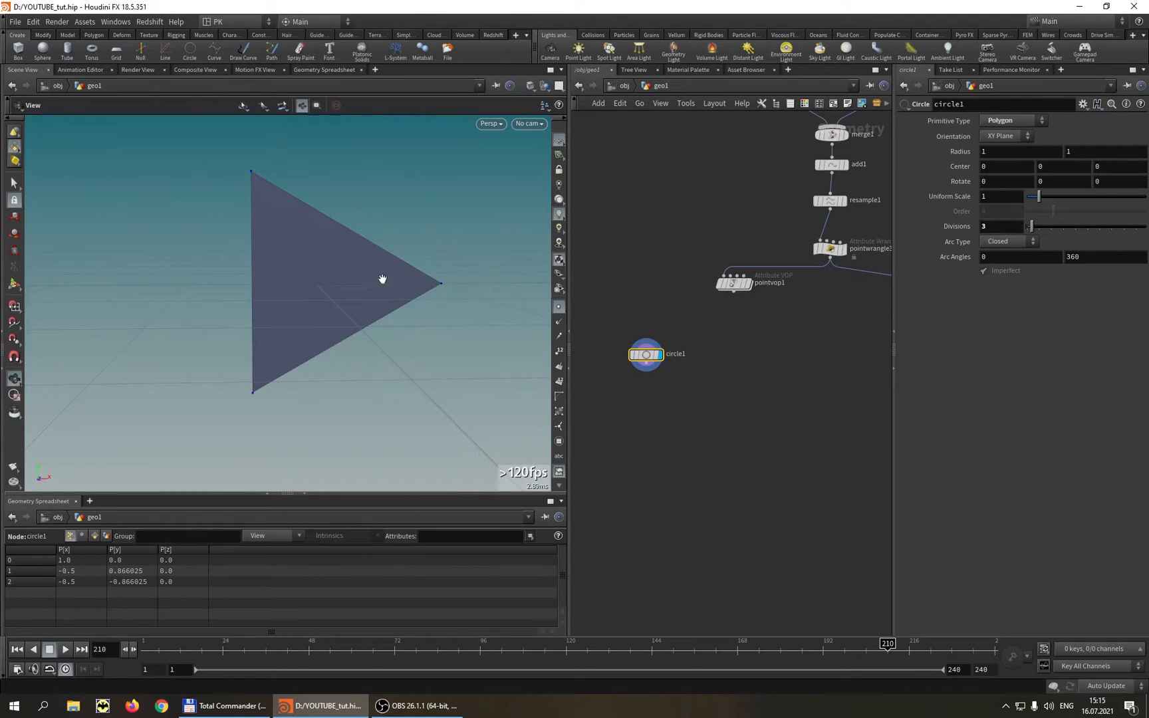
mouse_move(263, 279)
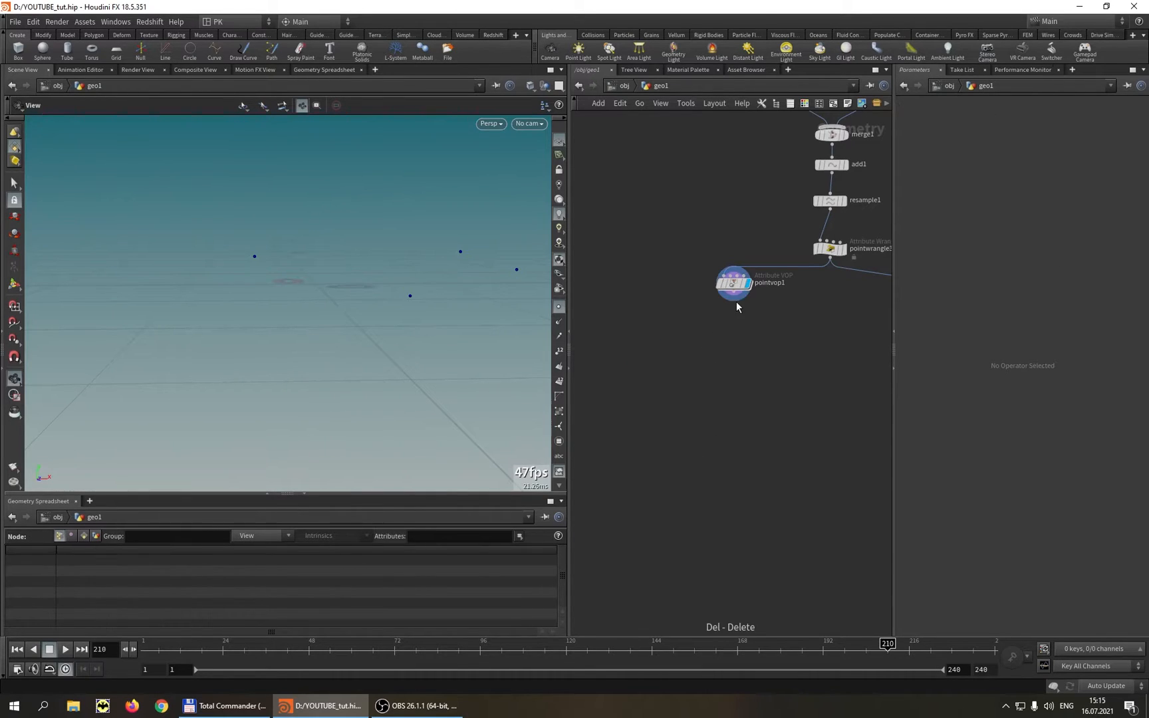
- Inside pointvop1, feed a Constant into primuv1's u and drag its value to slide points along the curves
double_click(733, 282)
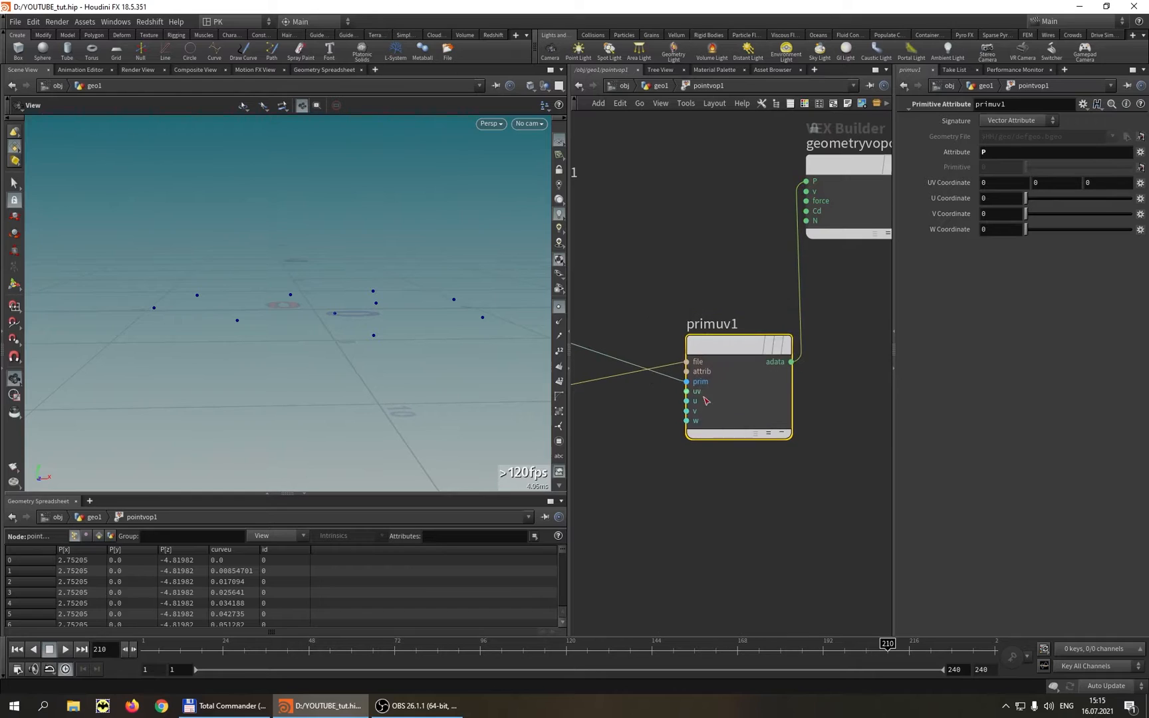
mouse_move(684, 400)
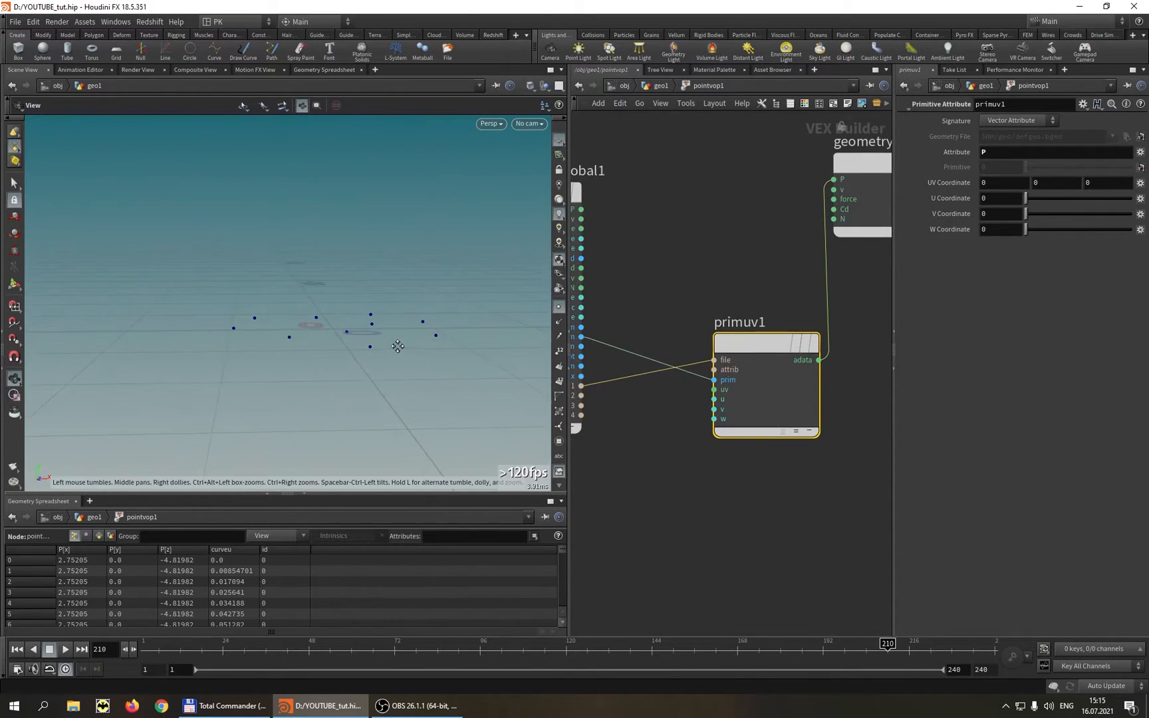
drag(397, 346, 319, 400)
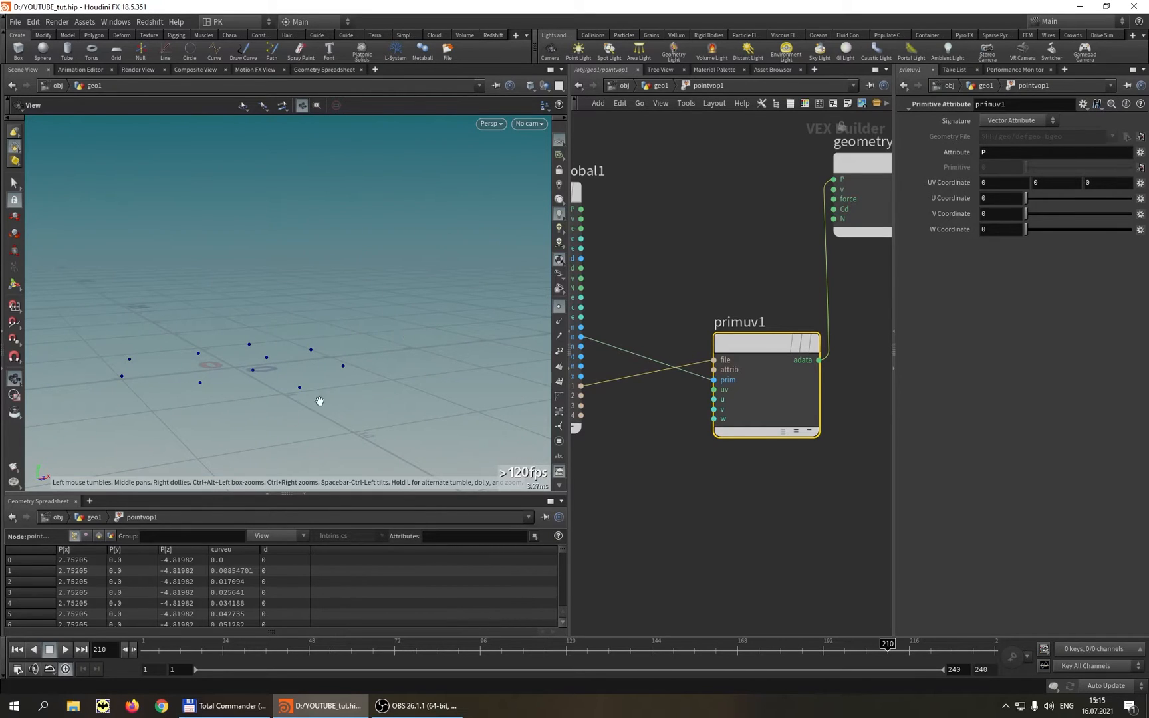
key(Tab)
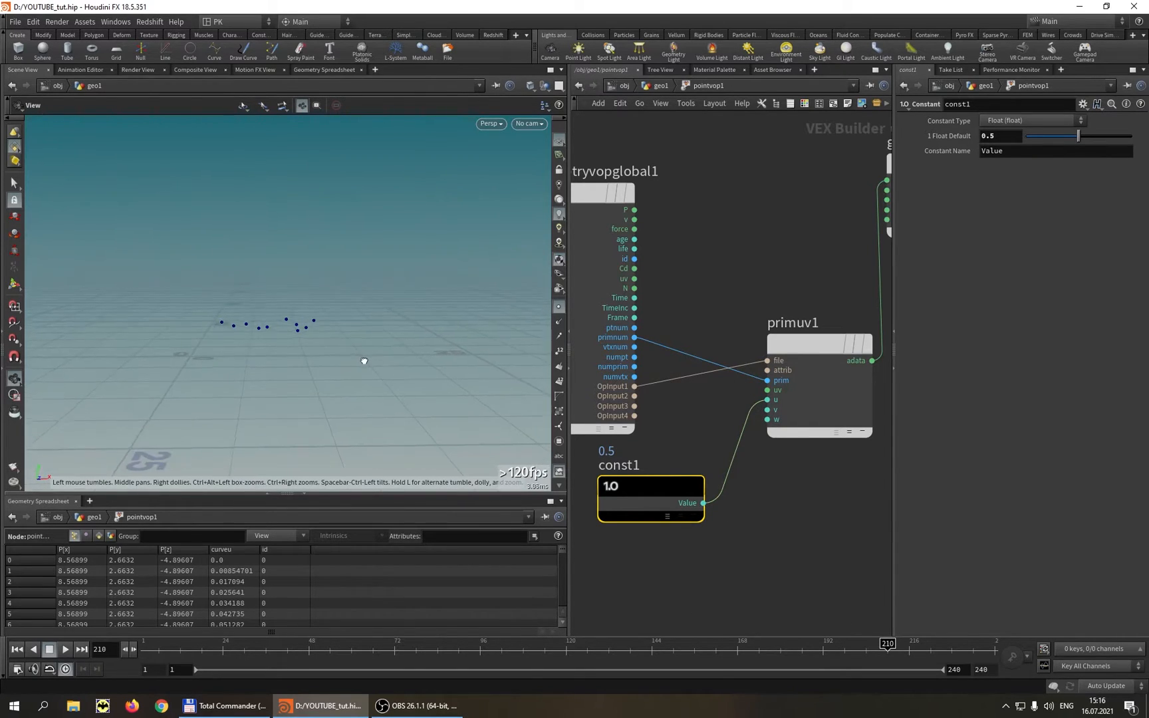
drag(1077, 136, 1106, 135)
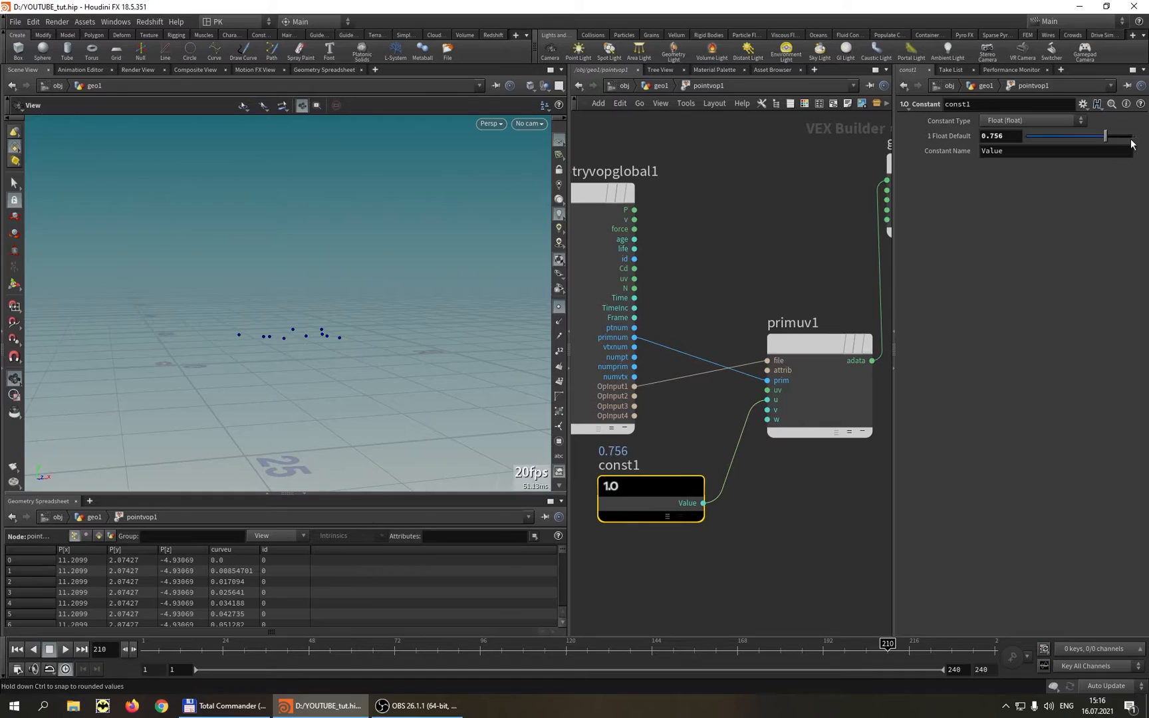
drag(1062, 136, 1129, 136)
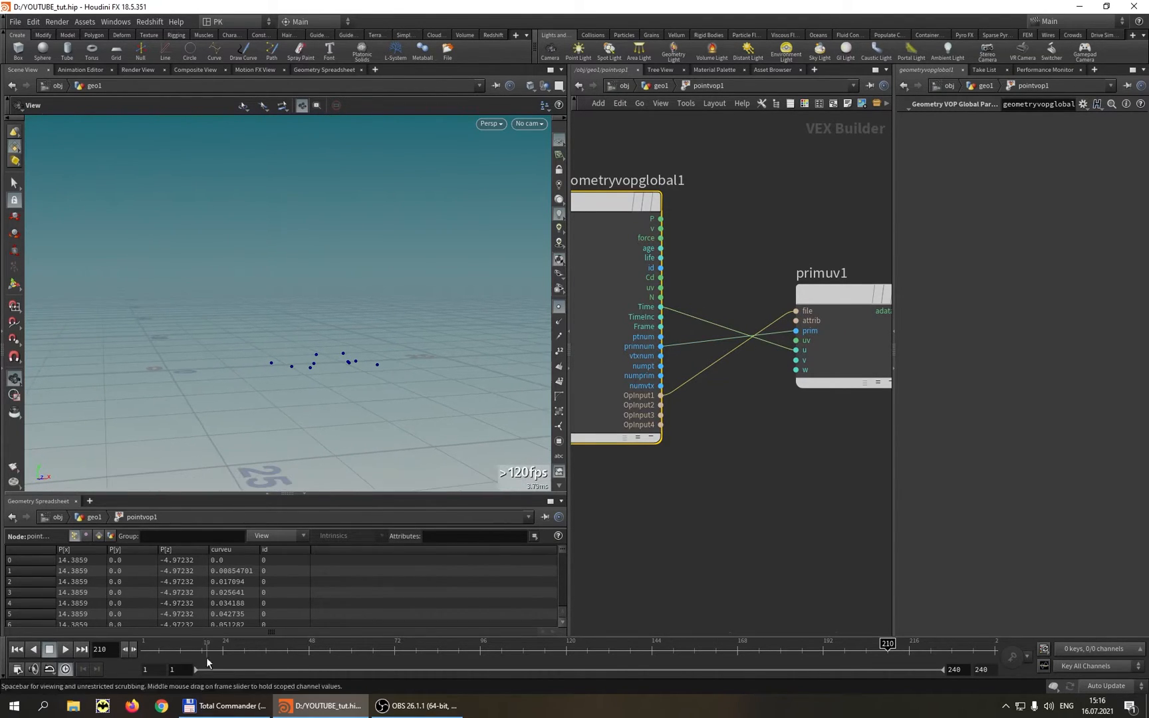
- Wrap Time with a Fraction node into primuv1's u and scrub the timeline to confirm looping motion
drag(887, 643, 148, 643)
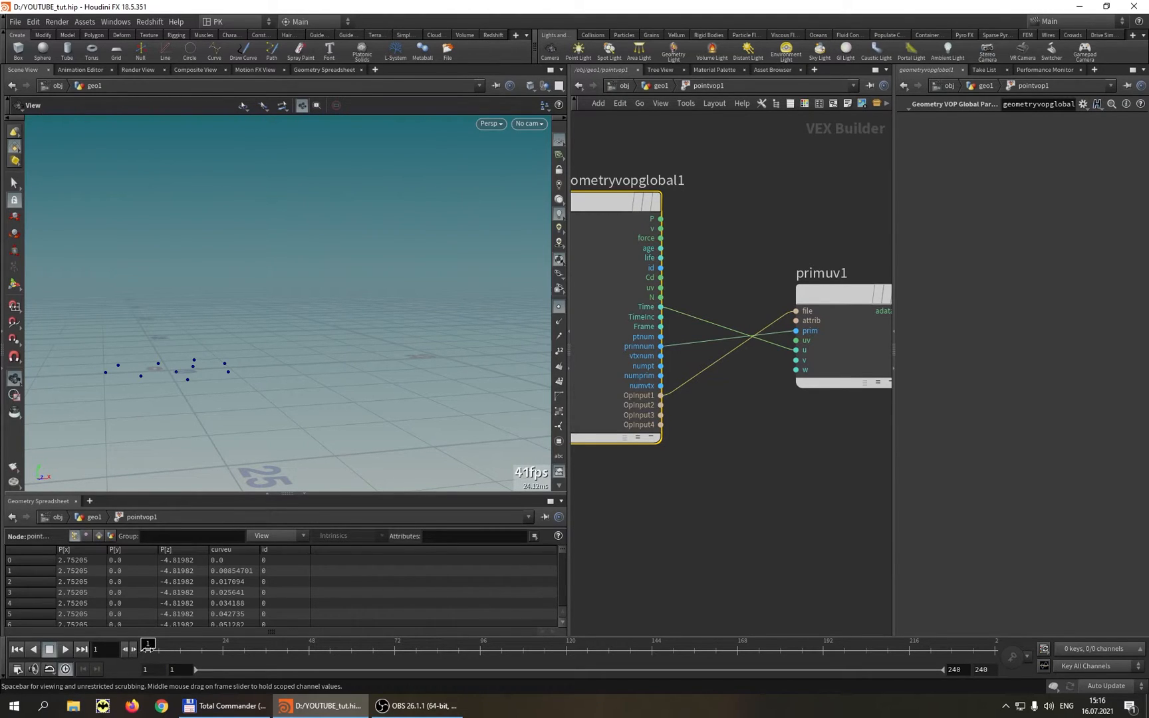
drag(148, 643, 291, 644)
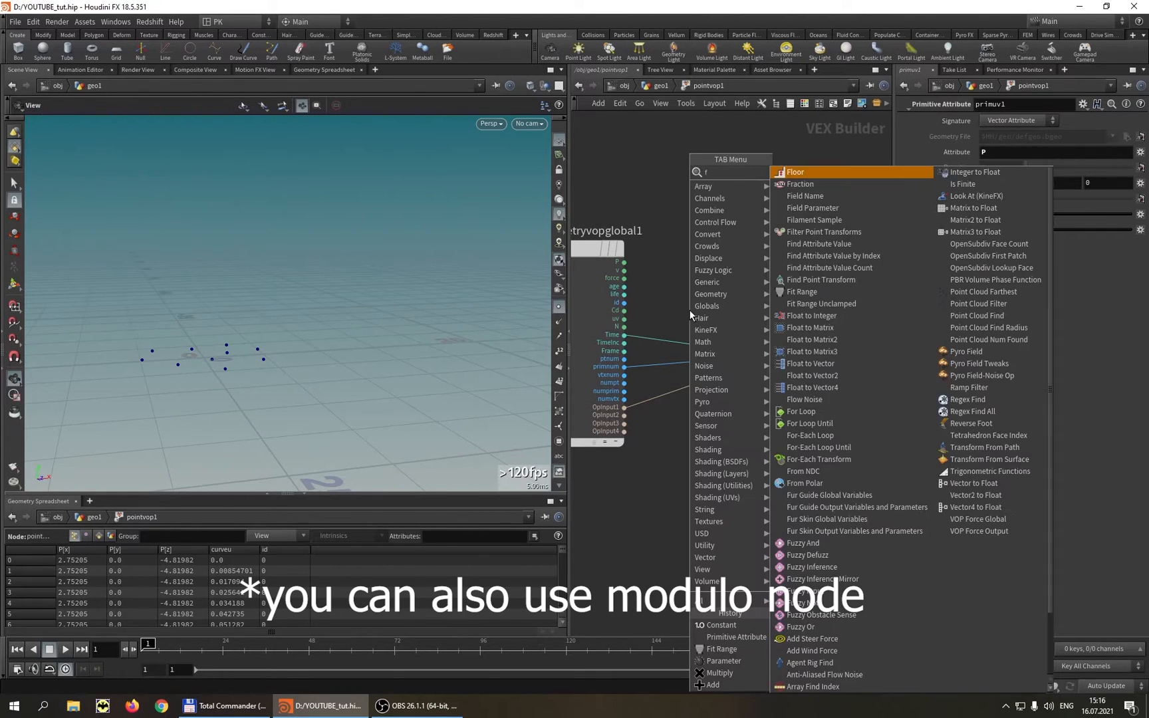
click(799, 184)
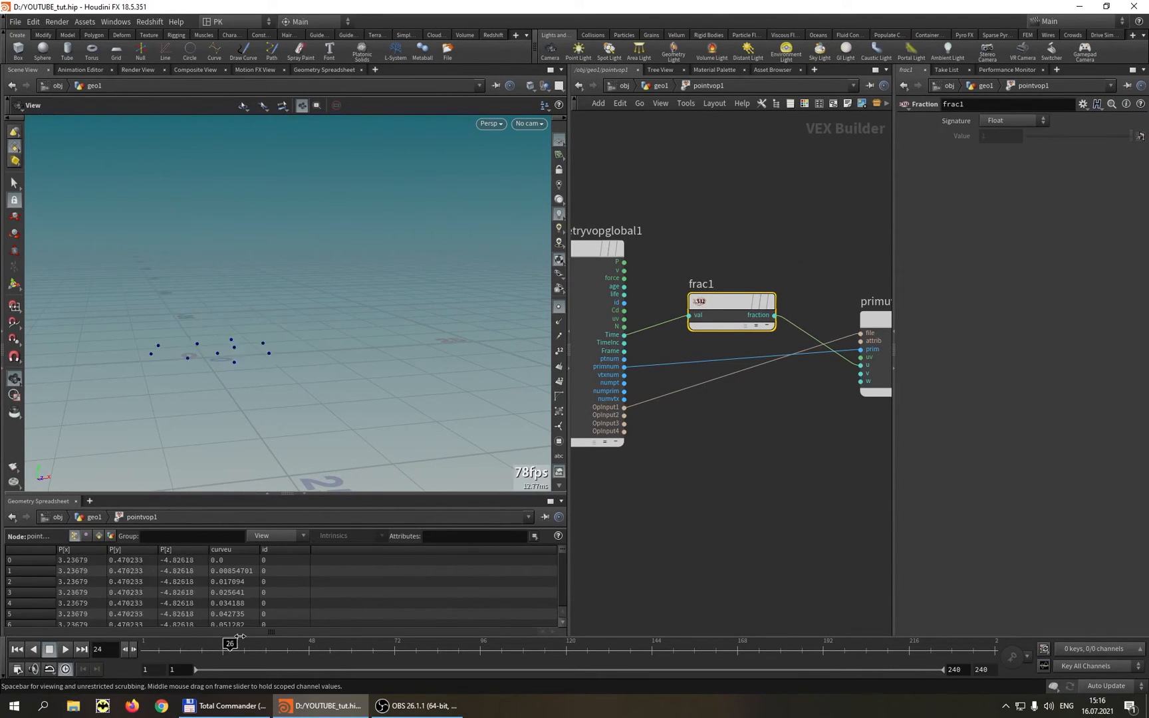
drag(230, 643, 461, 643)
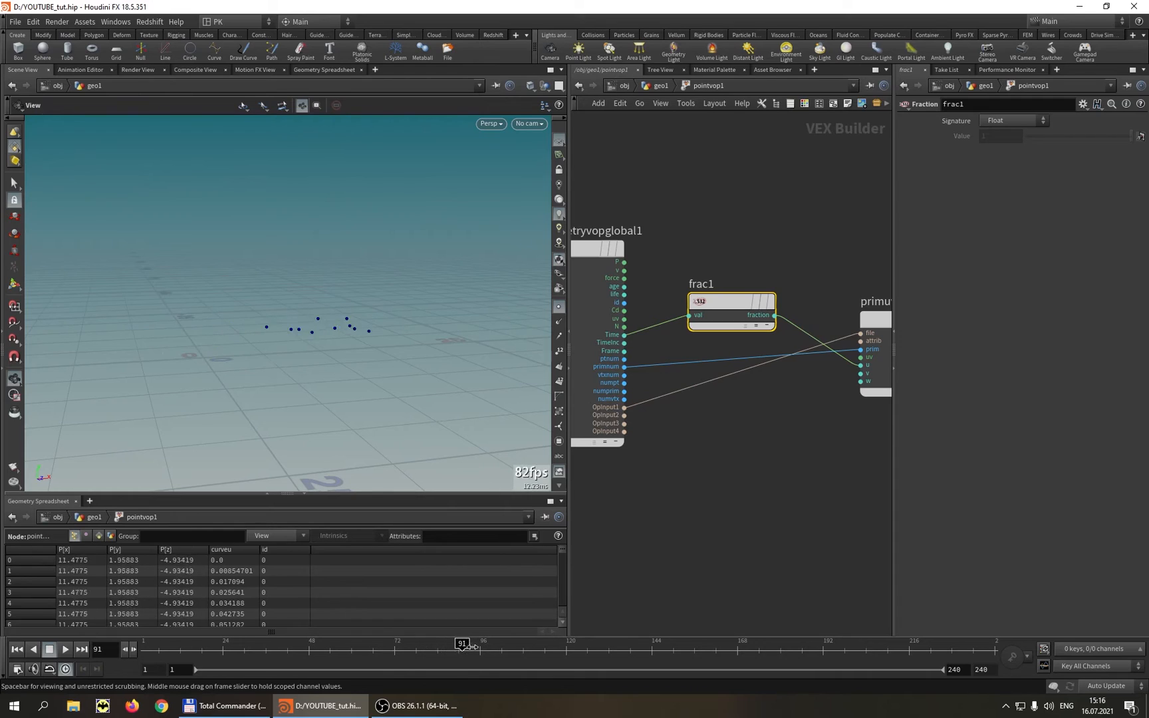
drag(461, 643, 601, 644)
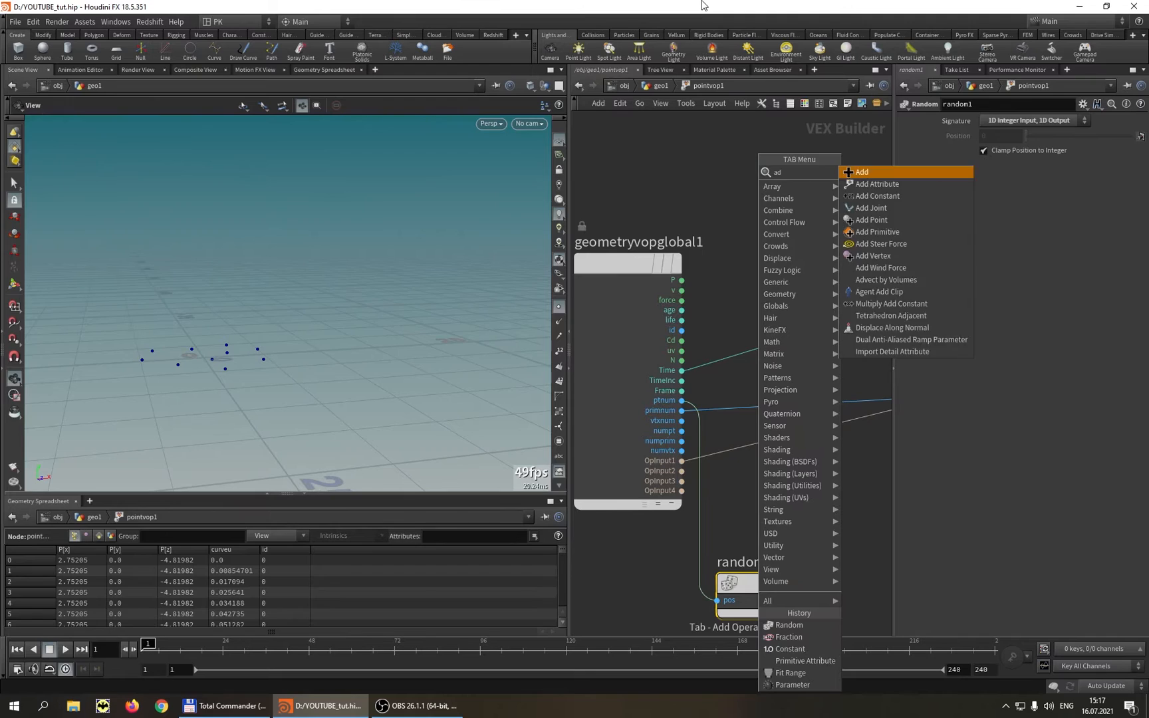
- Add an Add node summing global Time with the per-point random value
click(861, 171)
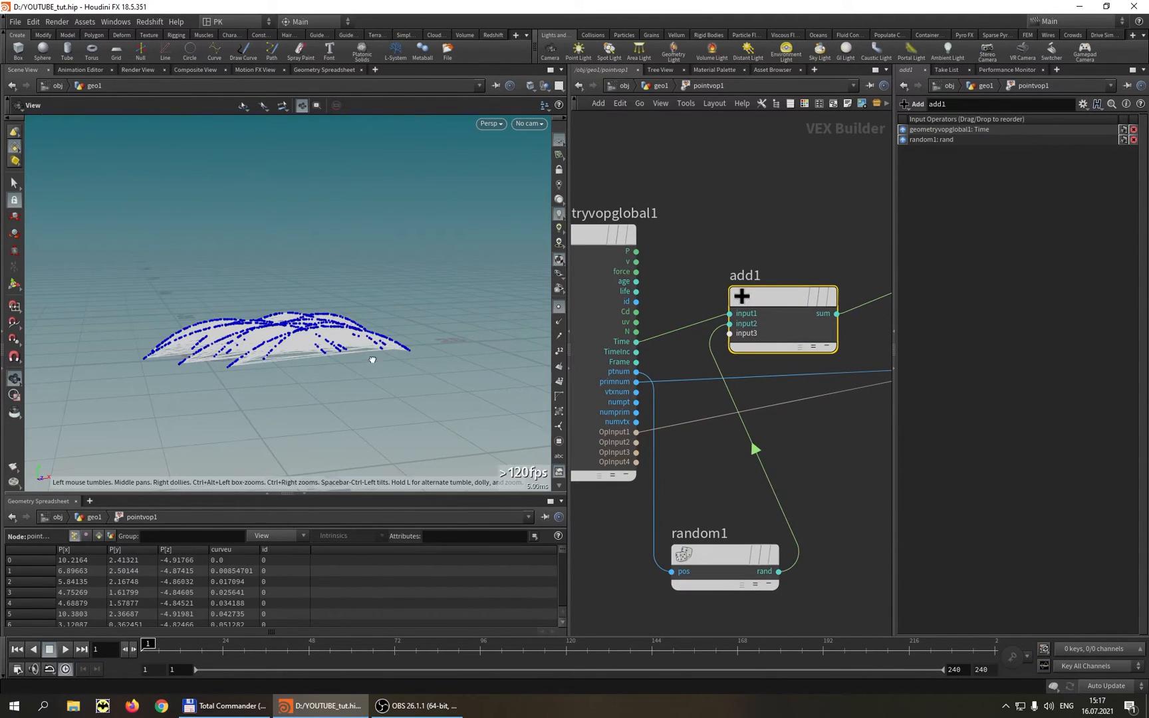
drag(150, 648, 212, 649)
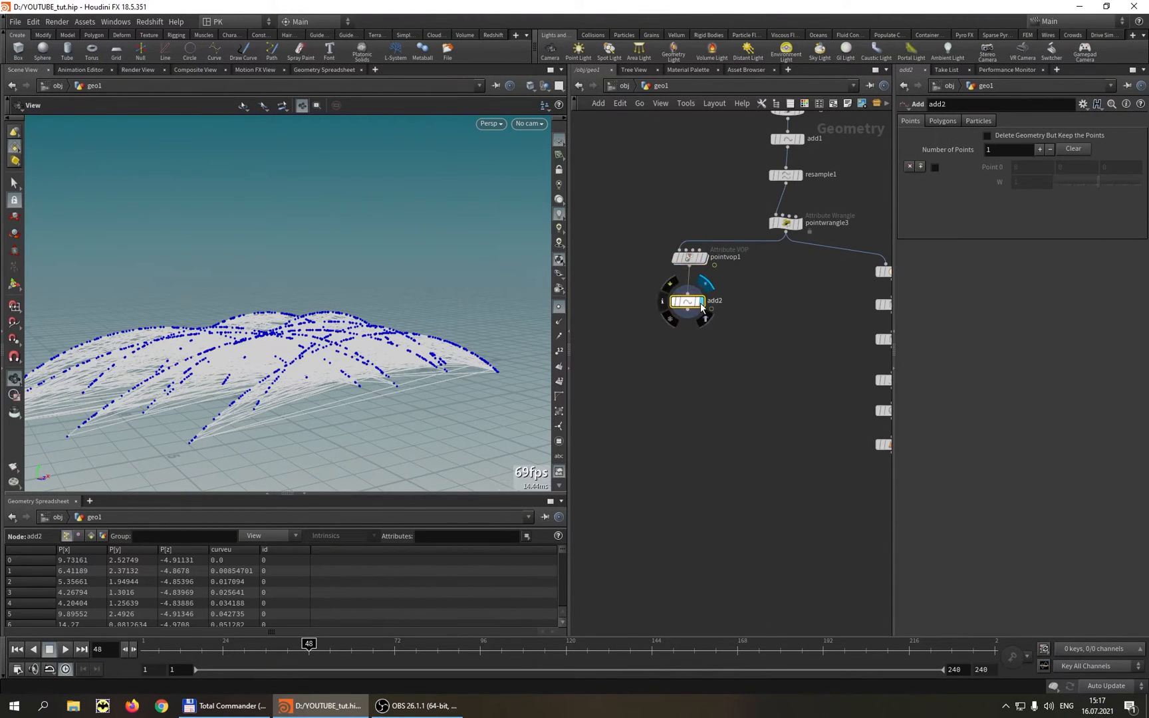
- Delete the curve geometry but keep its points, then blast with group 0-200
click(986, 134)
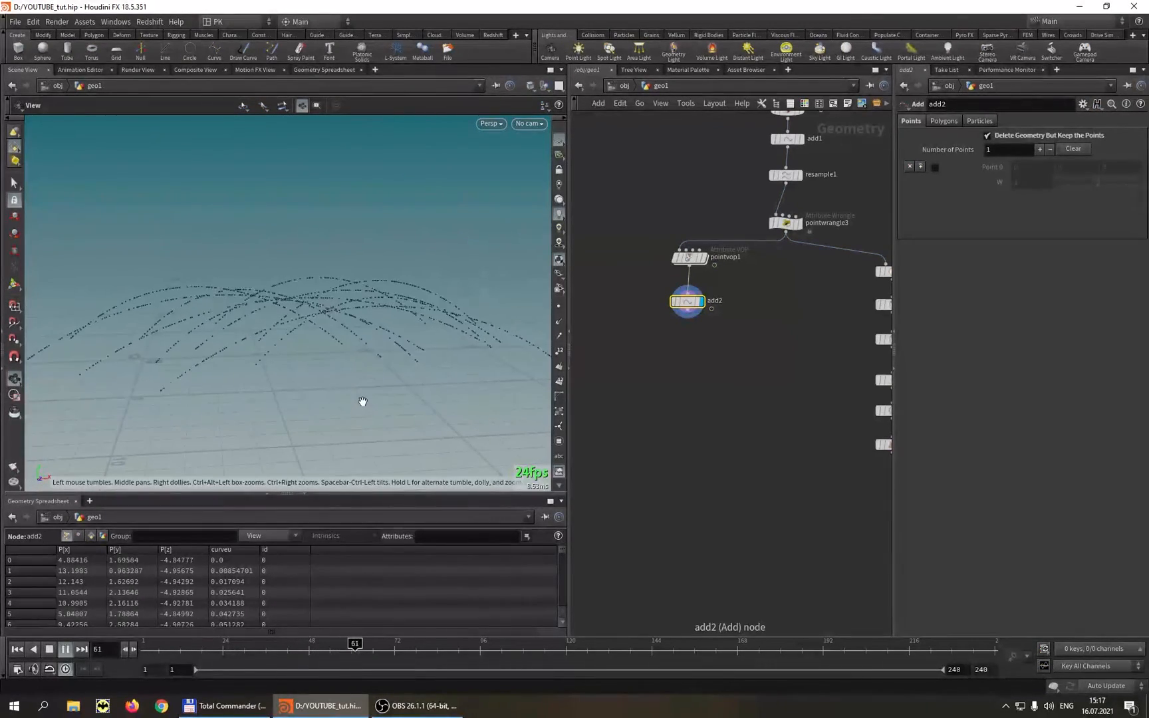
click(65, 649)
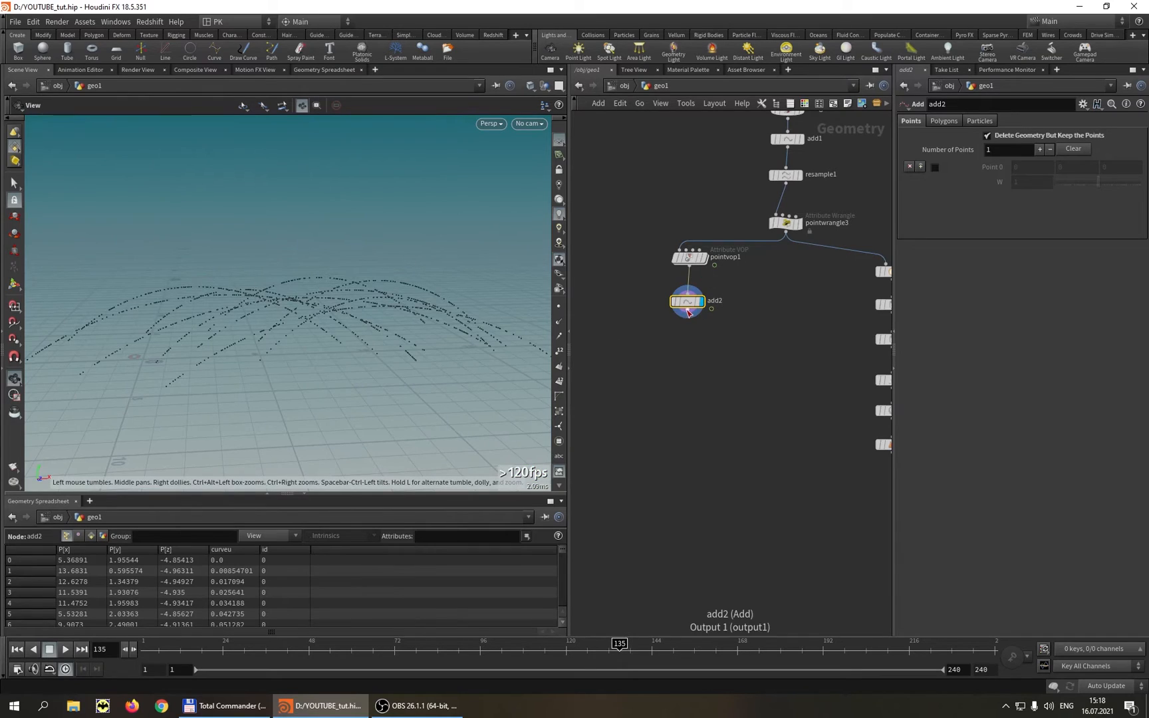
key(tab)
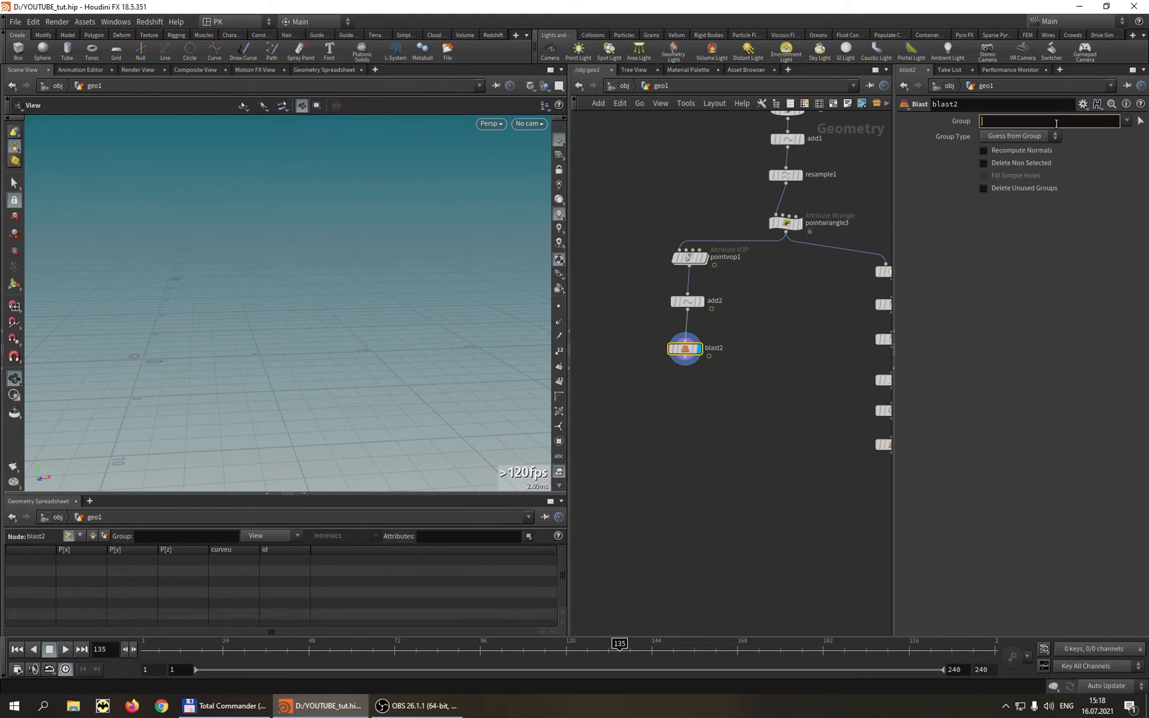
text(0-200)
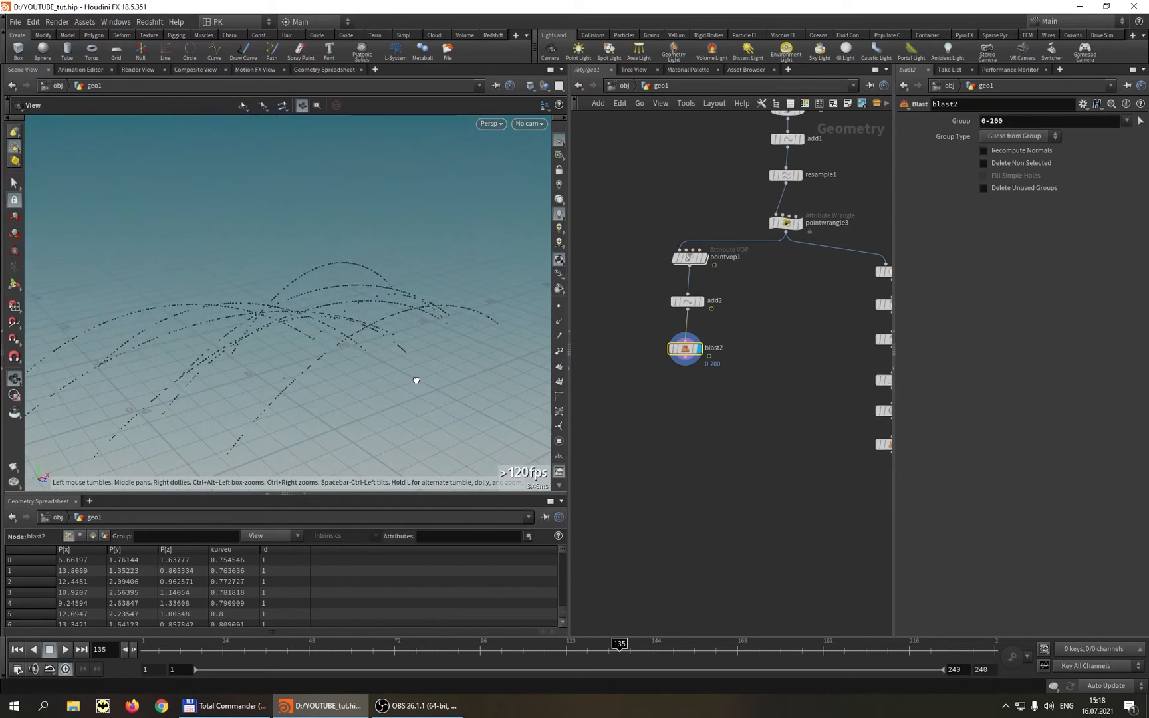
key(tab)
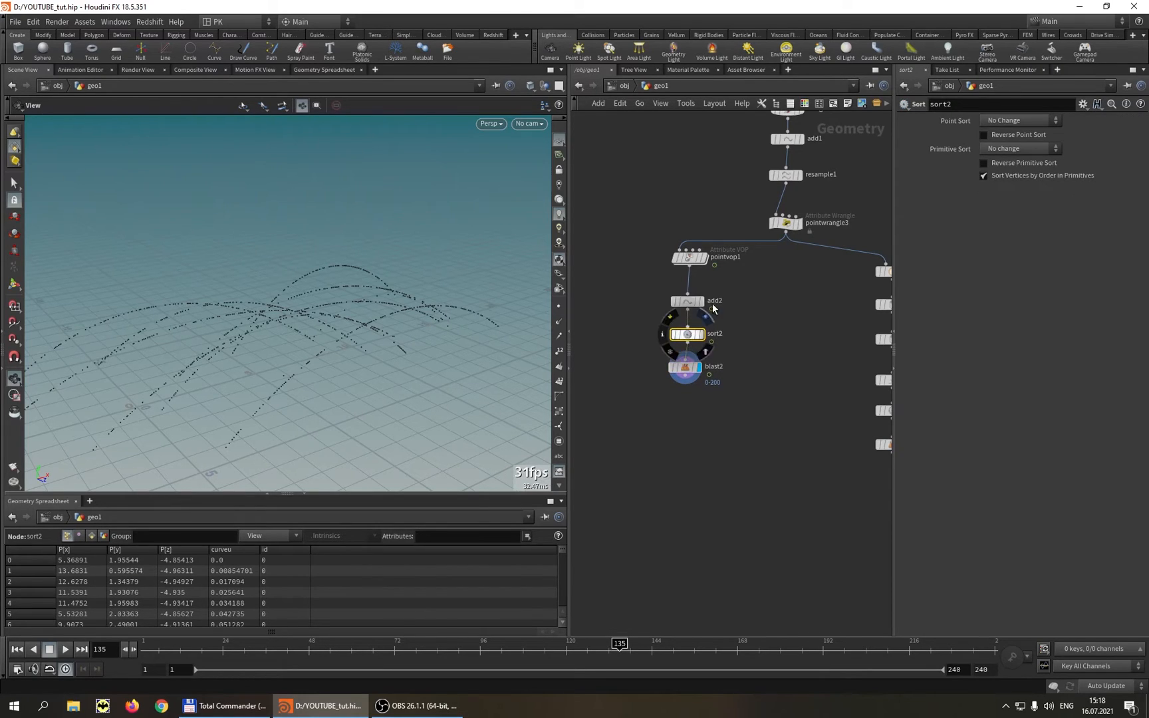
- Insert a Sort to shuffle point order, set the Blast to Delete Non Selected, and test playback
click(1018, 120)
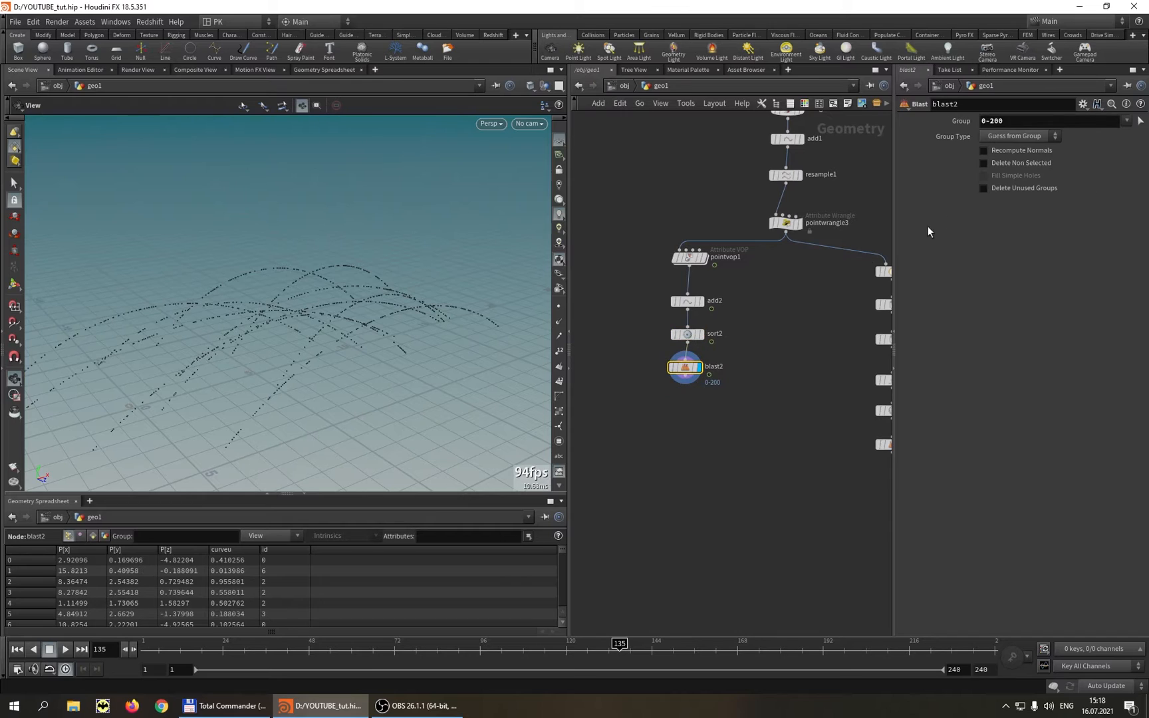
click(985, 162)
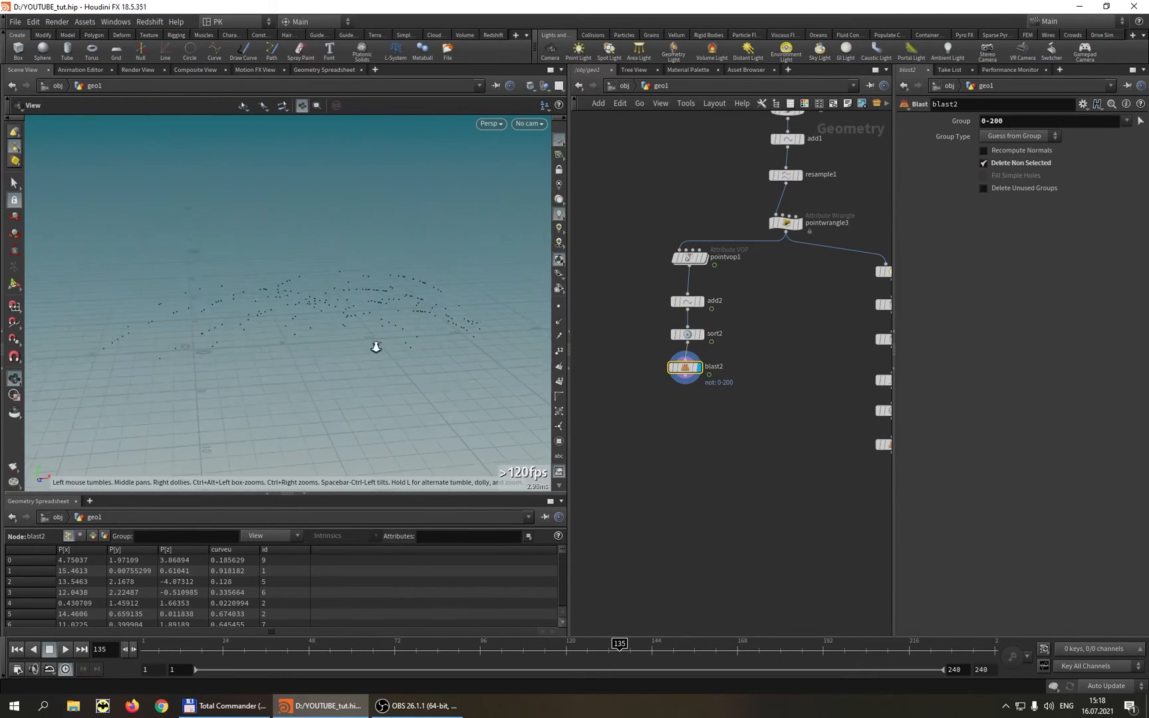
click(64, 654)
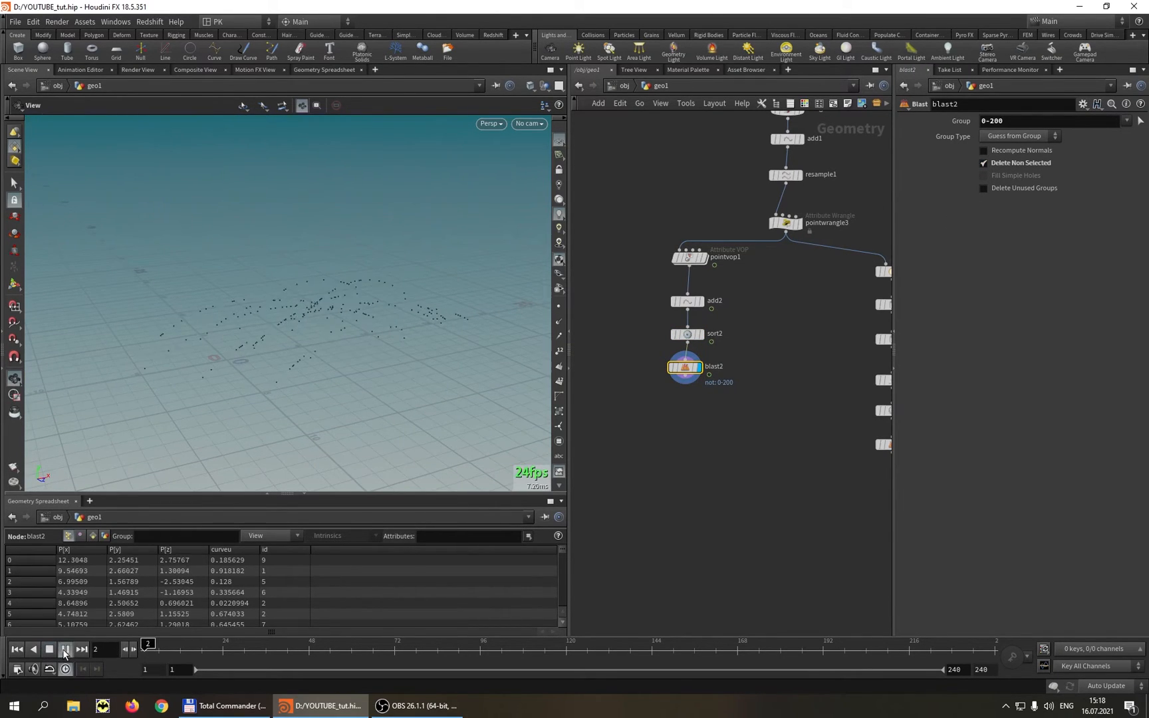
click(64, 649)
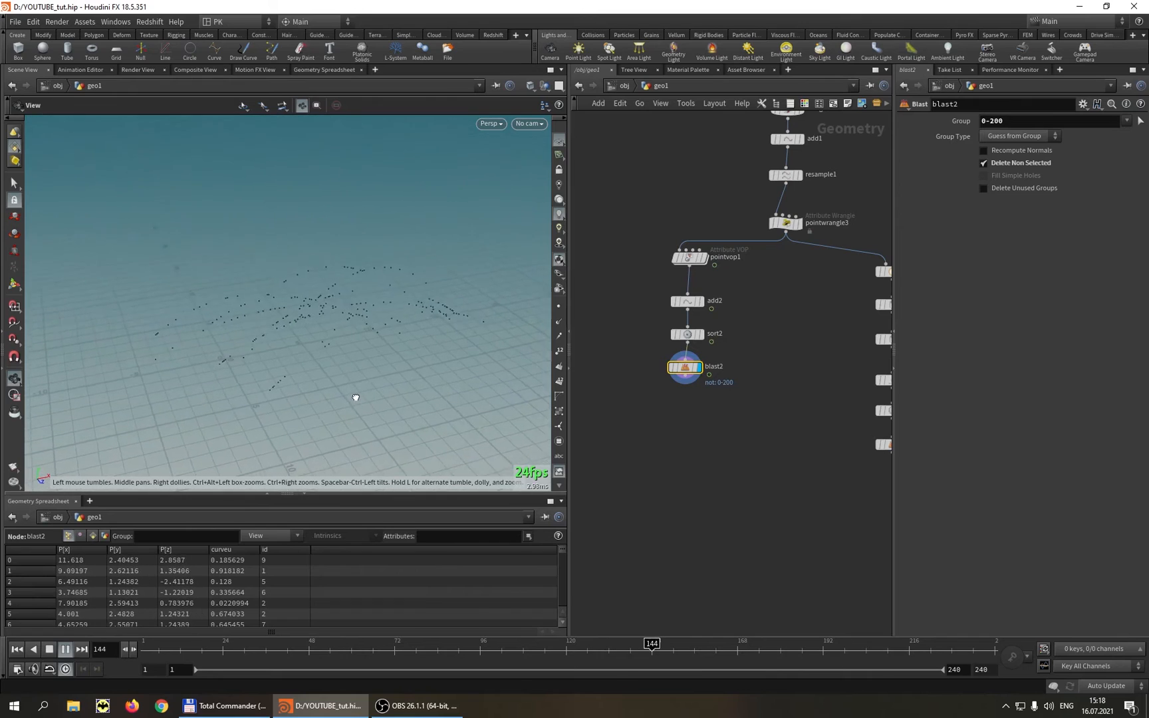
click(64, 650)
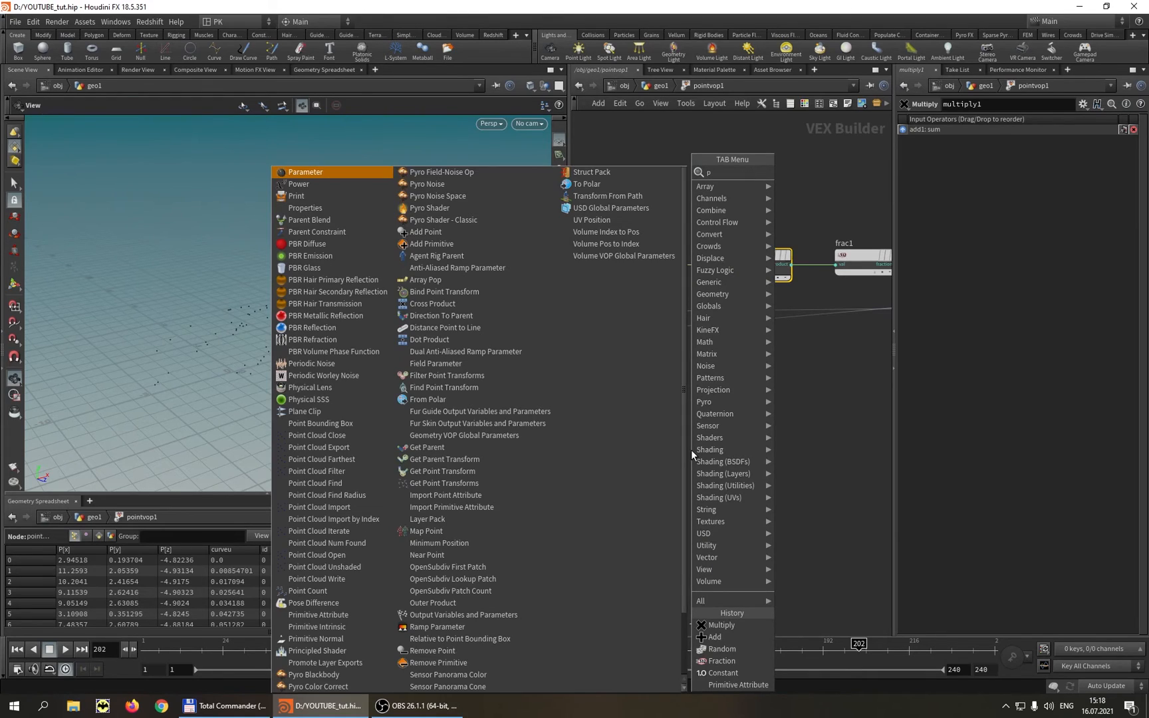
- Add a 'speed' Parameter multiplying the time inside the VOP and set speed 0.6 on pointvop1
click(305, 172)
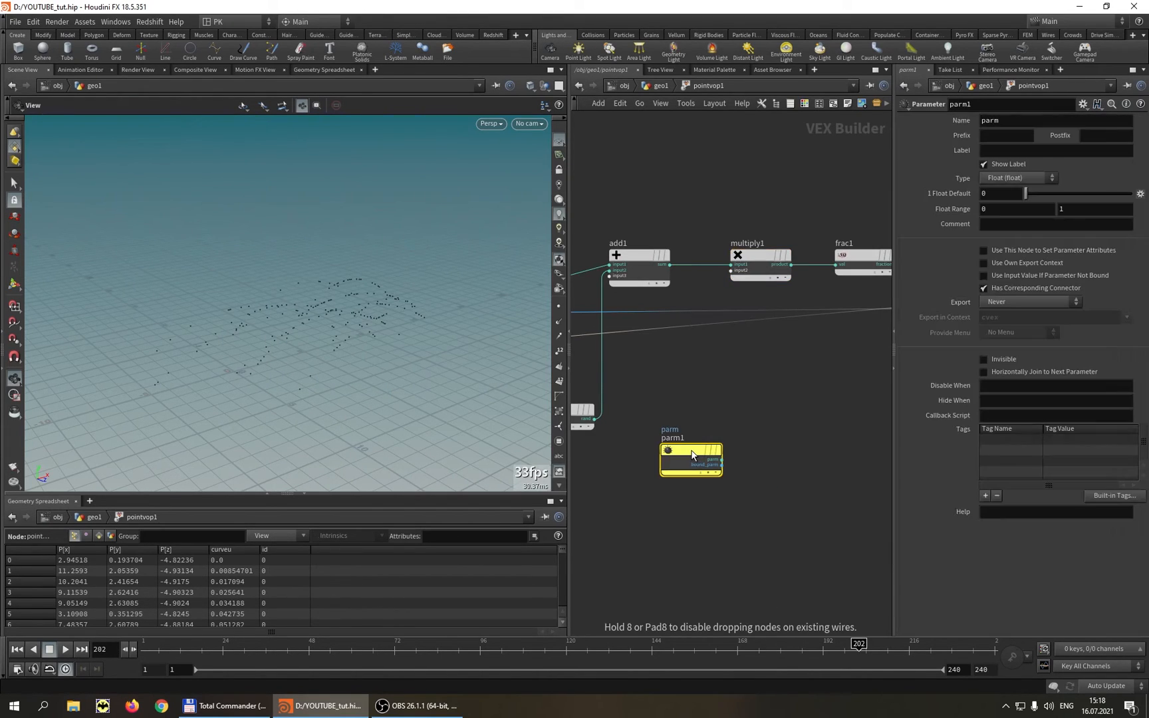
text(sp)
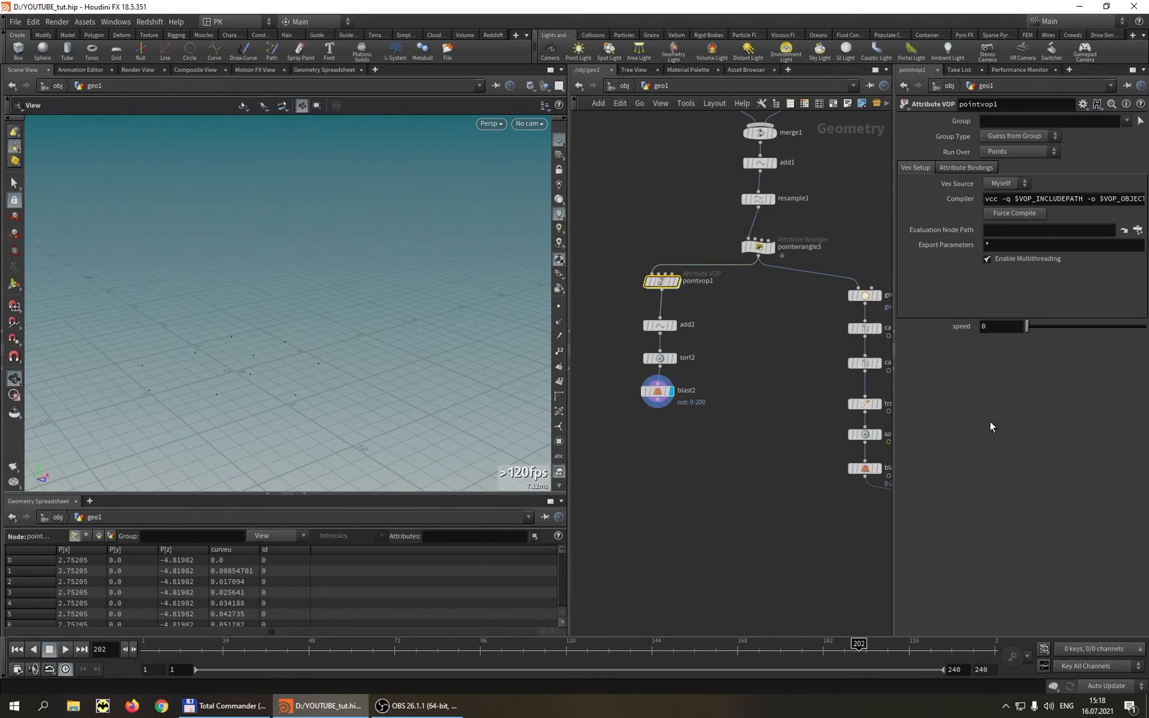
text(0.6)
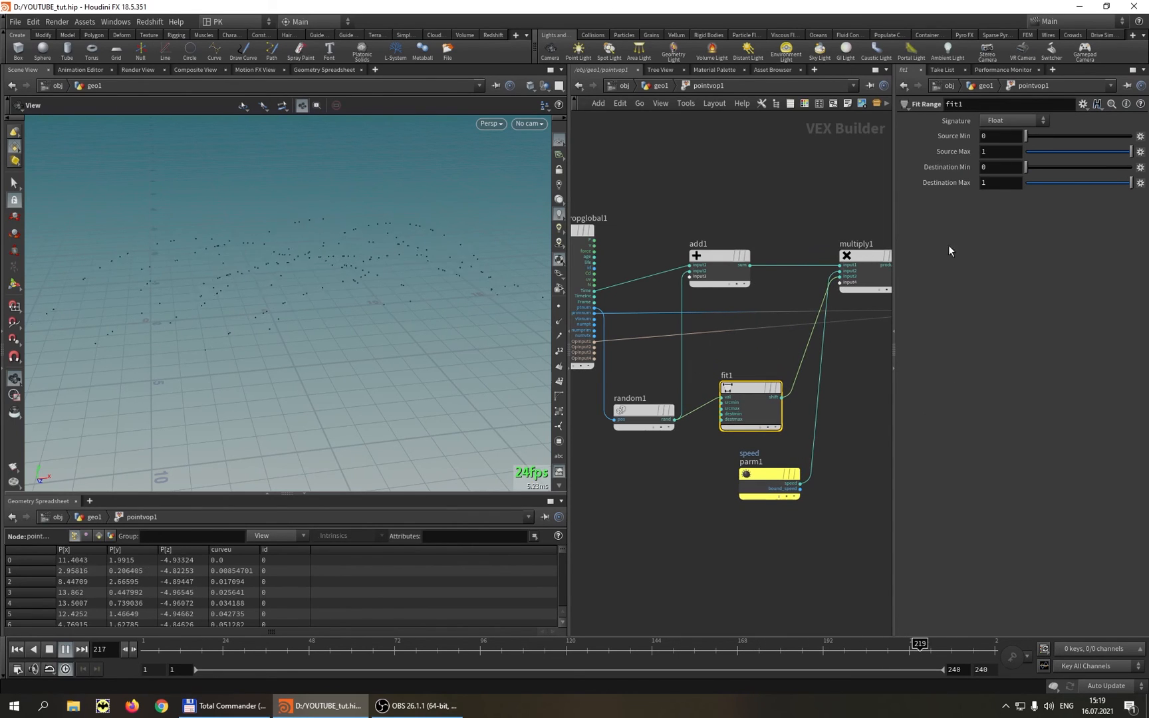
- Raise the Fit Range destination minimum of the random speed to about 0.64 and wire blast2 into the merge
drag(1025, 167, 1087, 167)
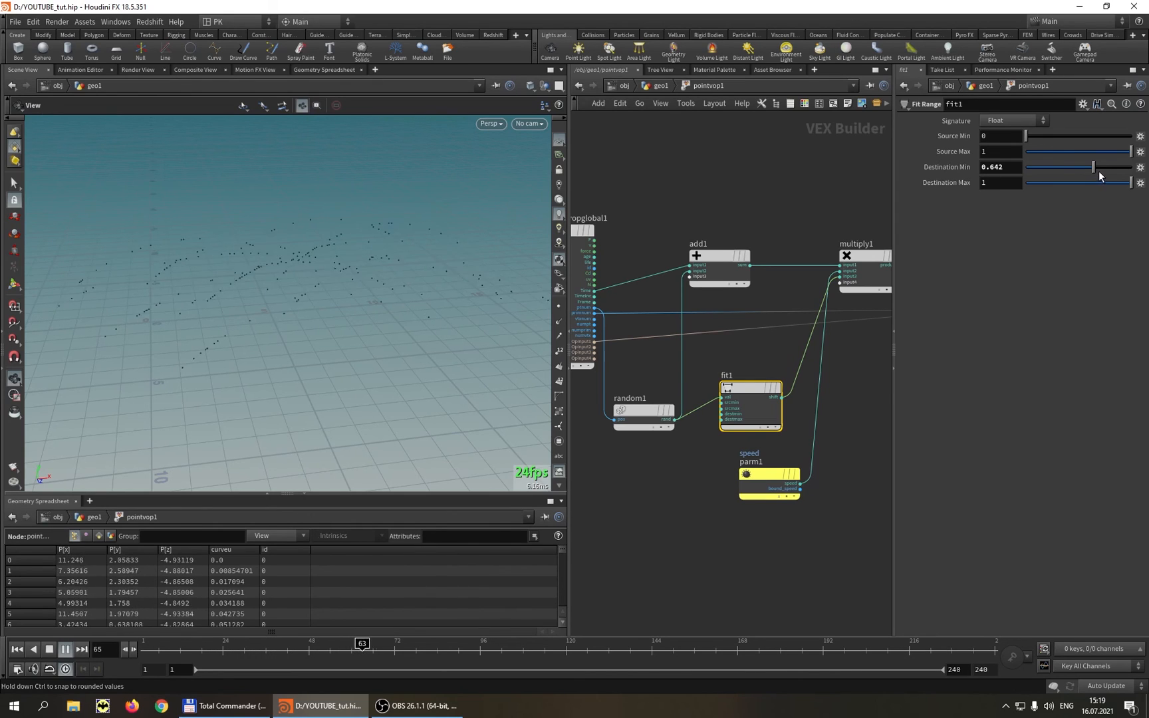
drag(1092, 168, 1106, 168)
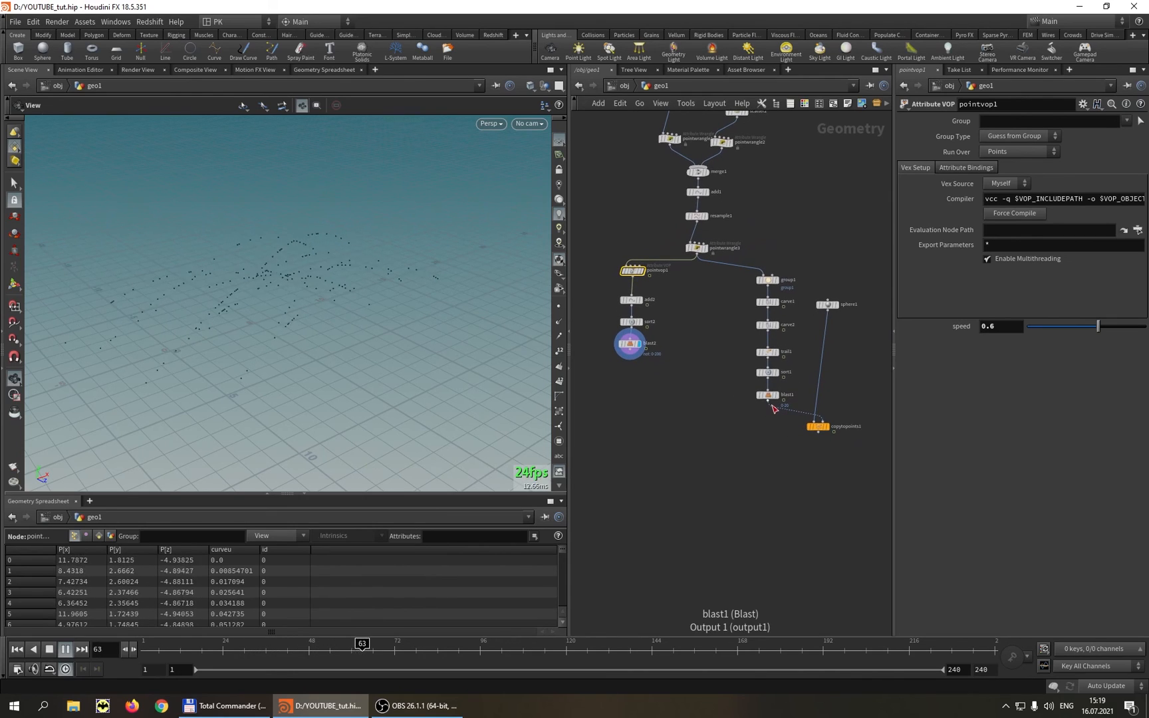
drag(767, 403, 816, 417)
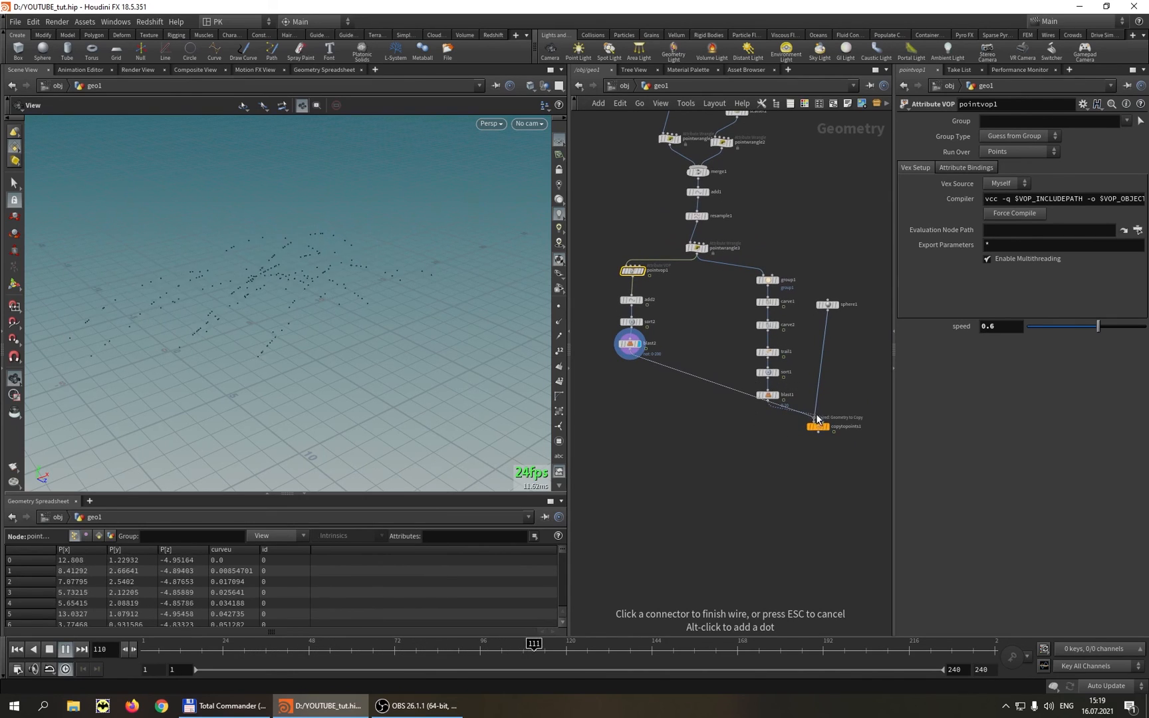